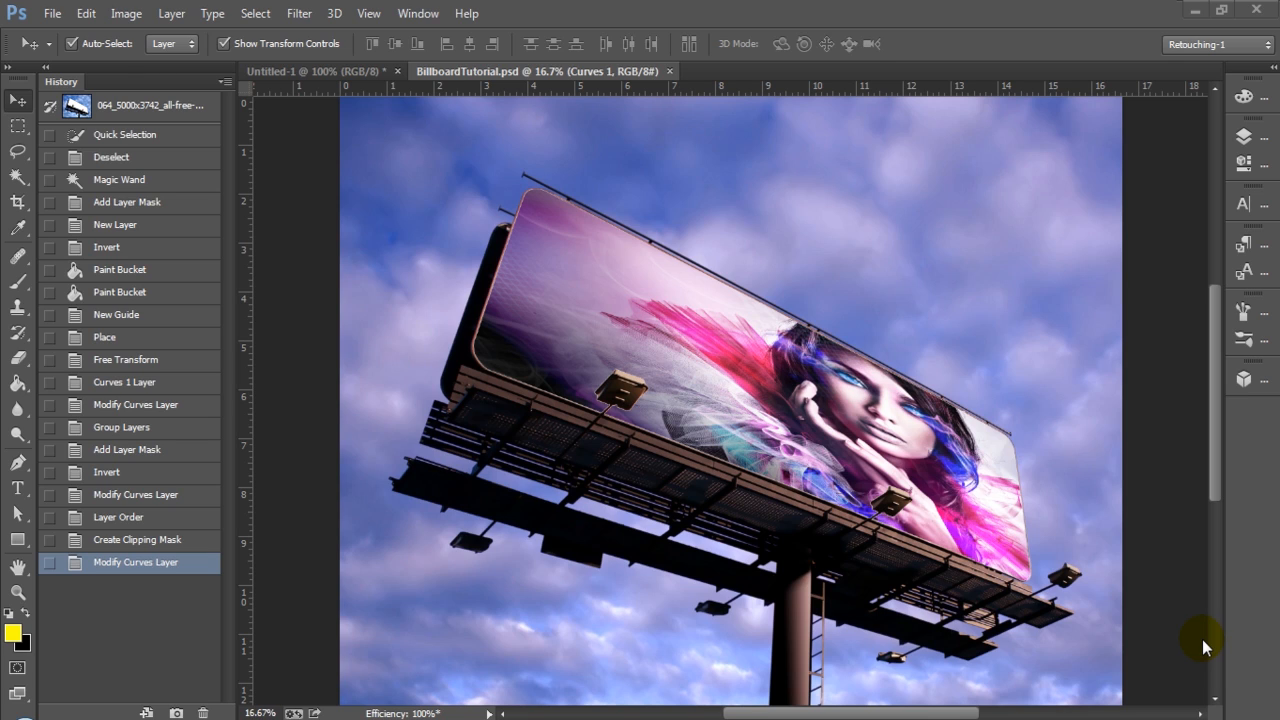
pyautogui.moveTo(1190, 605)
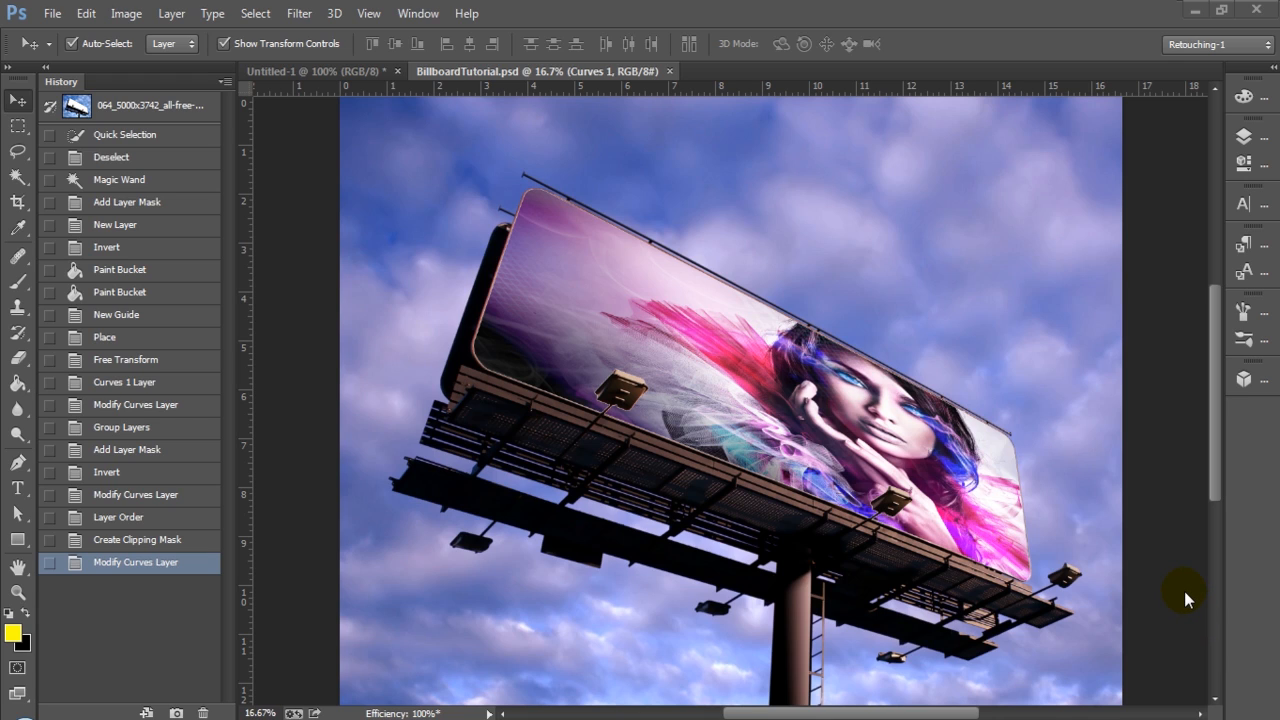
pyautogui.moveTo(1244, 181)
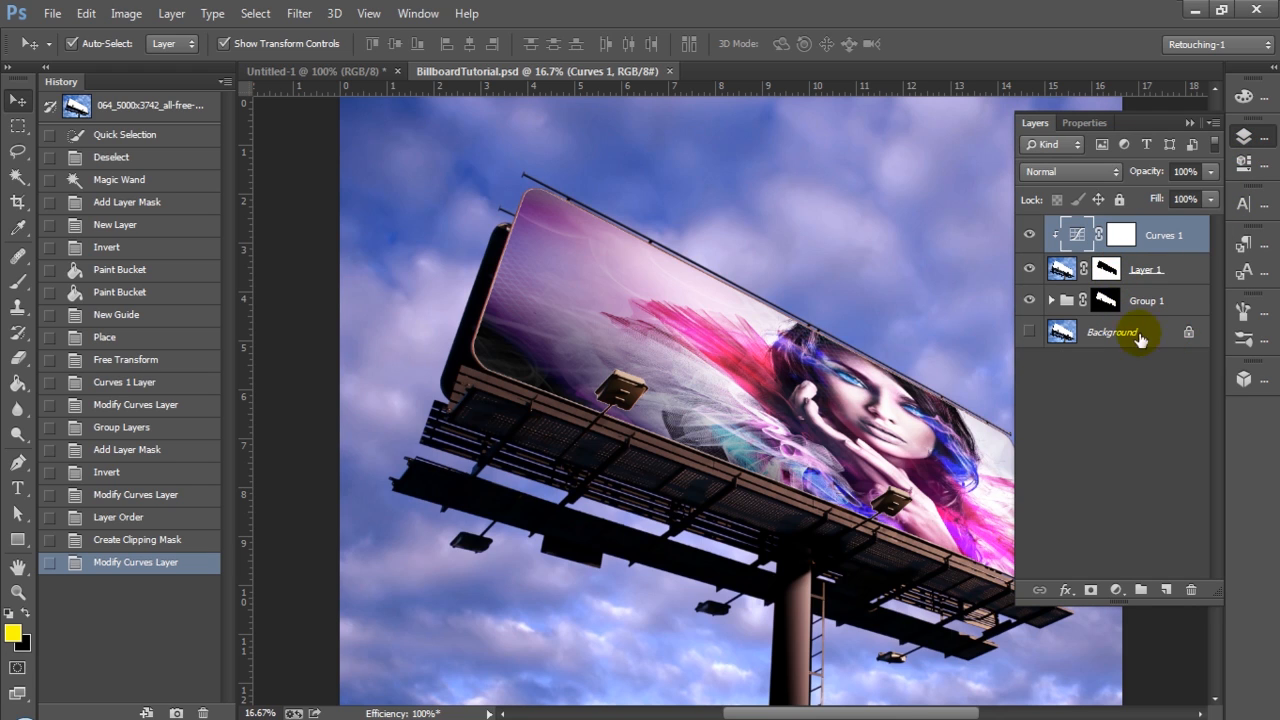
# Turn off Curves 1 and expand Group 1, briefly hiding then reshowing it.
pyautogui.click(1029, 234)
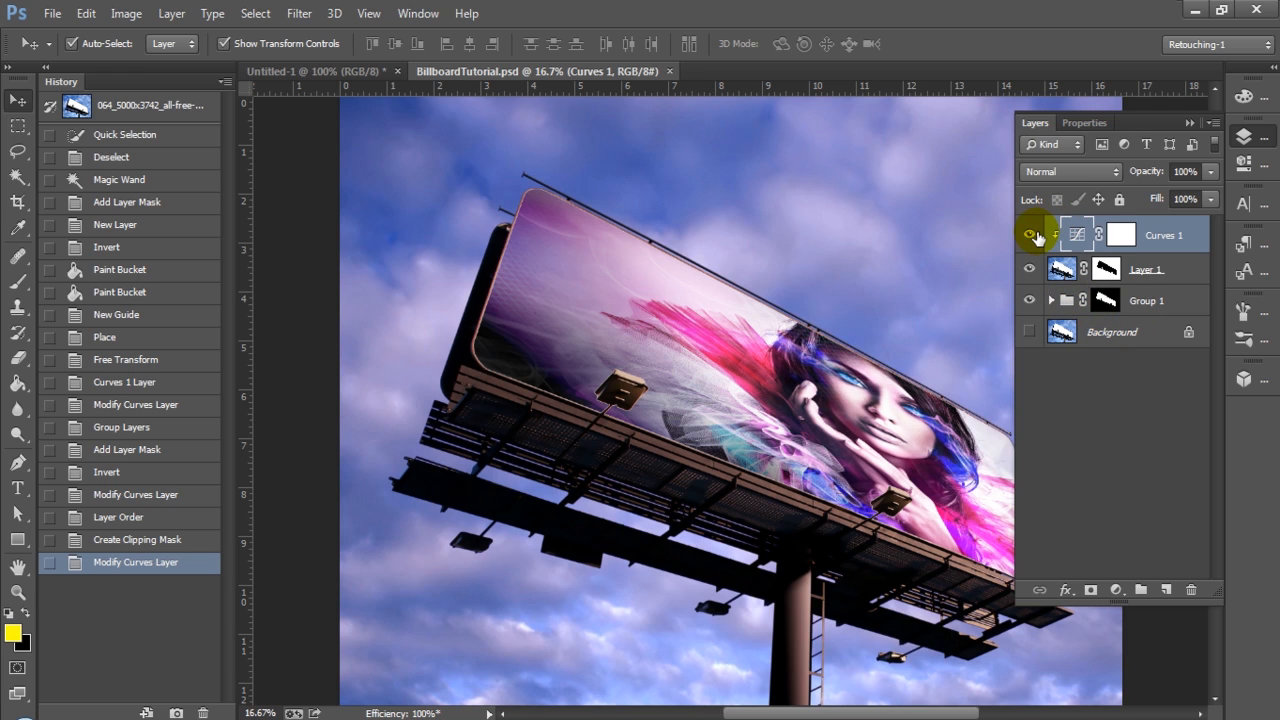
pyautogui.click(1028, 234)
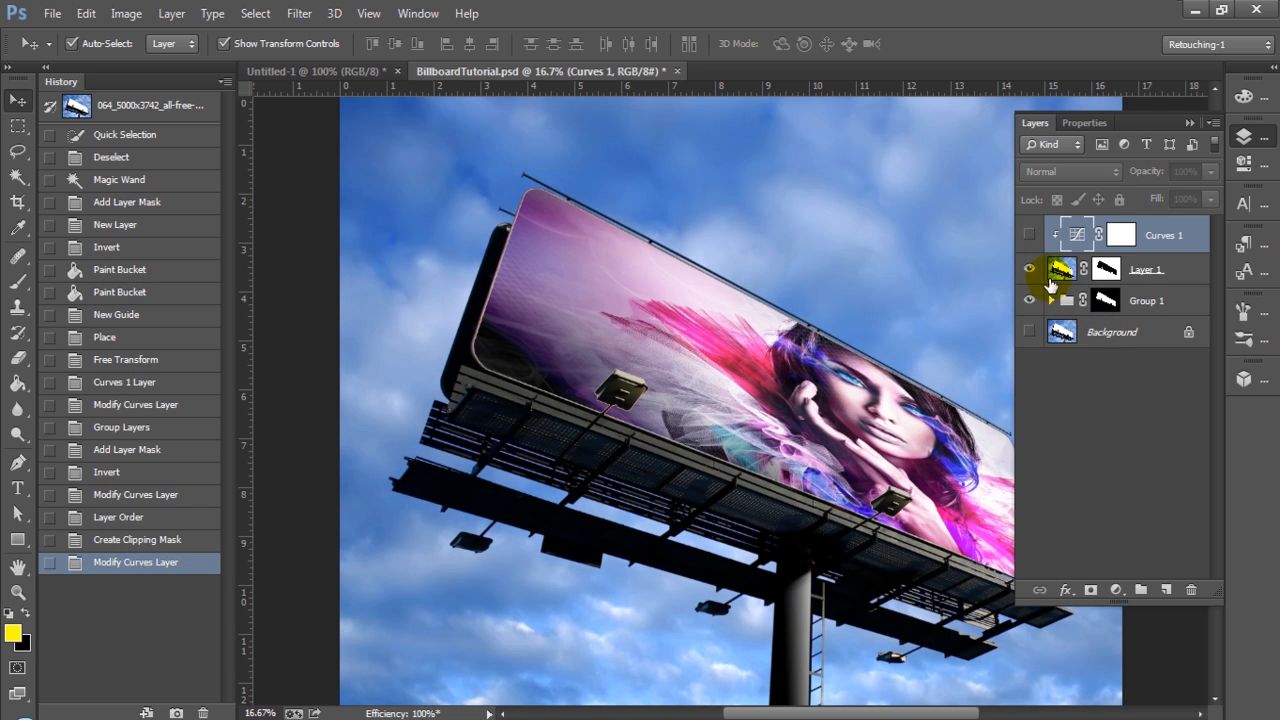
pyautogui.click(1051, 300)
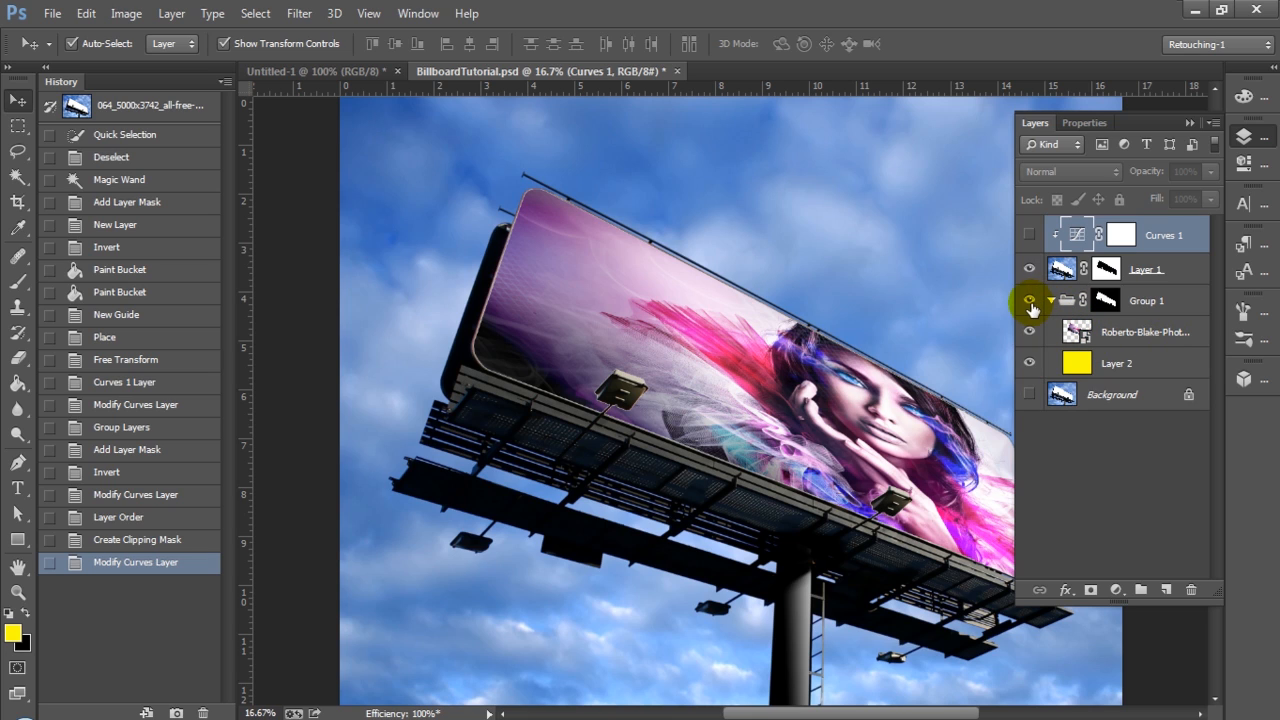
pyautogui.click(1029, 300)
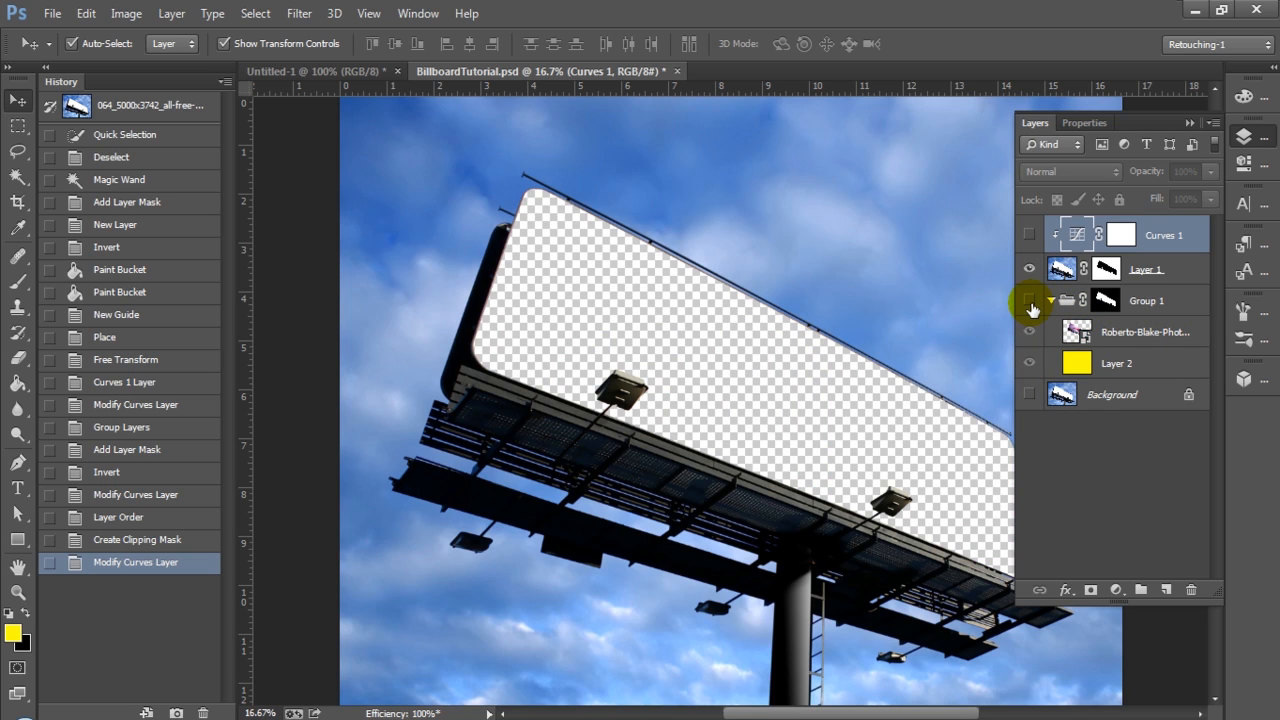
pyautogui.moveTo(1107, 270)
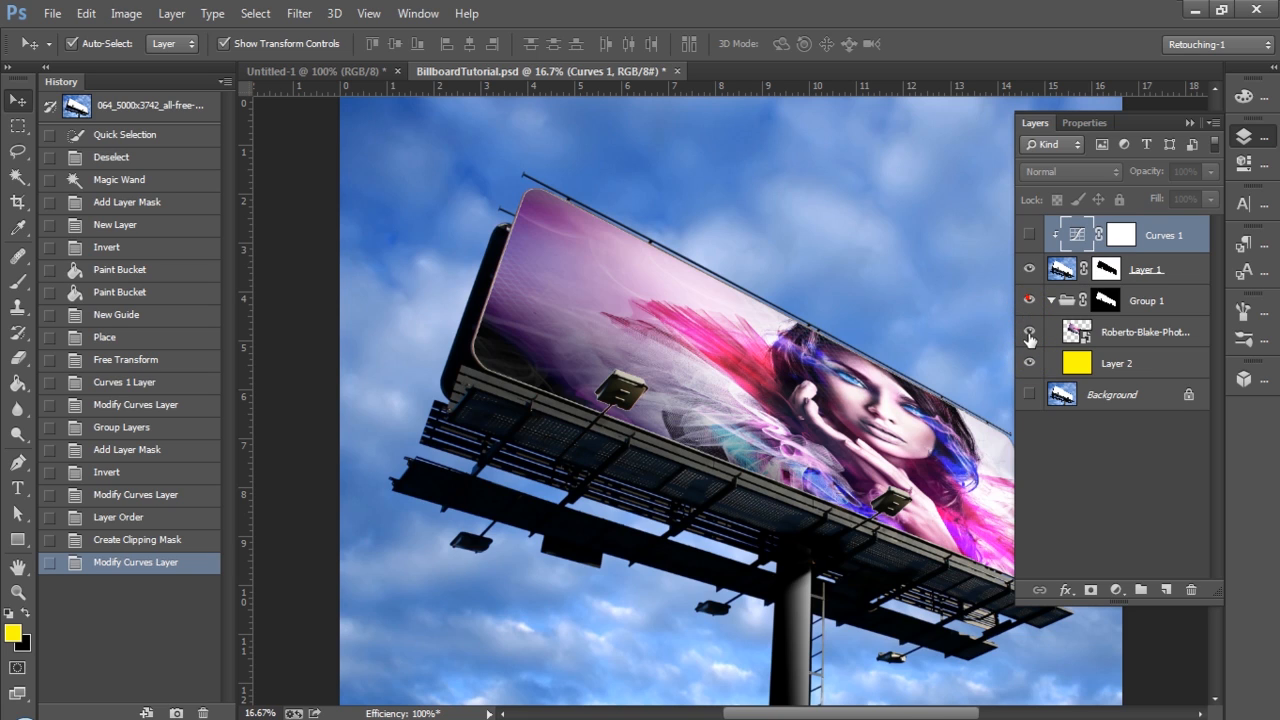
pyautogui.click(1029, 331)
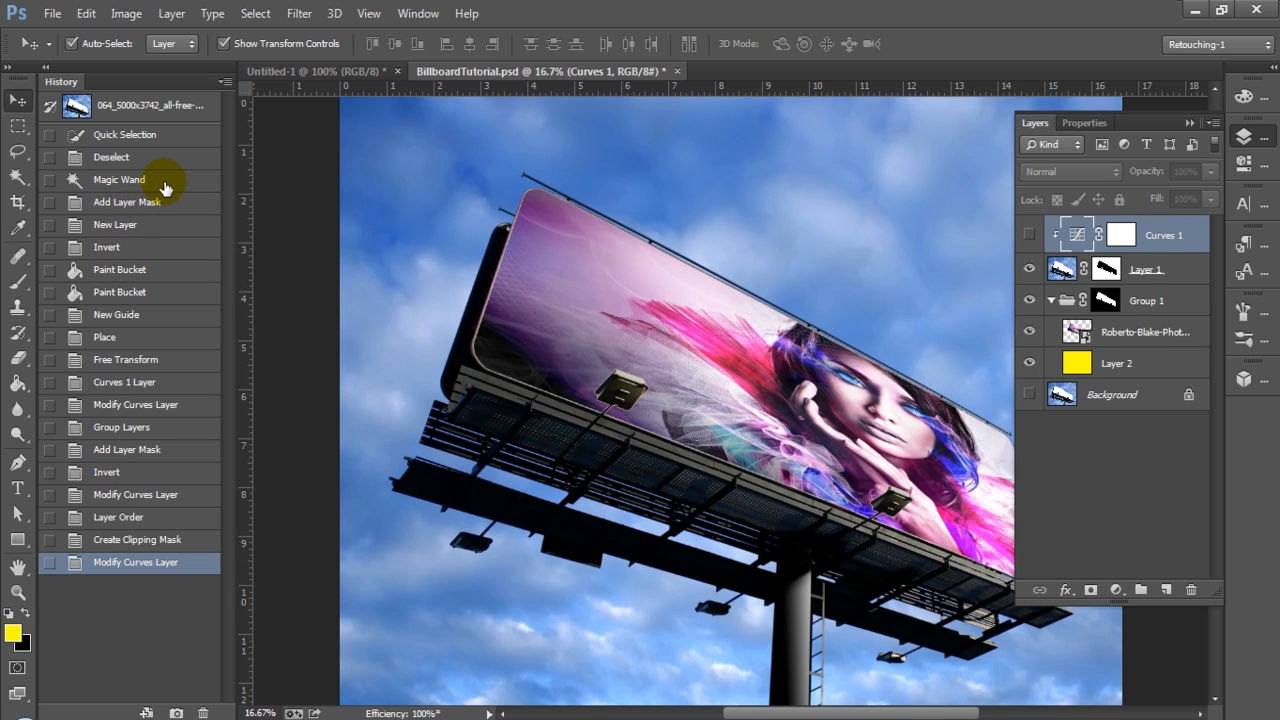
pyautogui.moveTo(160, 112)
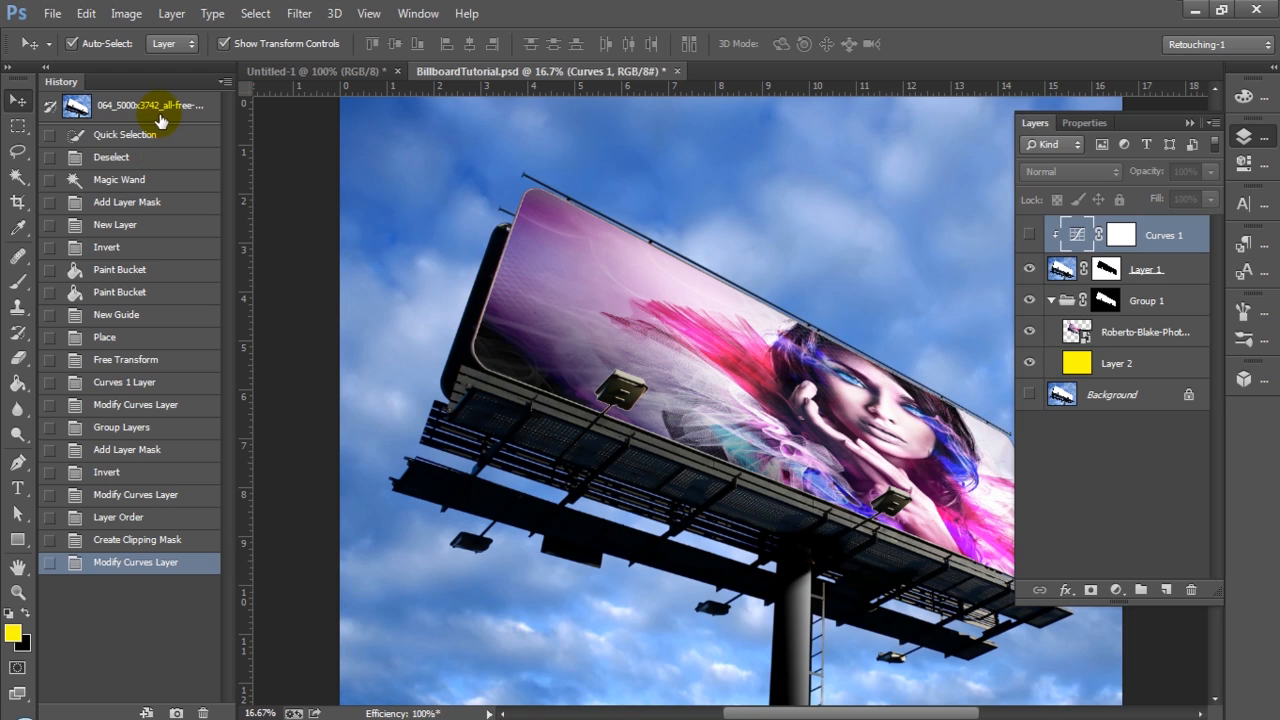
# Revert to the opening History snapshot showing only the photo with a blank billboard.
pyautogui.click(155, 105)
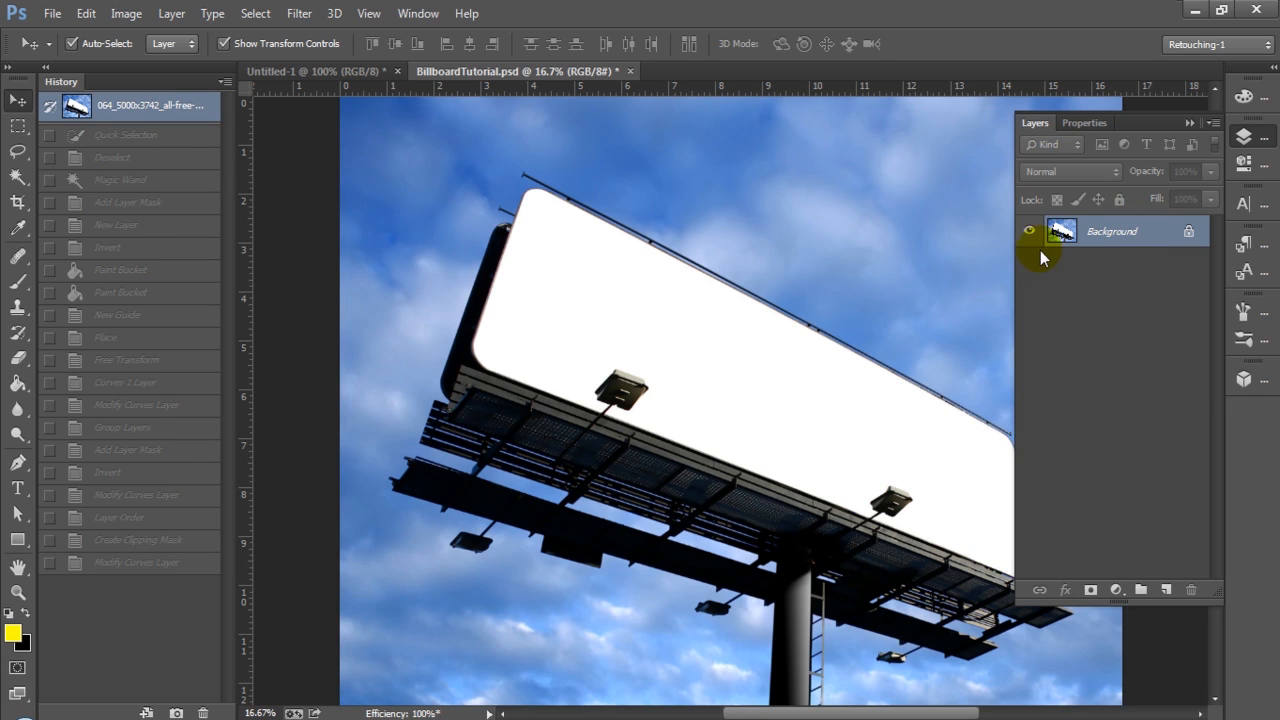
pyautogui.moveTo(1158, 270)
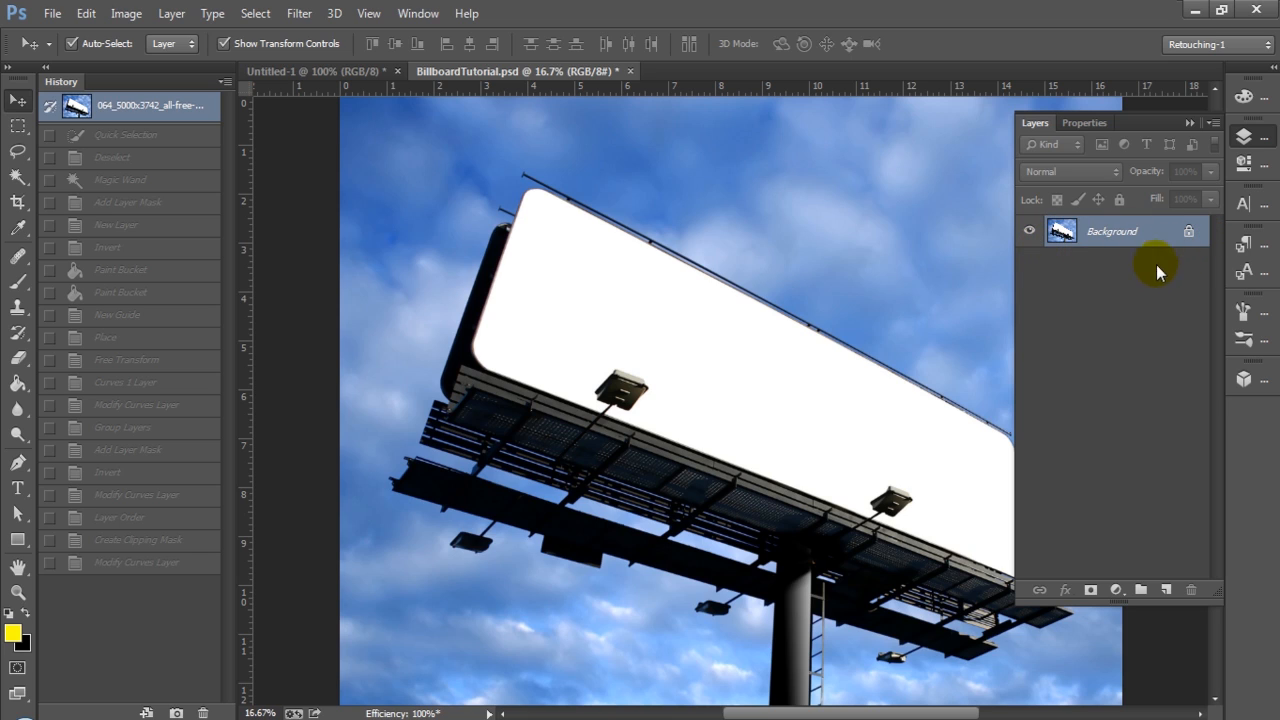
pyautogui.moveTo(1150, 280)
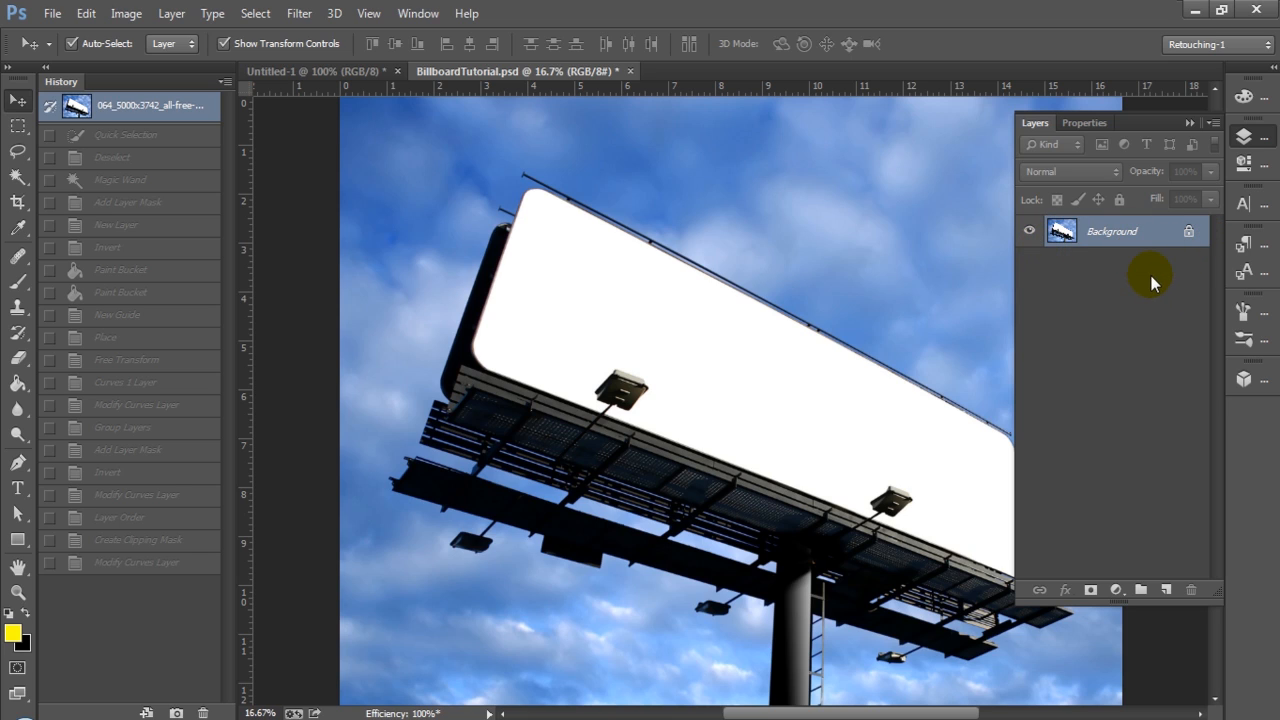
# Duplicate the photo to Layer 1 with Ctrl+J, Magic Wand the billboard face, then select Background.
pyautogui.press('ctrl+j')
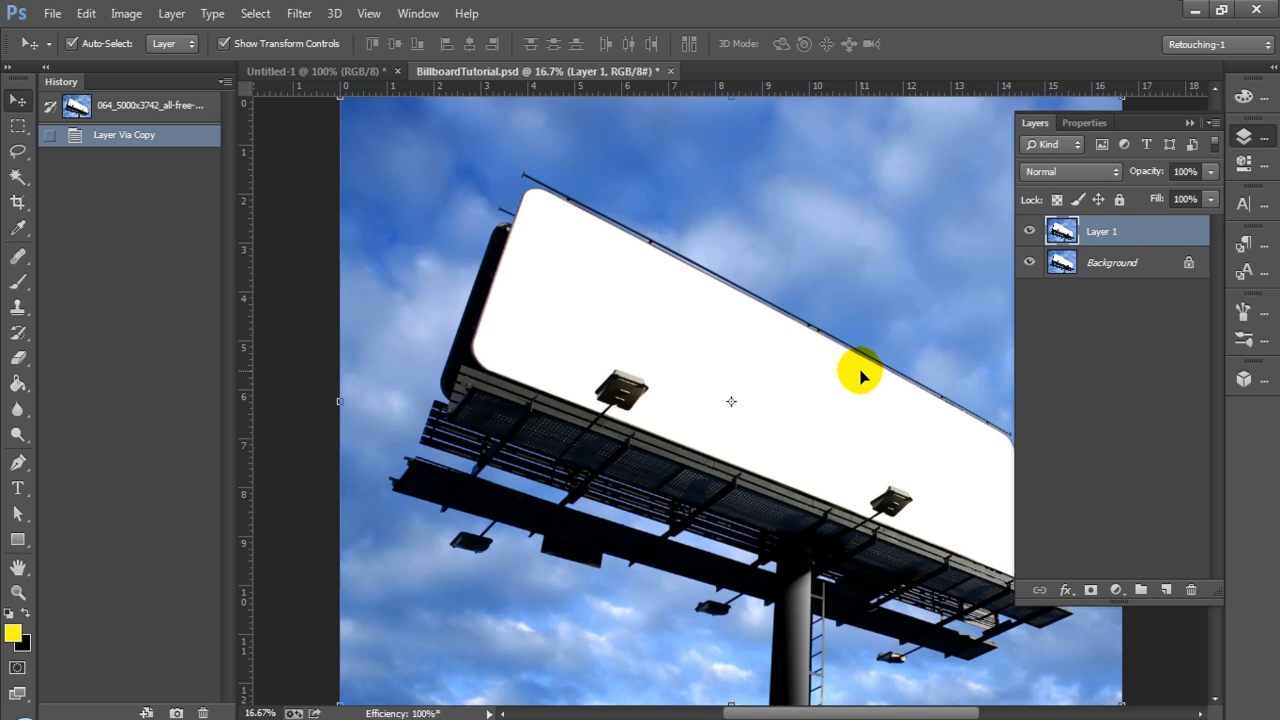
pyautogui.moveTo(840, 405)
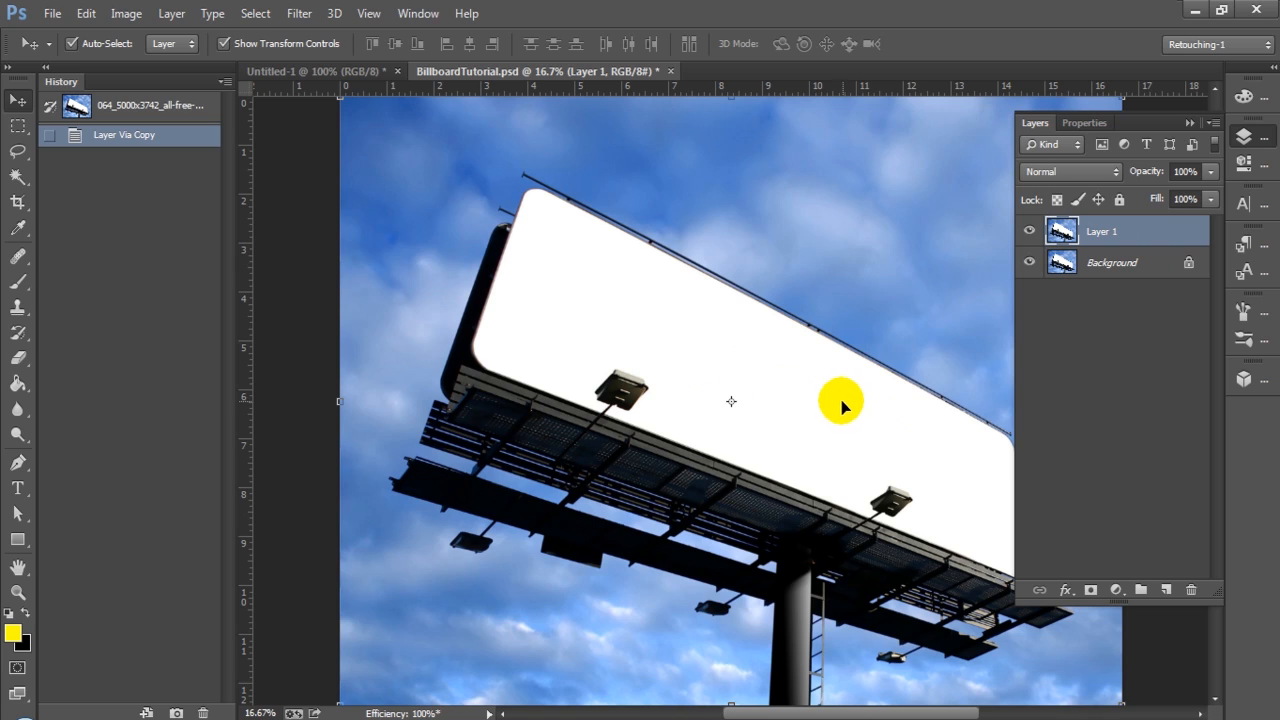
pyautogui.moveTo(428, 295)
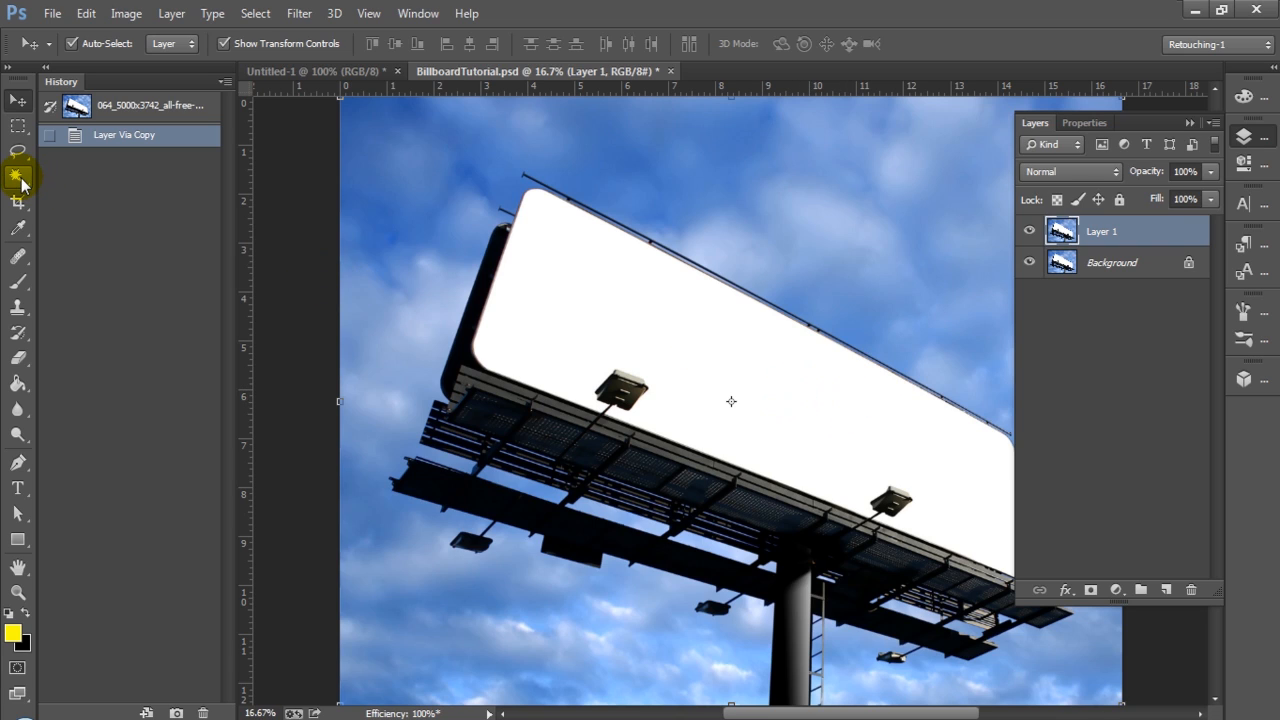
pyautogui.moveTo(18, 178)
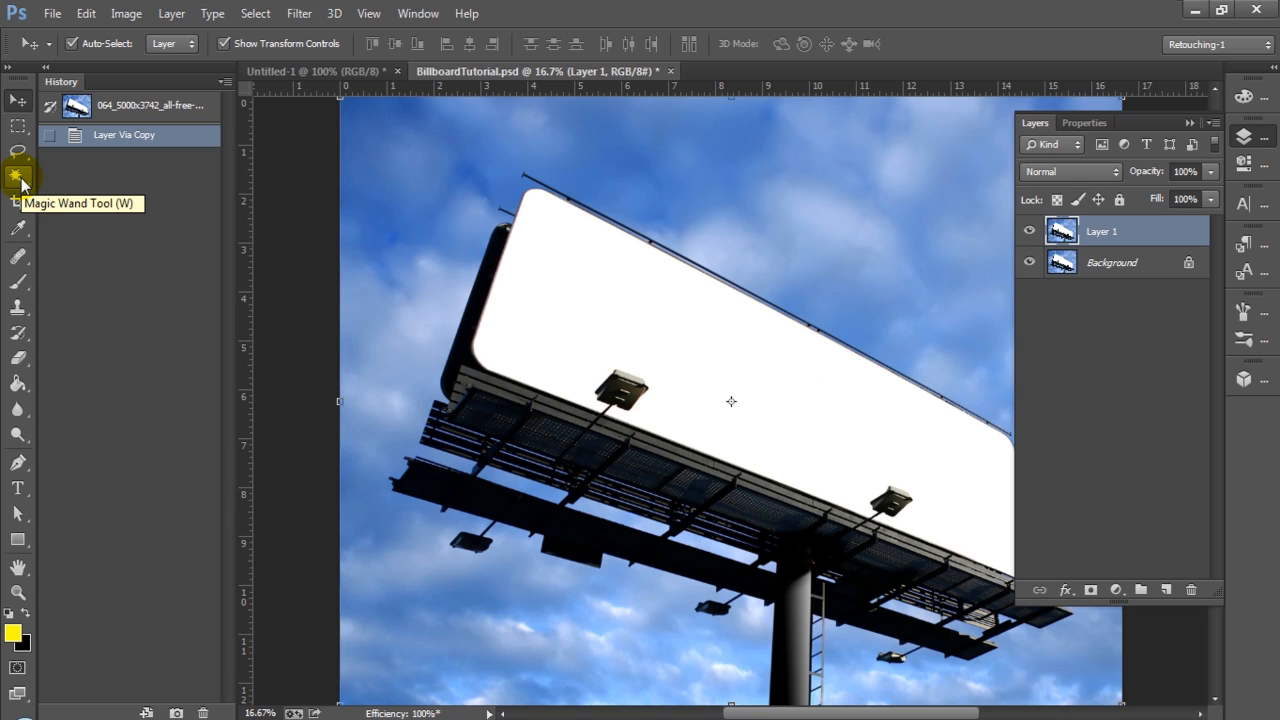
pyautogui.click(18, 176)
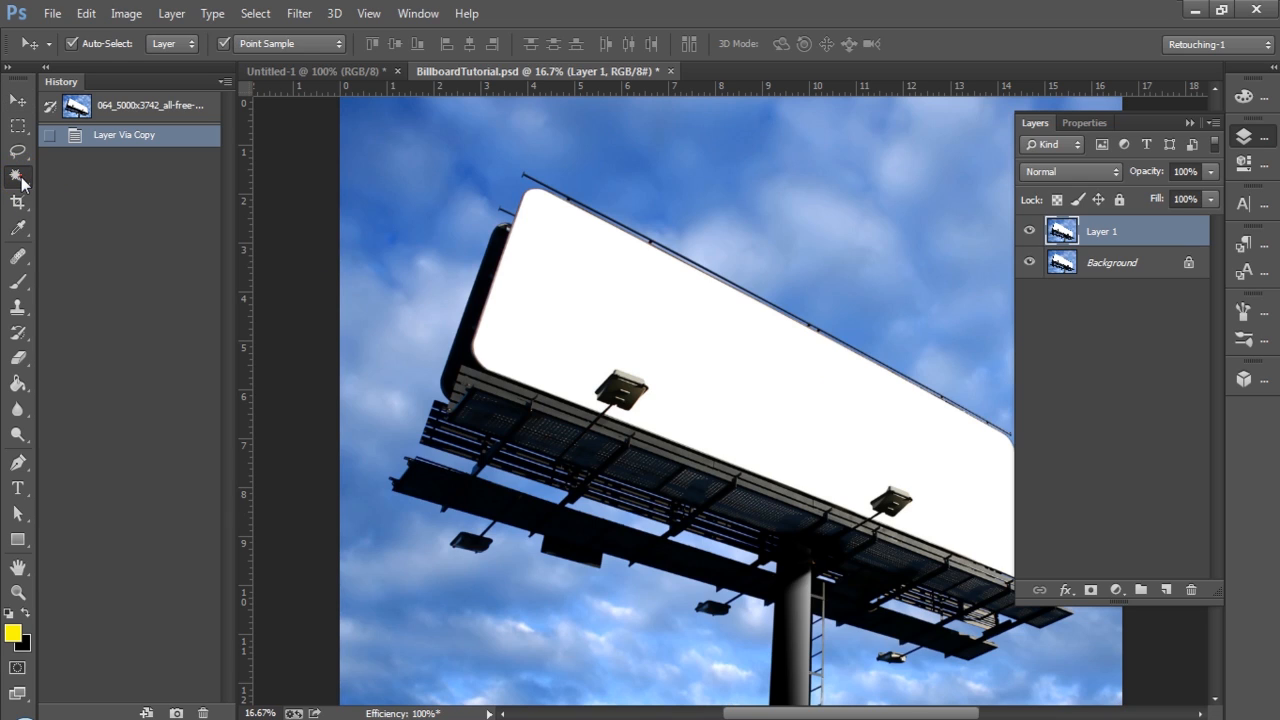
pyautogui.click(18, 176)
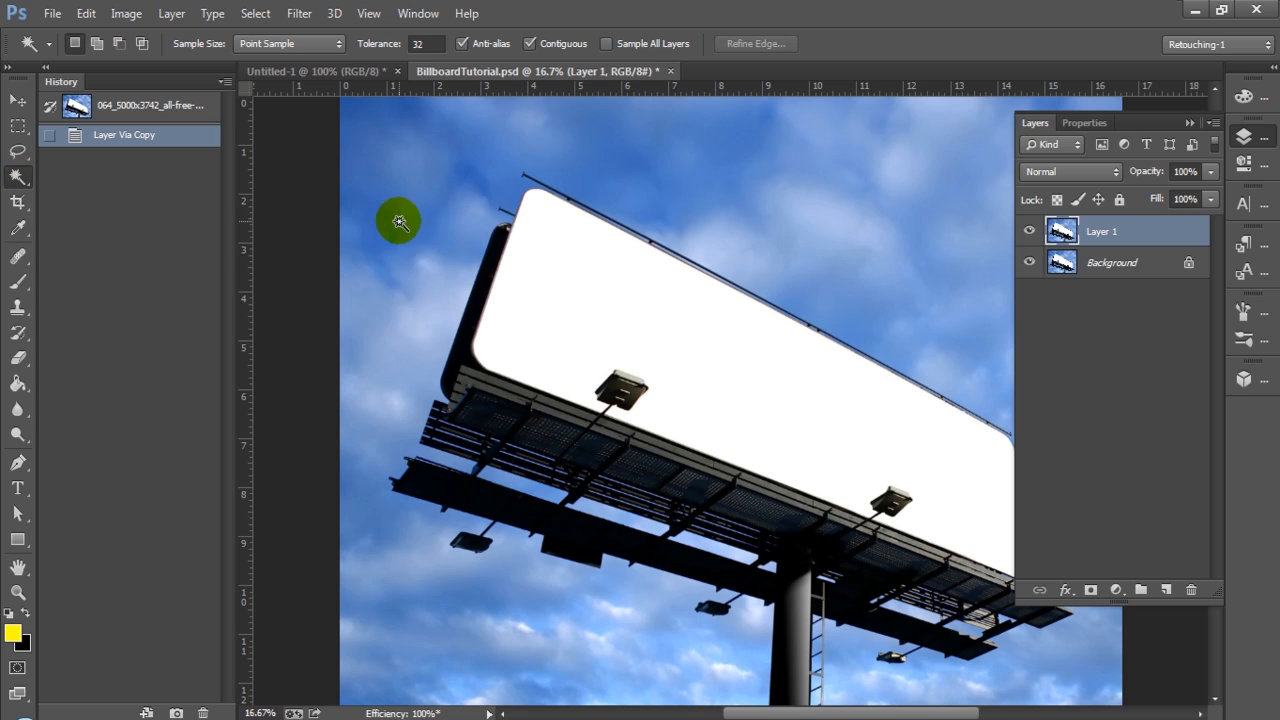
pyautogui.moveTo(770, 370)
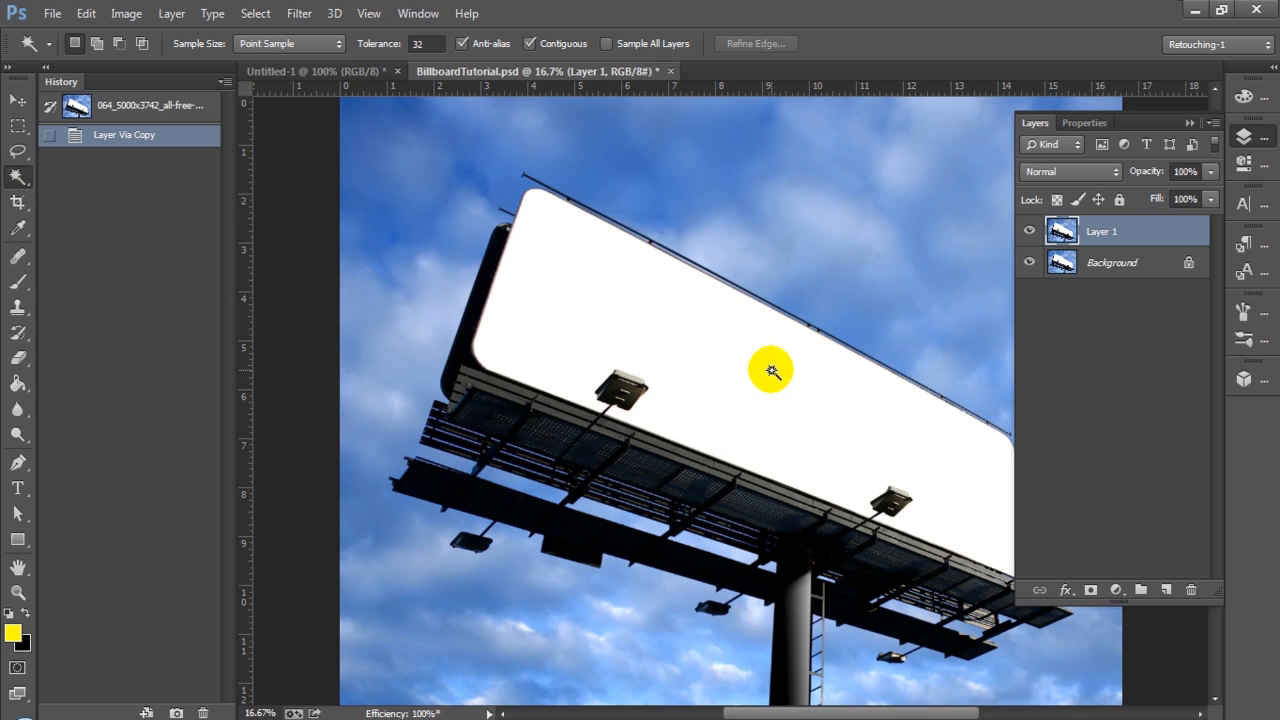
pyautogui.click(772, 370)
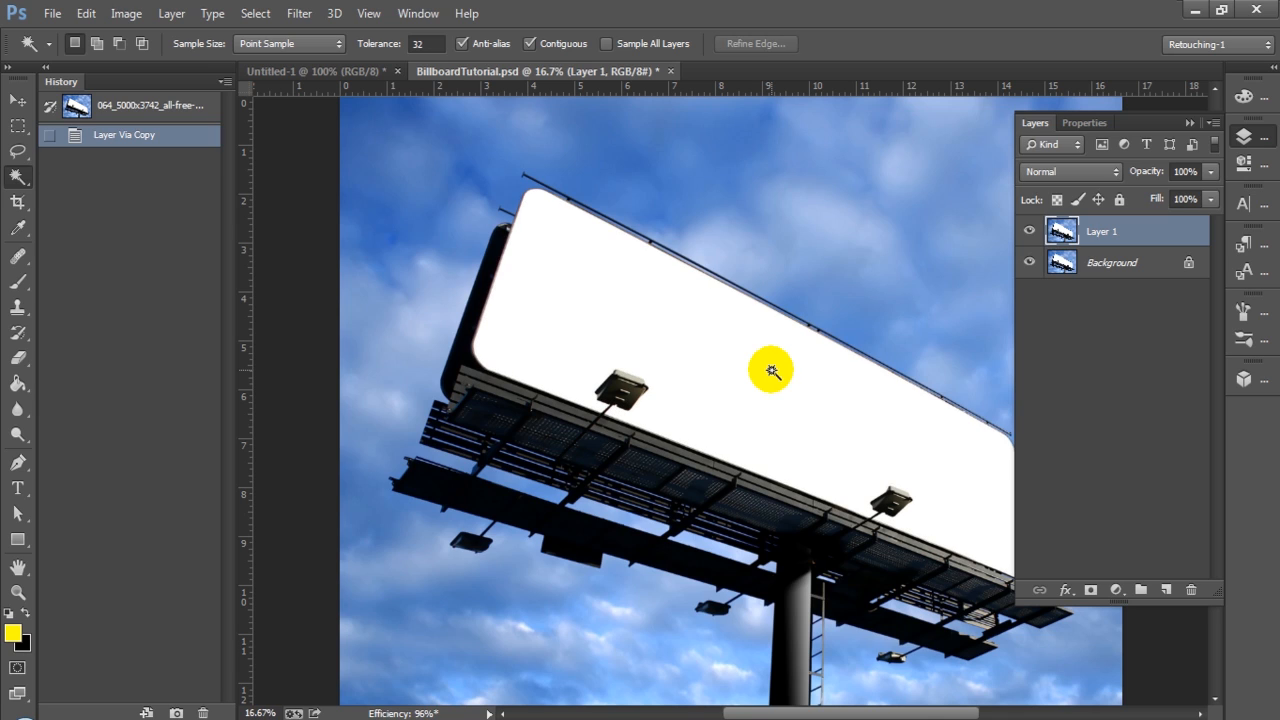
pyautogui.click(1111, 262)
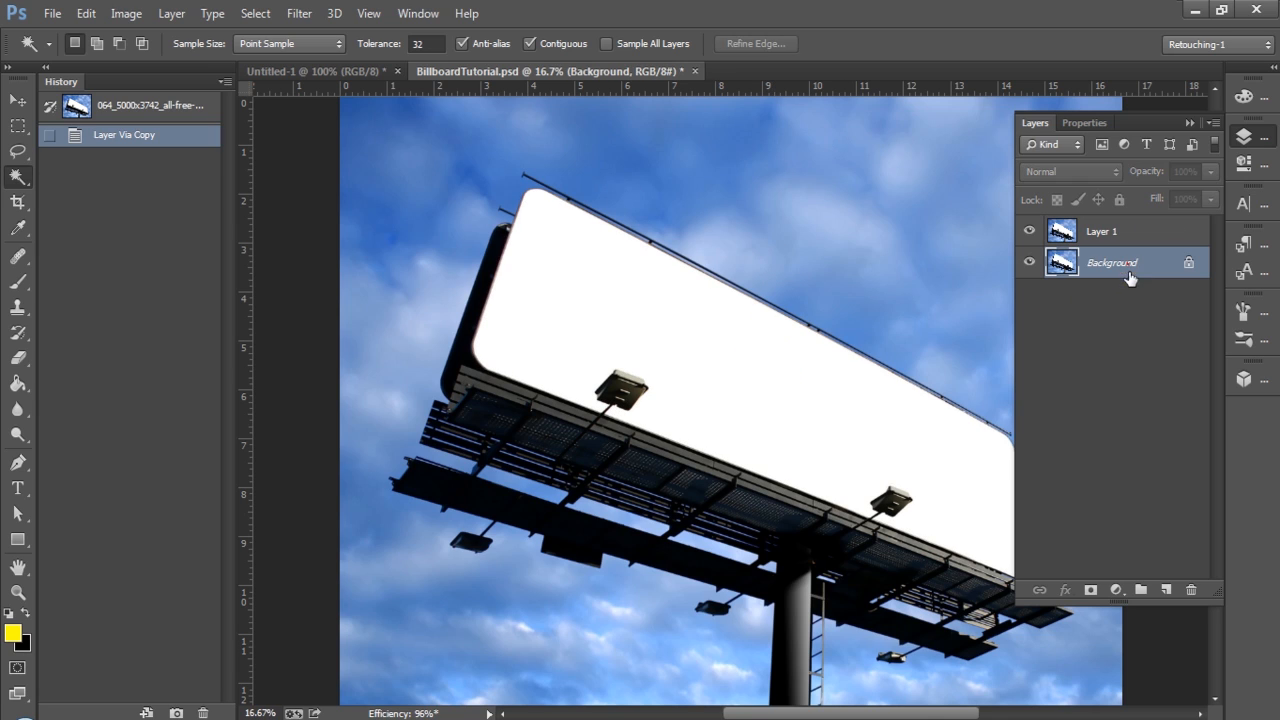
# Add Layer 2 above Background, fill it yellow, then select Layer 1.
pyautogui.click(1141, 589)
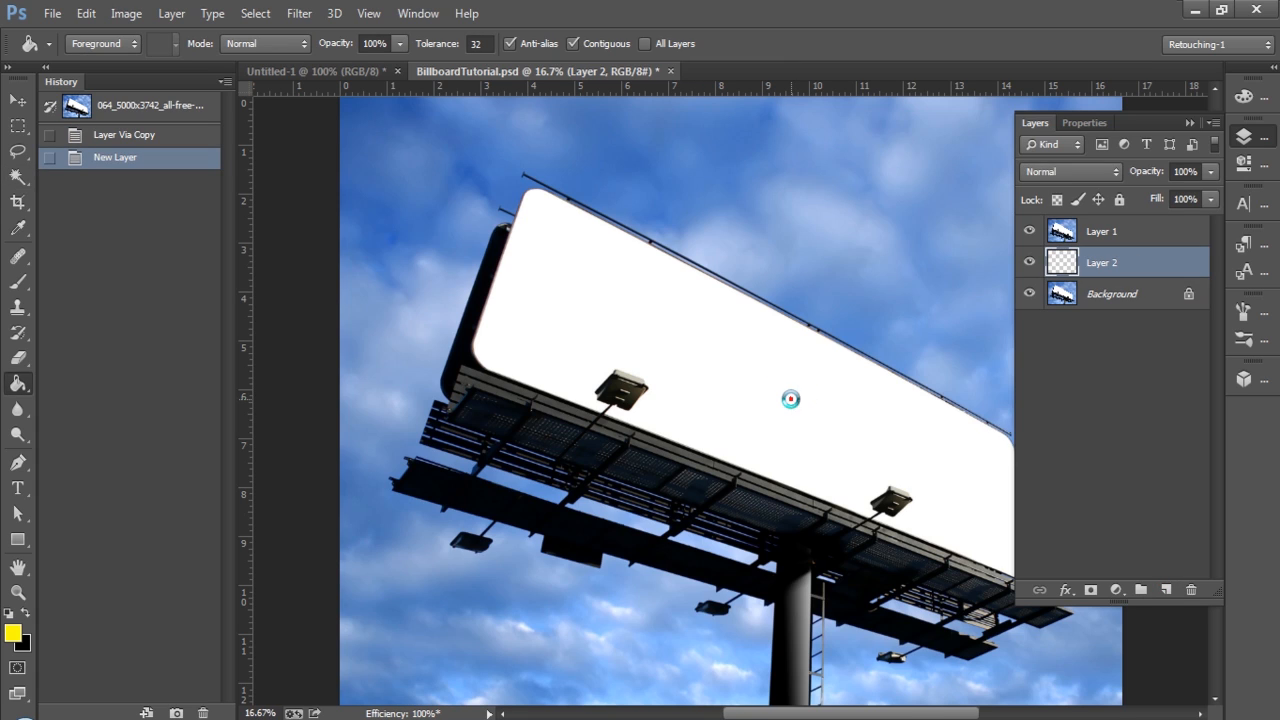
pyautogui.click(790, 399)
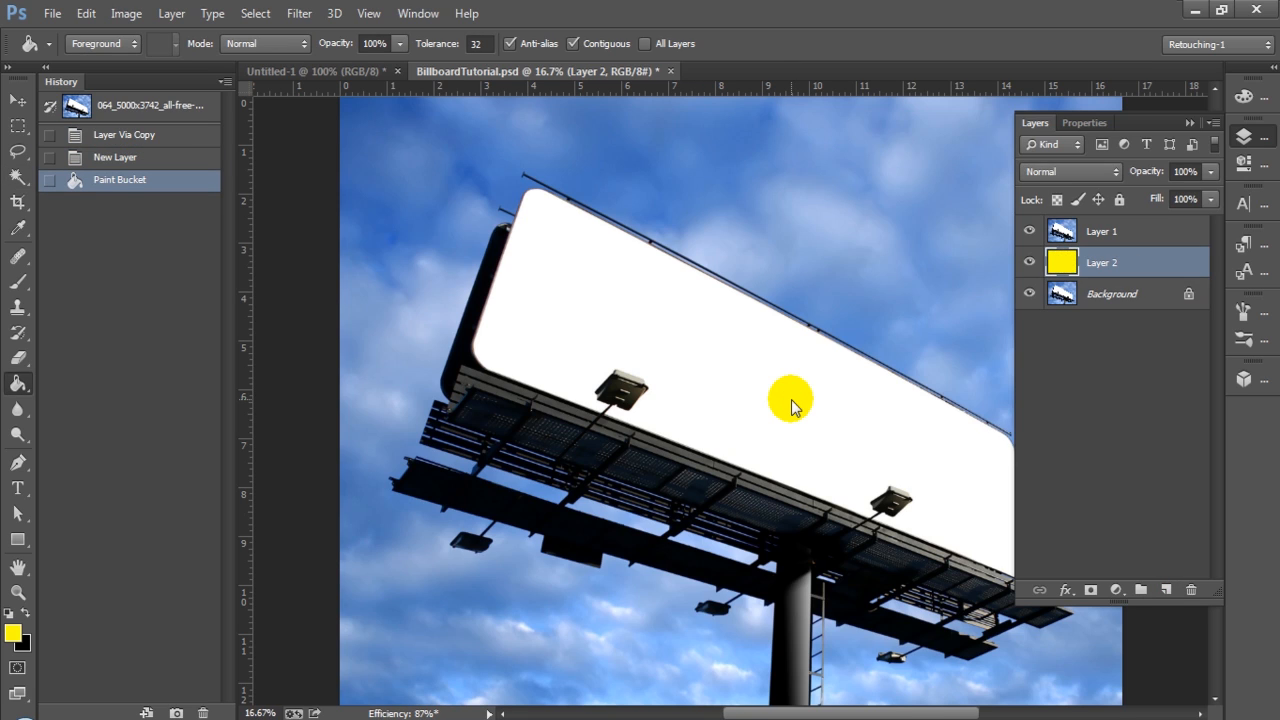
pyautogui.click(1101, 231)
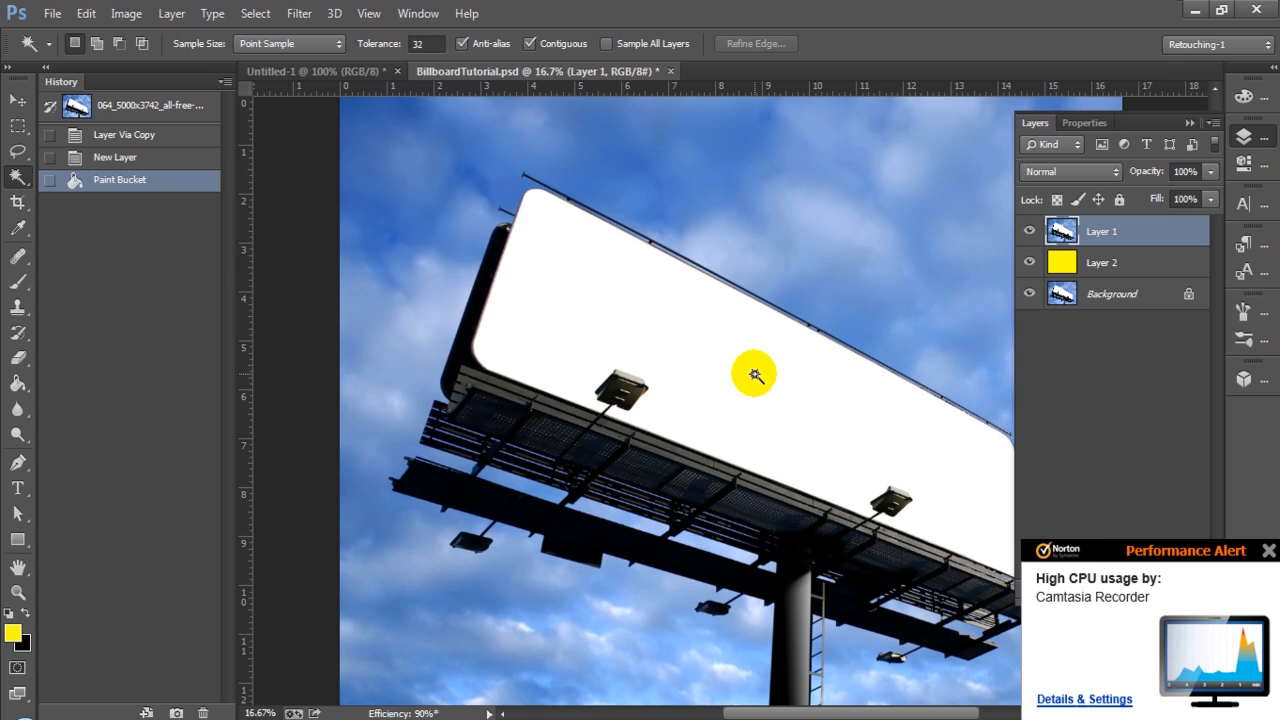
pyautogui.moveTo(1047, 494)
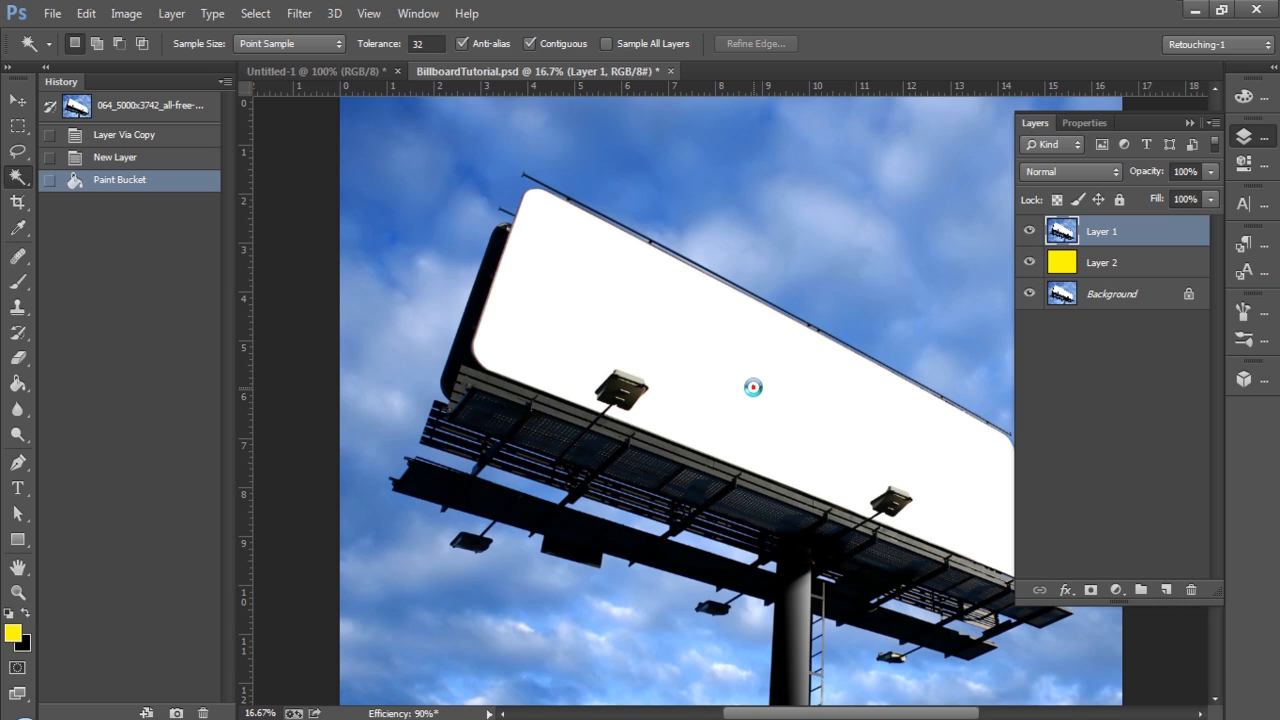
# Add a layer mask to Layer 1 that cuts out the blank billboard face.
pyautogui.click(753, 388)
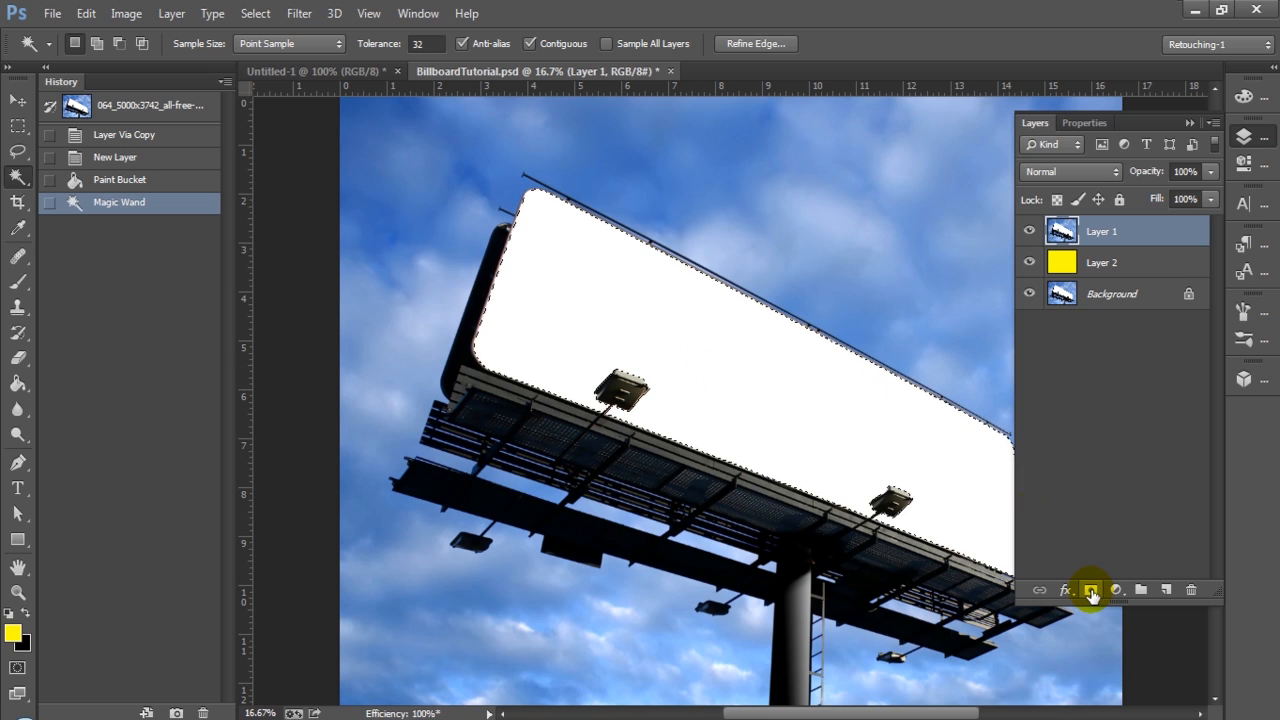
pyautogui.moveTo(1091, 590)
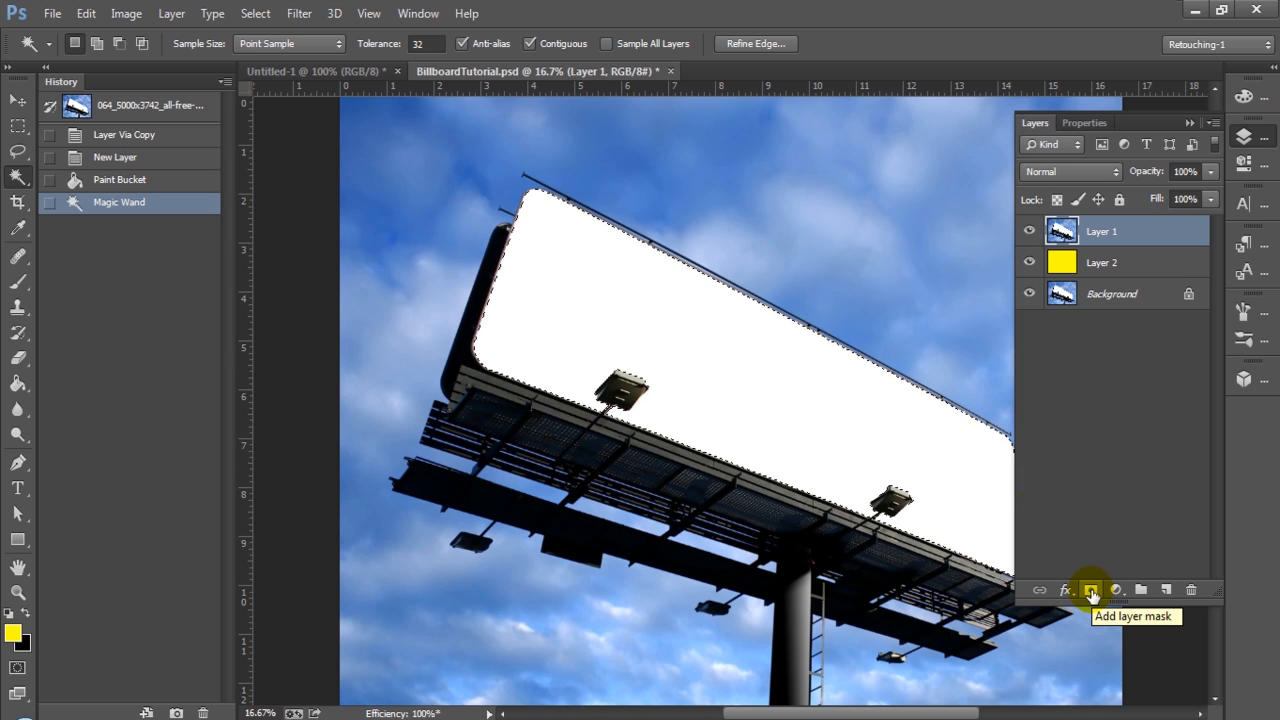
pyautogui.click(1091, 590)
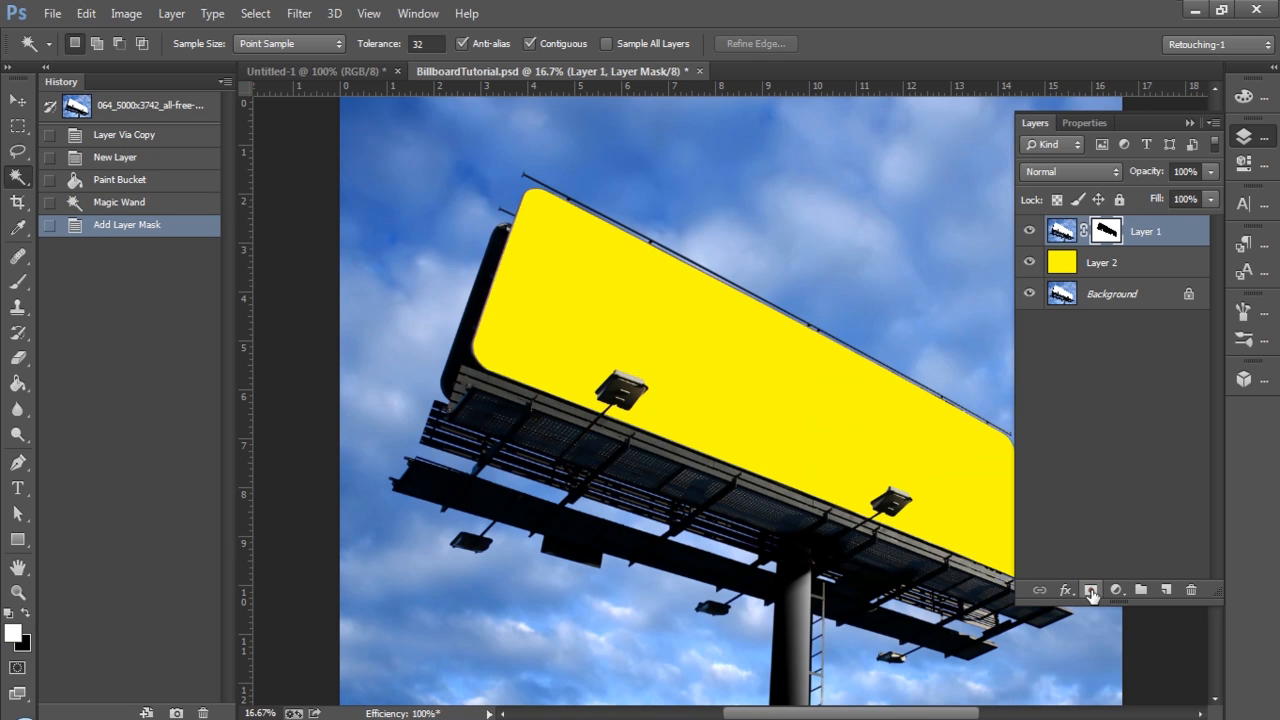
pyautogui.moveTo(1091, 590)
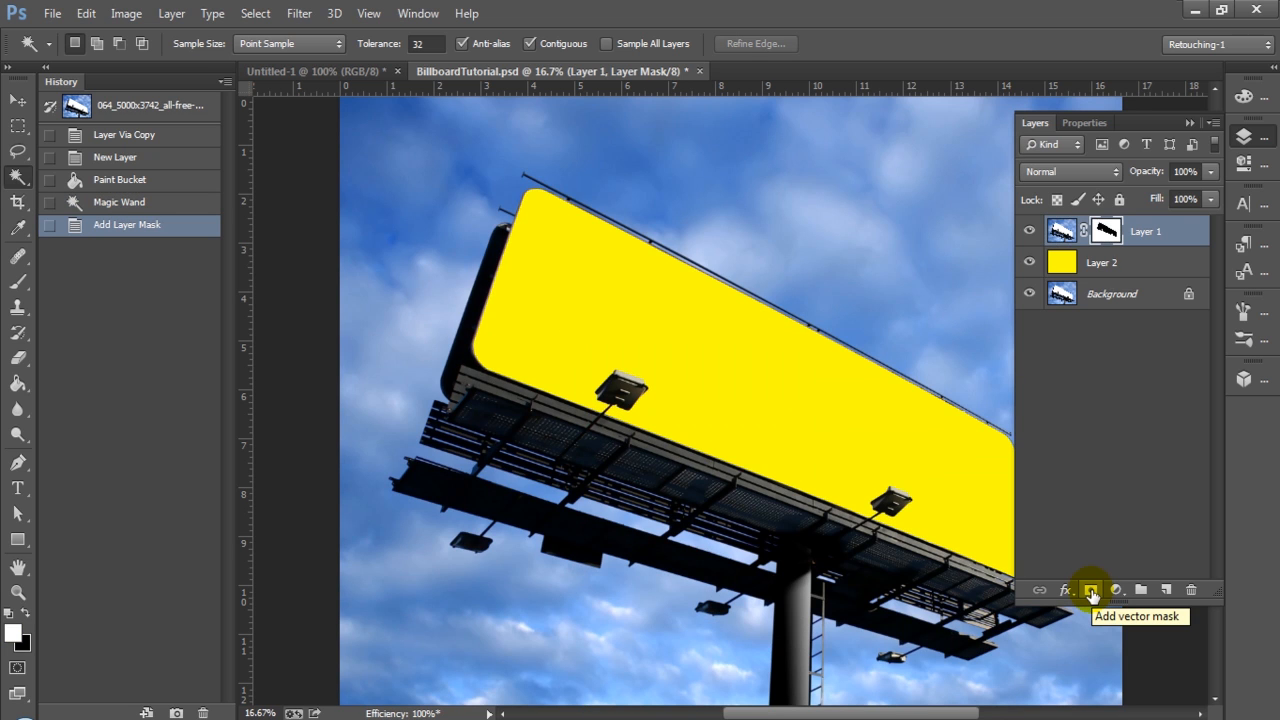
pyautogui.moveTo(1098, 470)
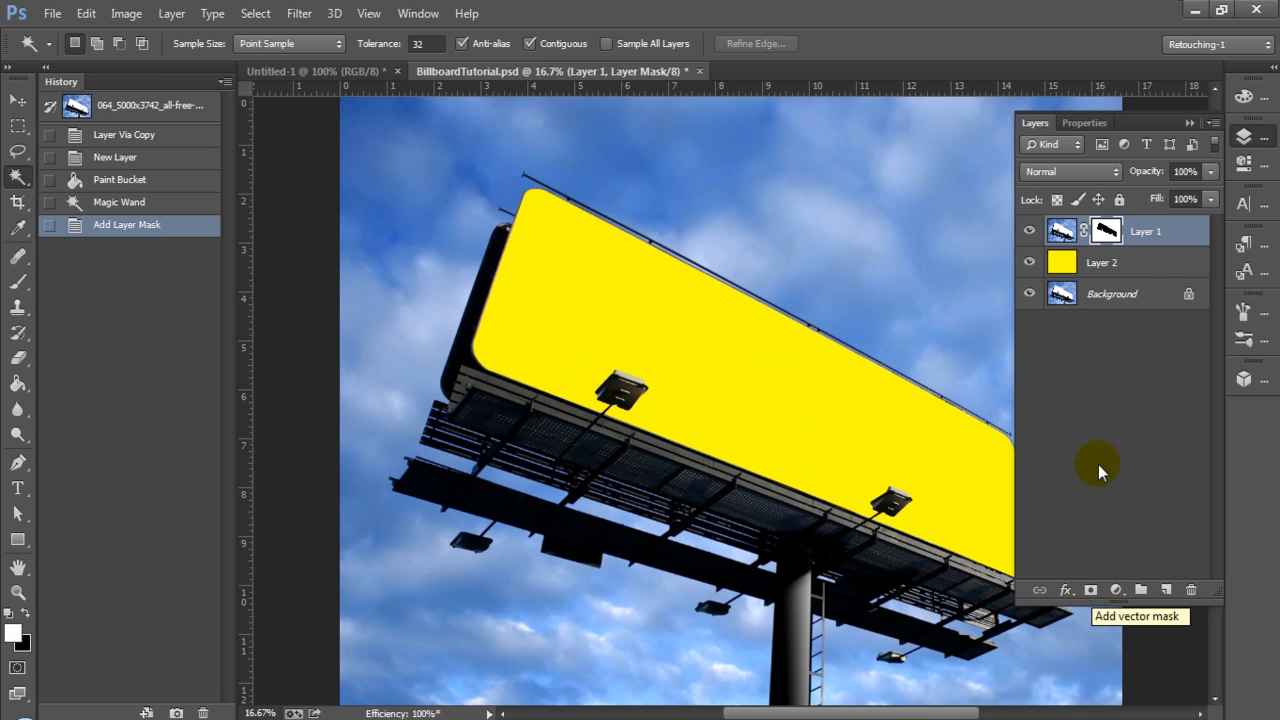
pyautogui.moveTo(835, 695)
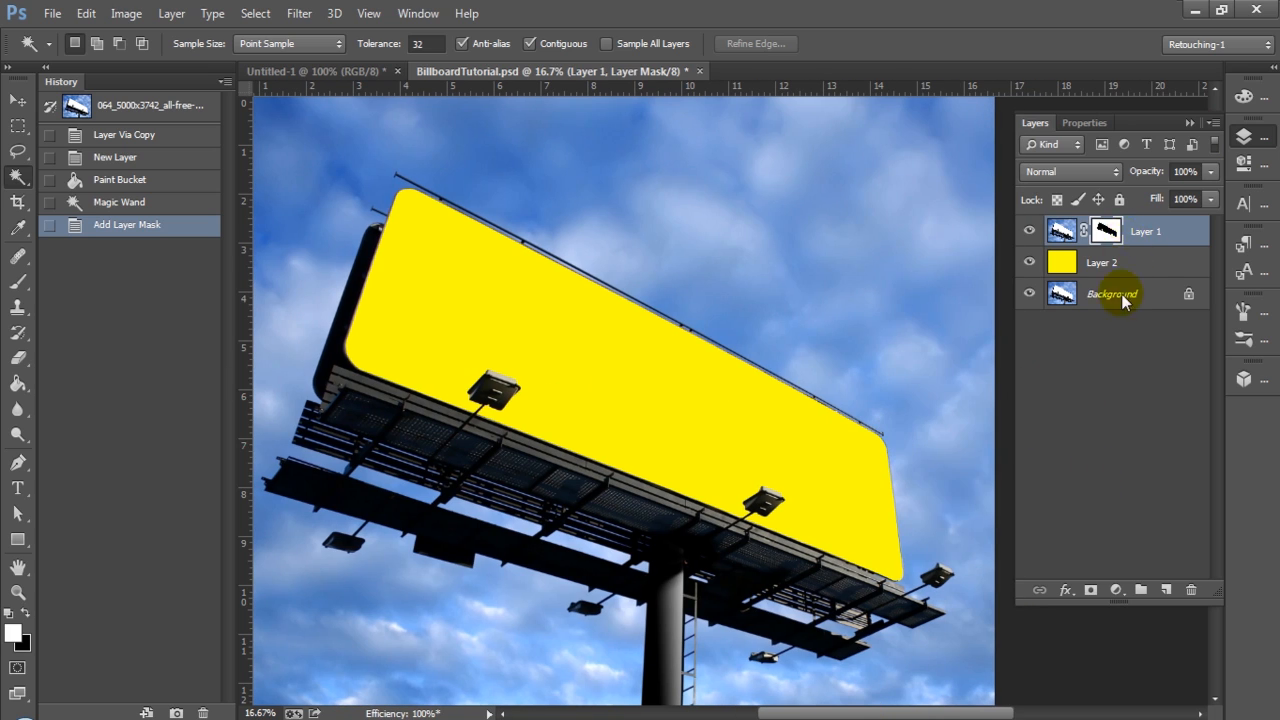
pyautogui.moveTo(1197, 305)
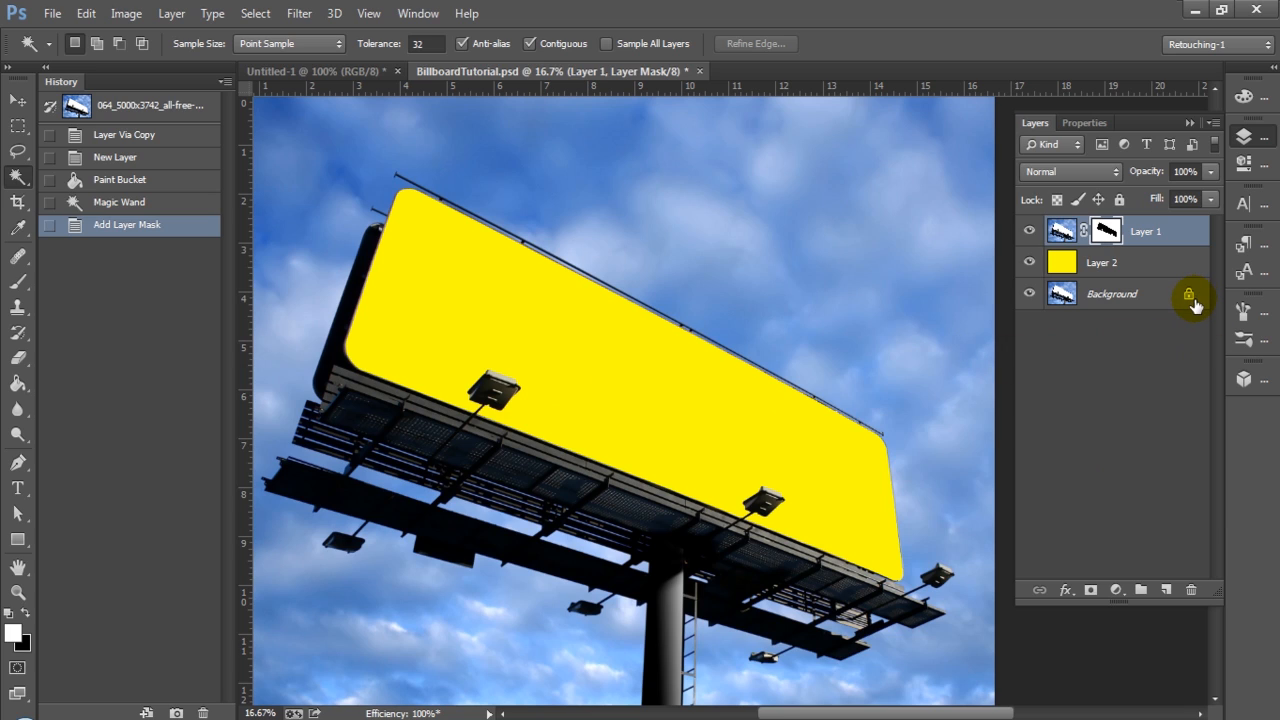
pyautogui.moveTo(1189, 294)
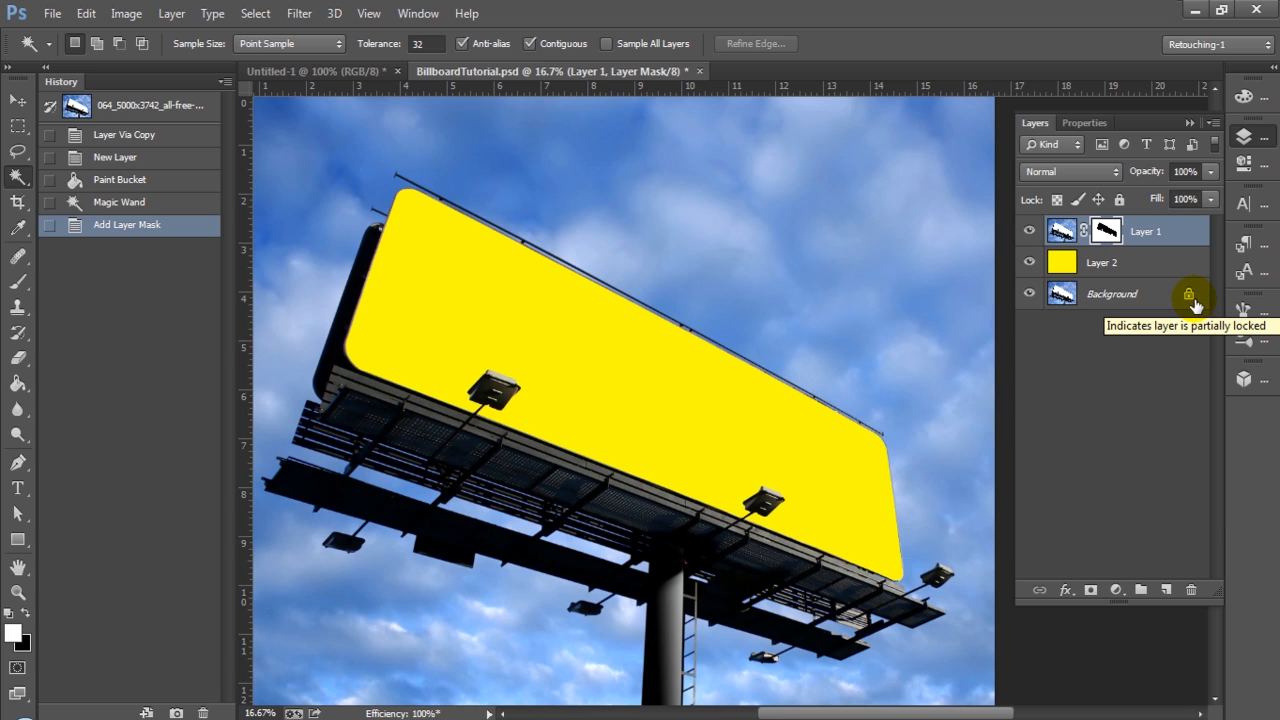
pyautogui.moveTo(1103, 270)
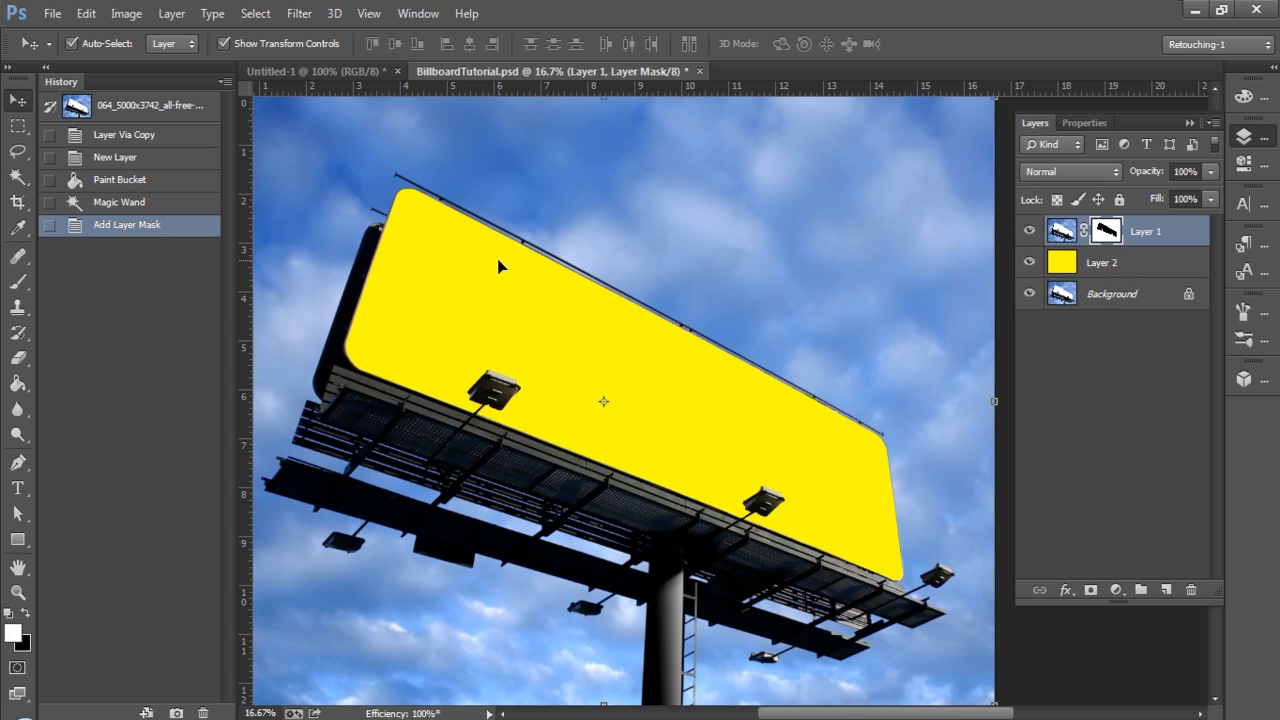
pyautogui.moveTo(245, 318)
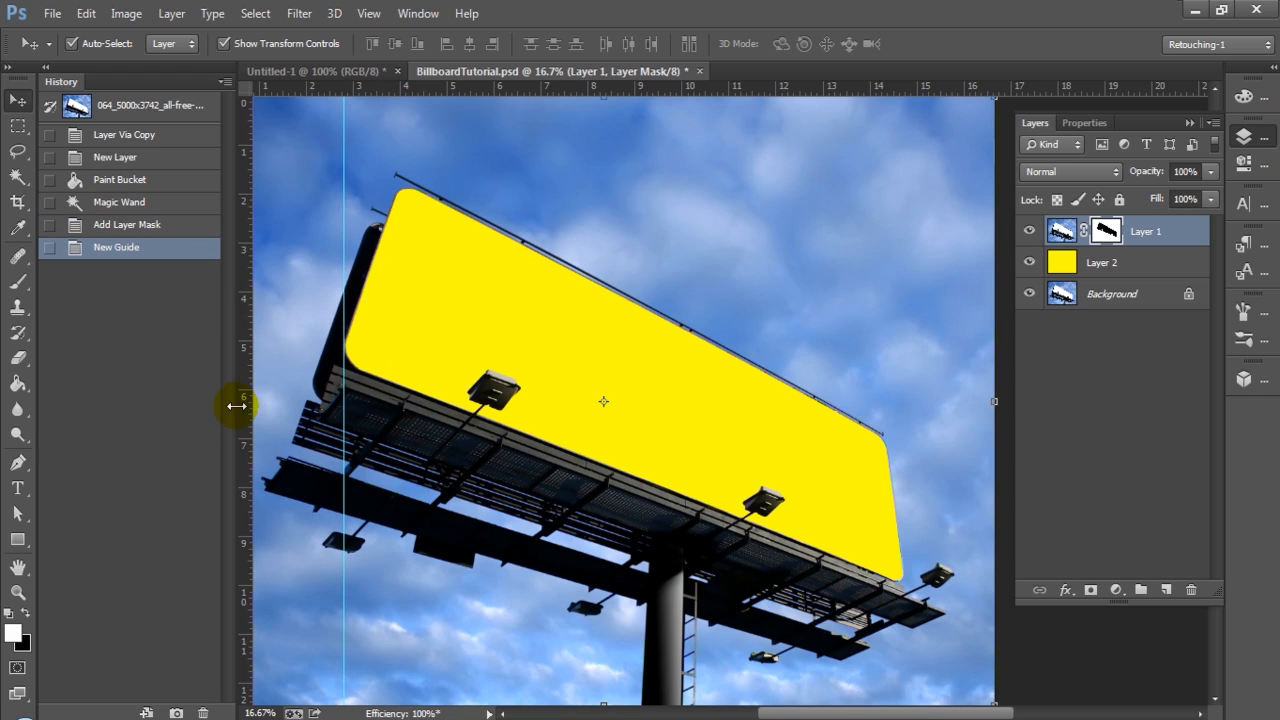
# Drag vertical and horizontal guides onto the billboard face's left edge, corners and bottom.
pyautogui.moveTo(240, 407); pyautogui.dragTo(395, 410)
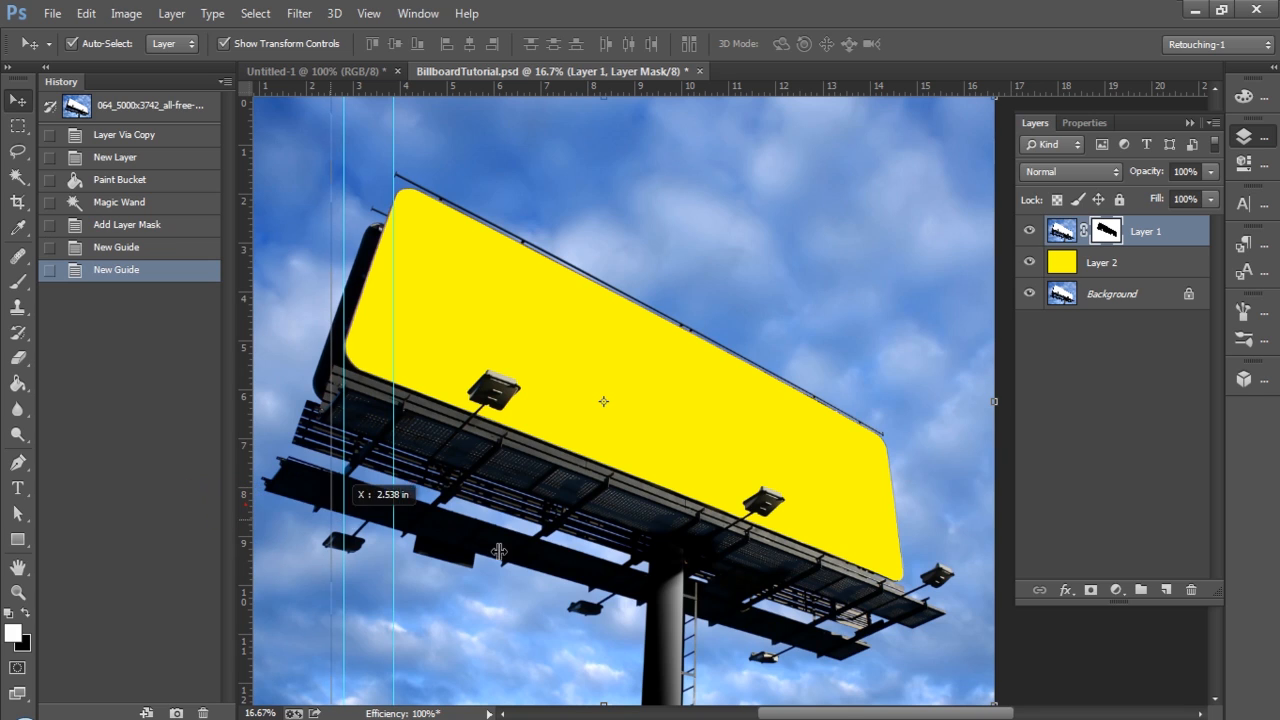
pyautogui.moveTo(499, 551); pyautogui.dragTo(897, 594)
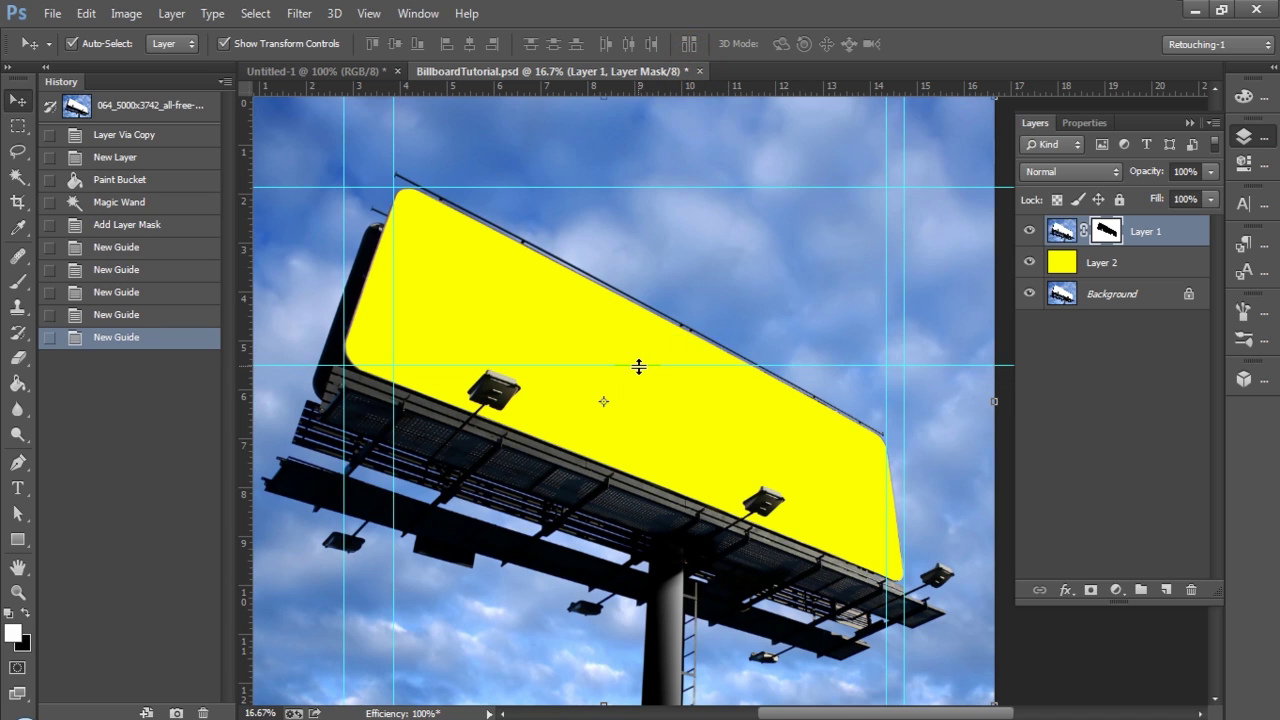
pyautogui.moveTo(638, 366); pyautogui.dragTo(828, 240)
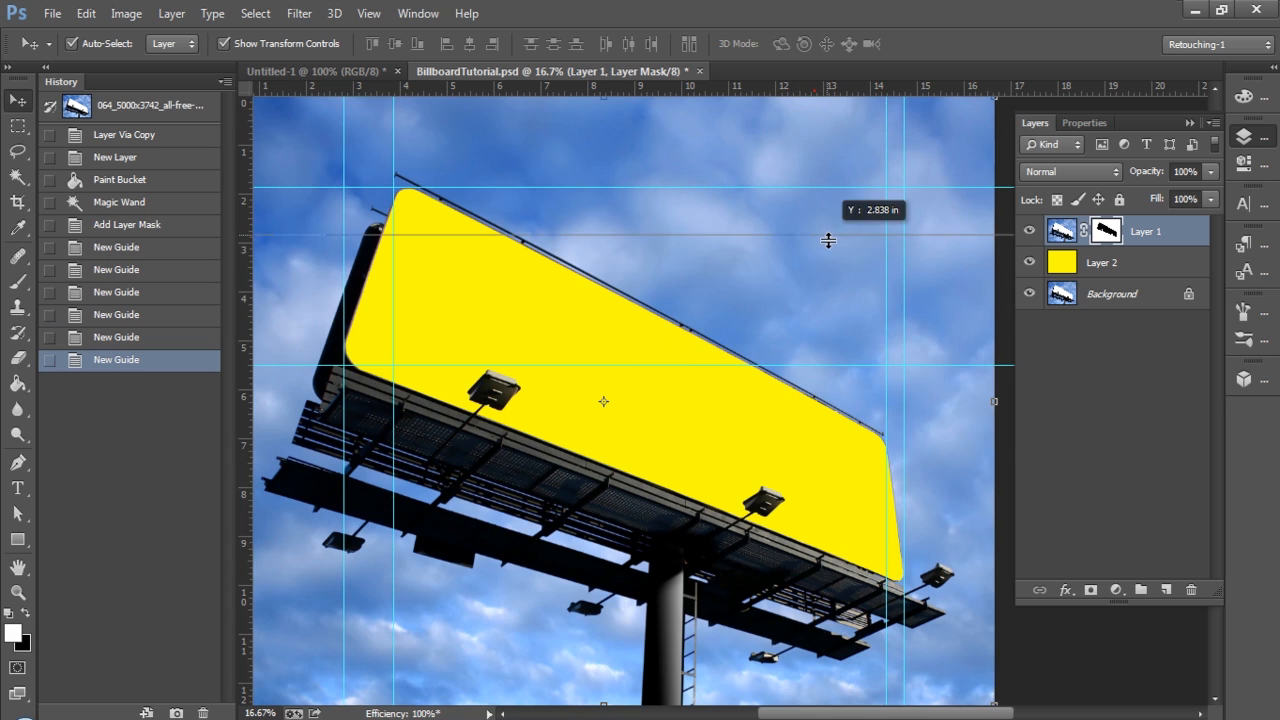
pyautogui.moveTo(828, 240); pyautogui.dragTo(890, 440)
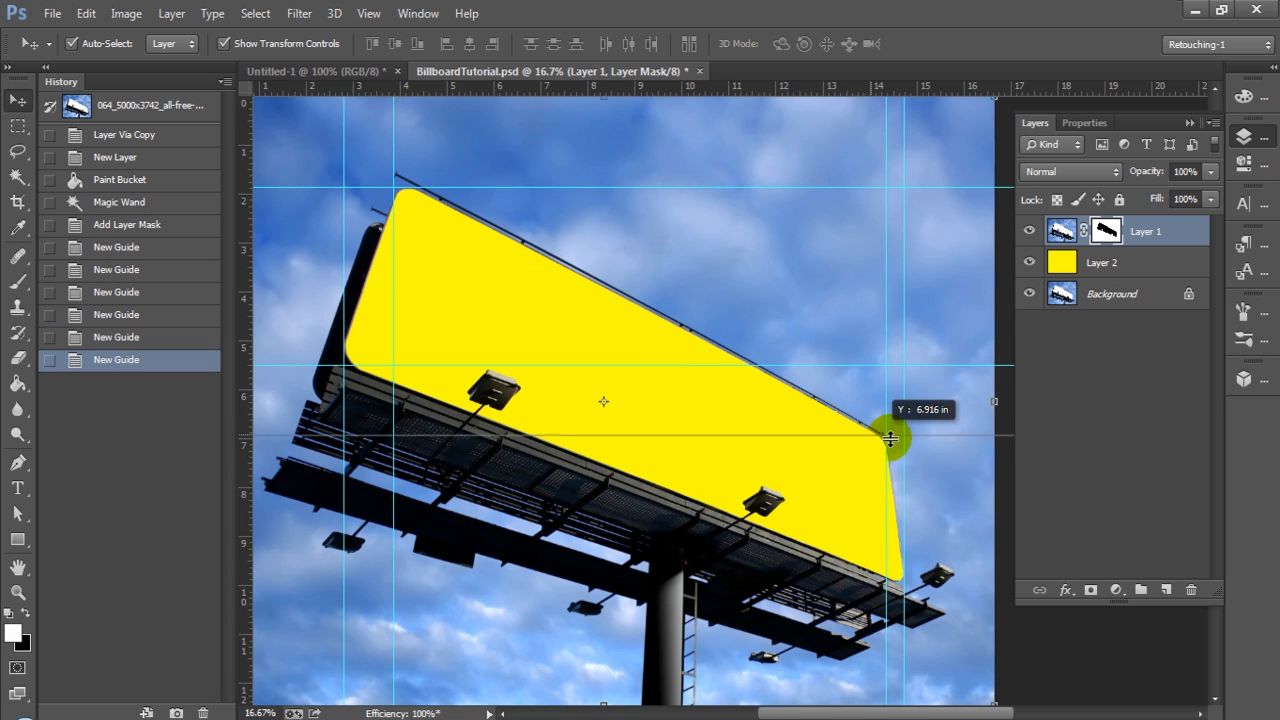
pyautogui.moveTo(890, 438); pyautogui.dragTo(890, 440)
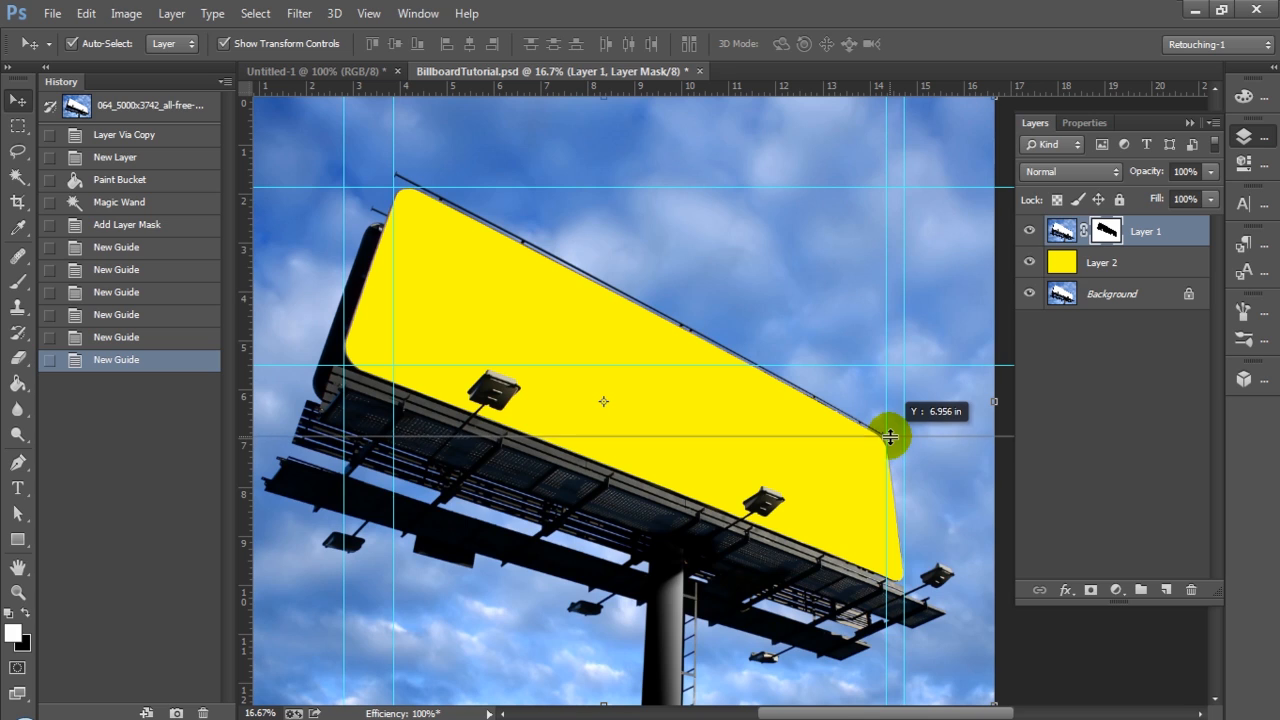
pyautogui.moveTo(890, 435); pyautogui.dragTo(877, 430)
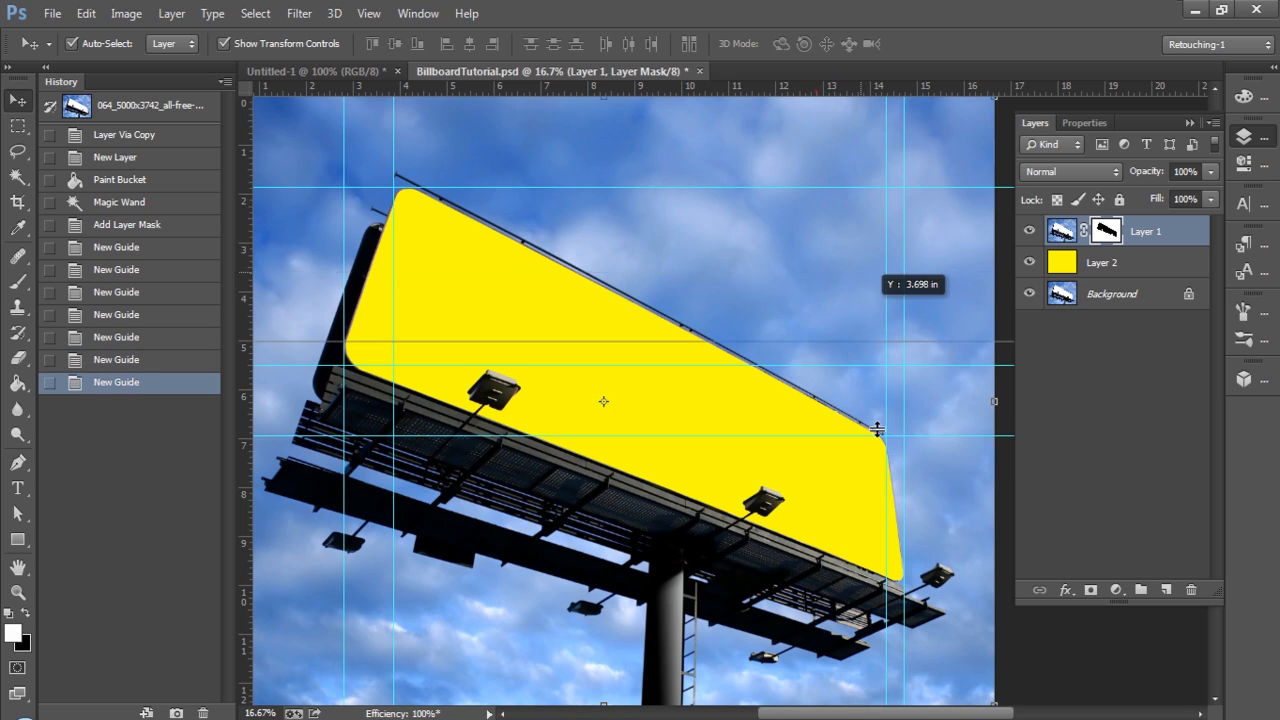
pyautogui.moveTo(877, 430); pyautogui.dragTo(910, 580)
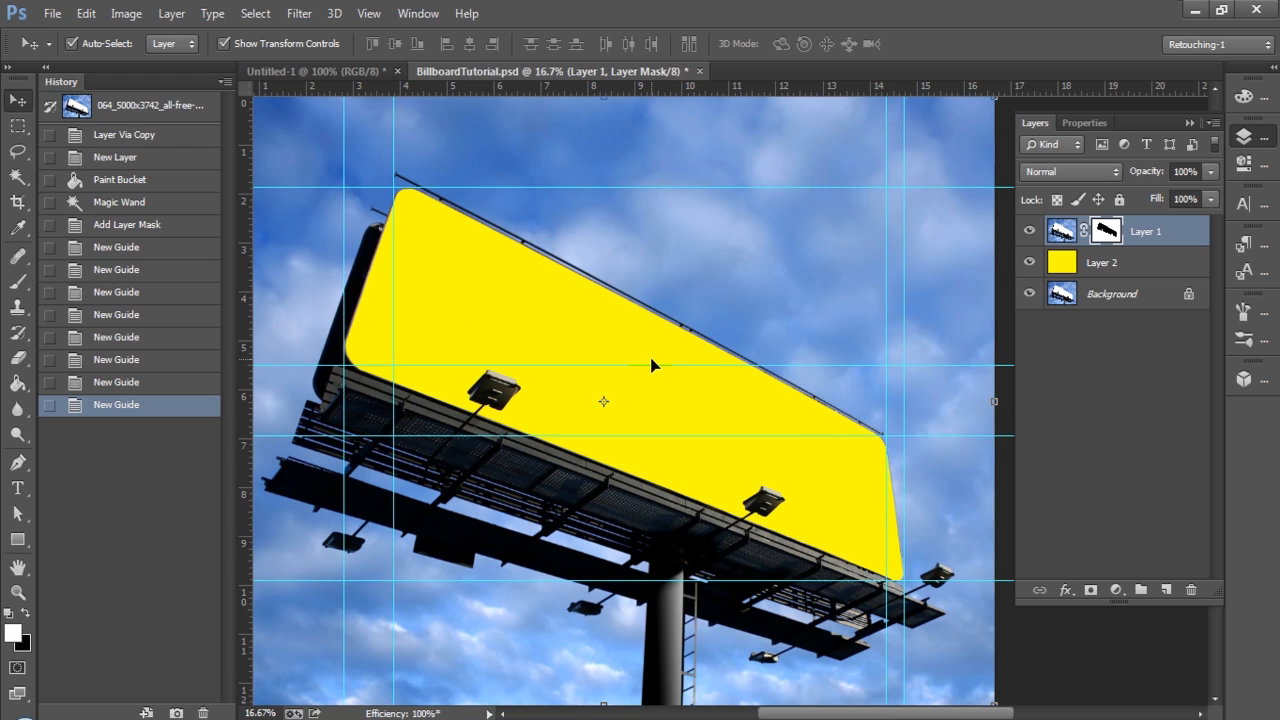
pyautogui.moveTo(765, 438)
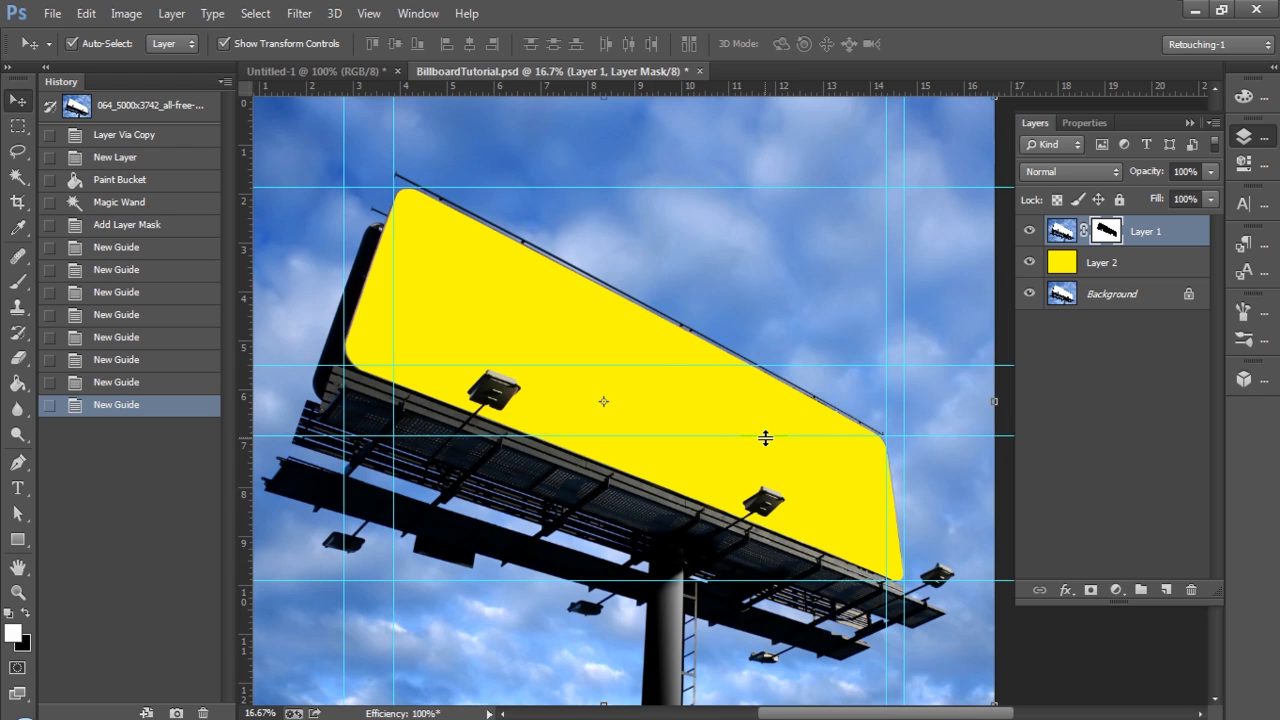
pyautogui.moveTo(705, 355)
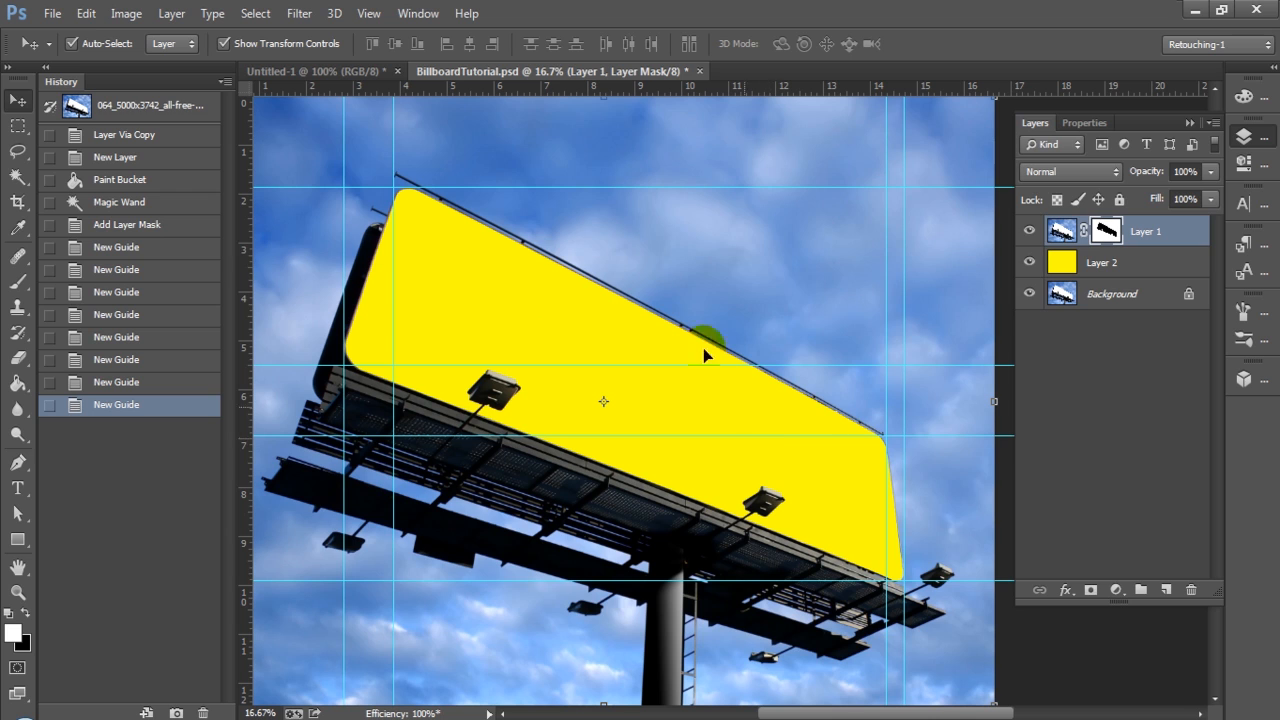
pyautogui.moveTo(325, 678)
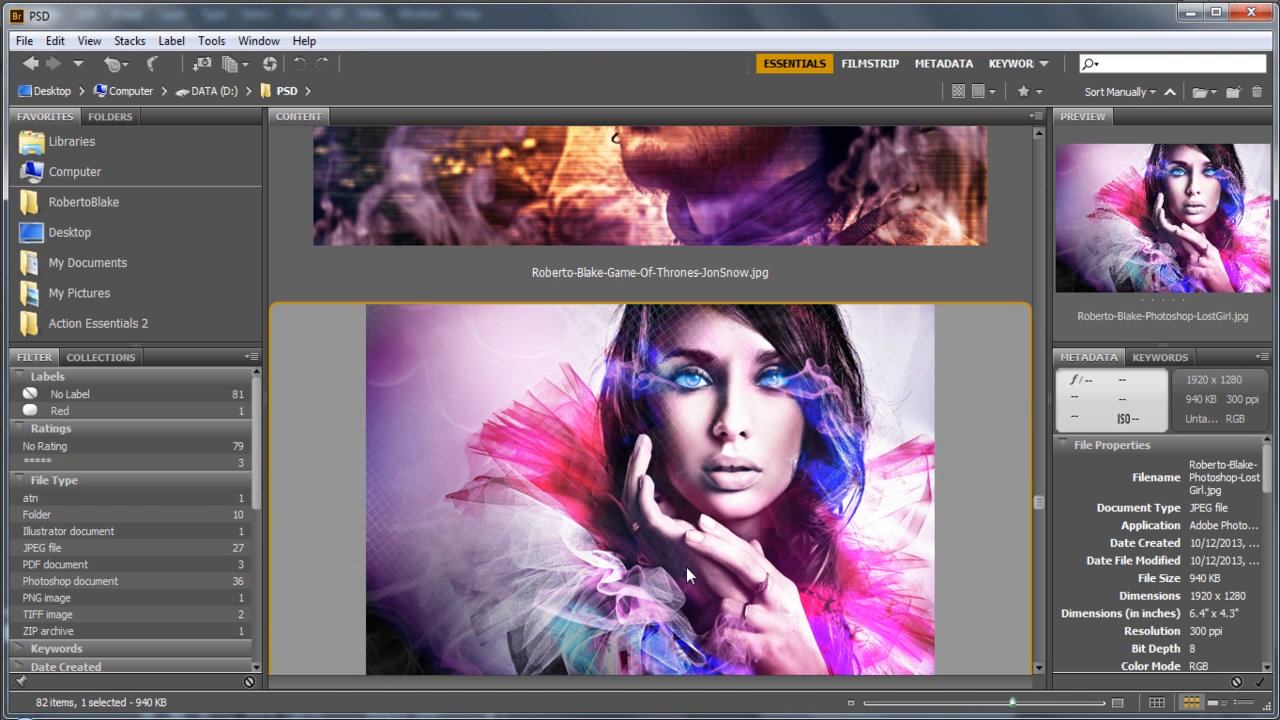
pyautogui.moveTo(782, 487)
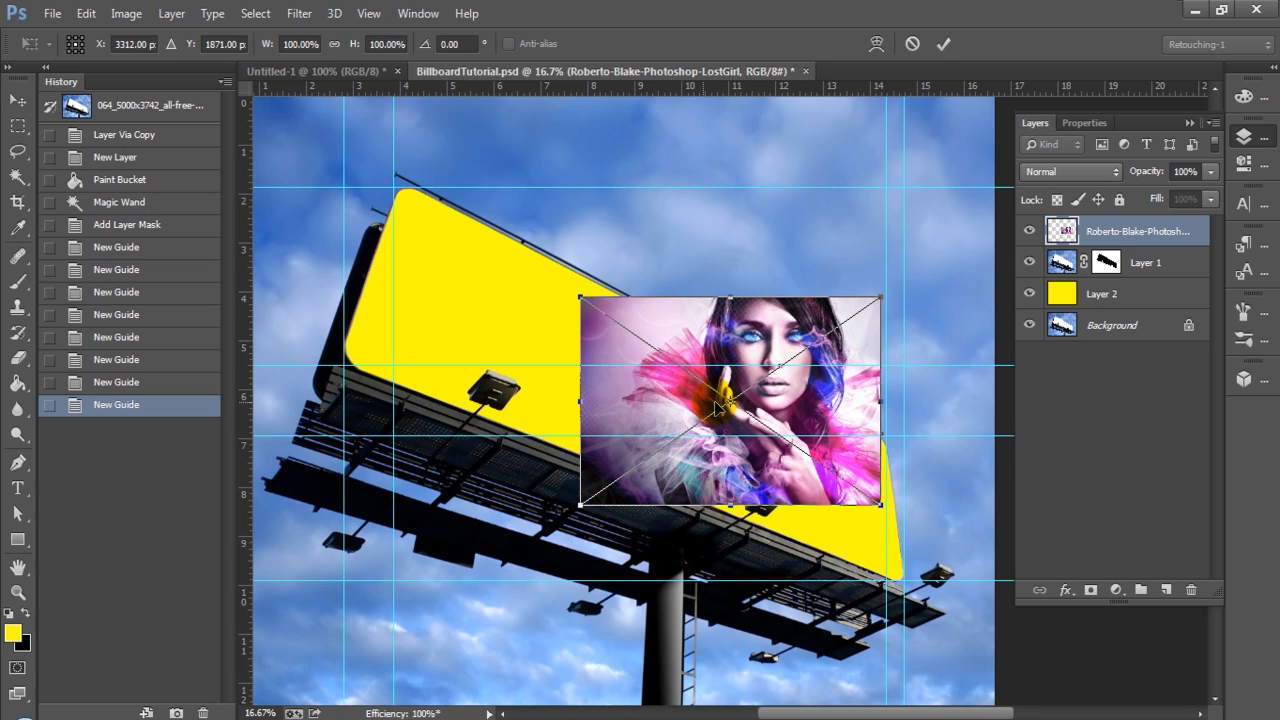
pyautogui.moveTo(790, 480)
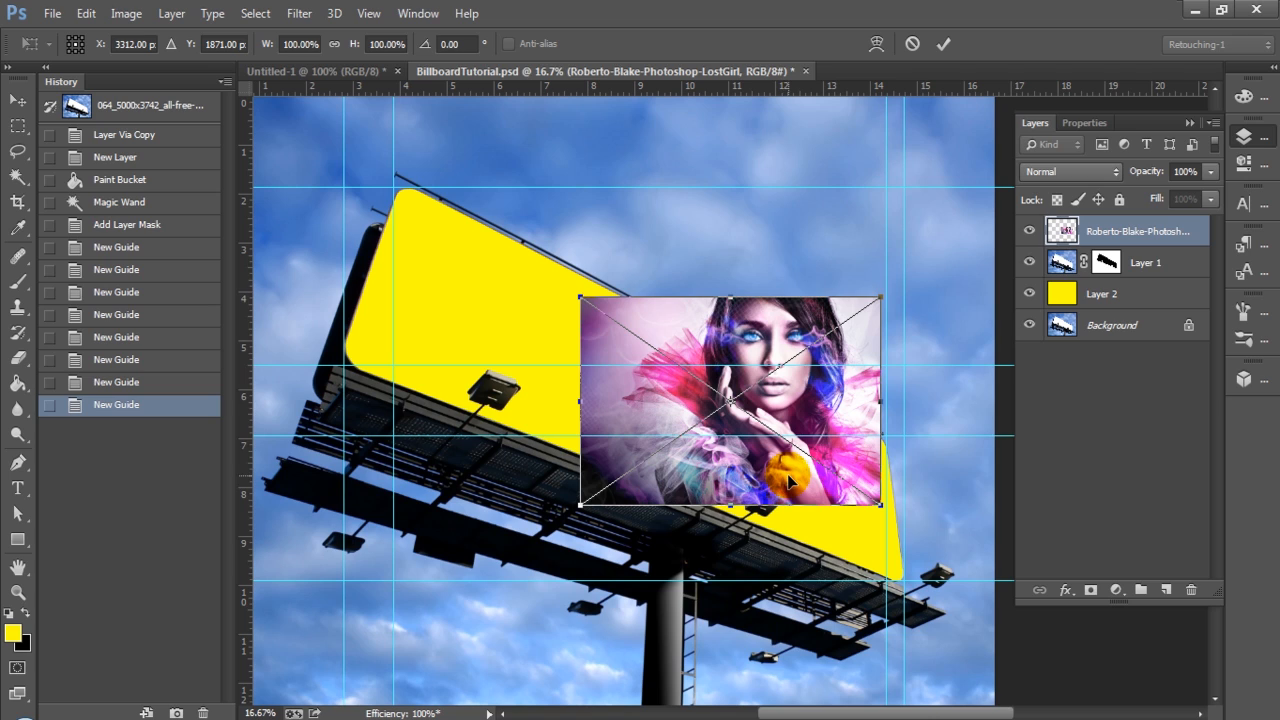
pyautogui.moveTo(790, 477)
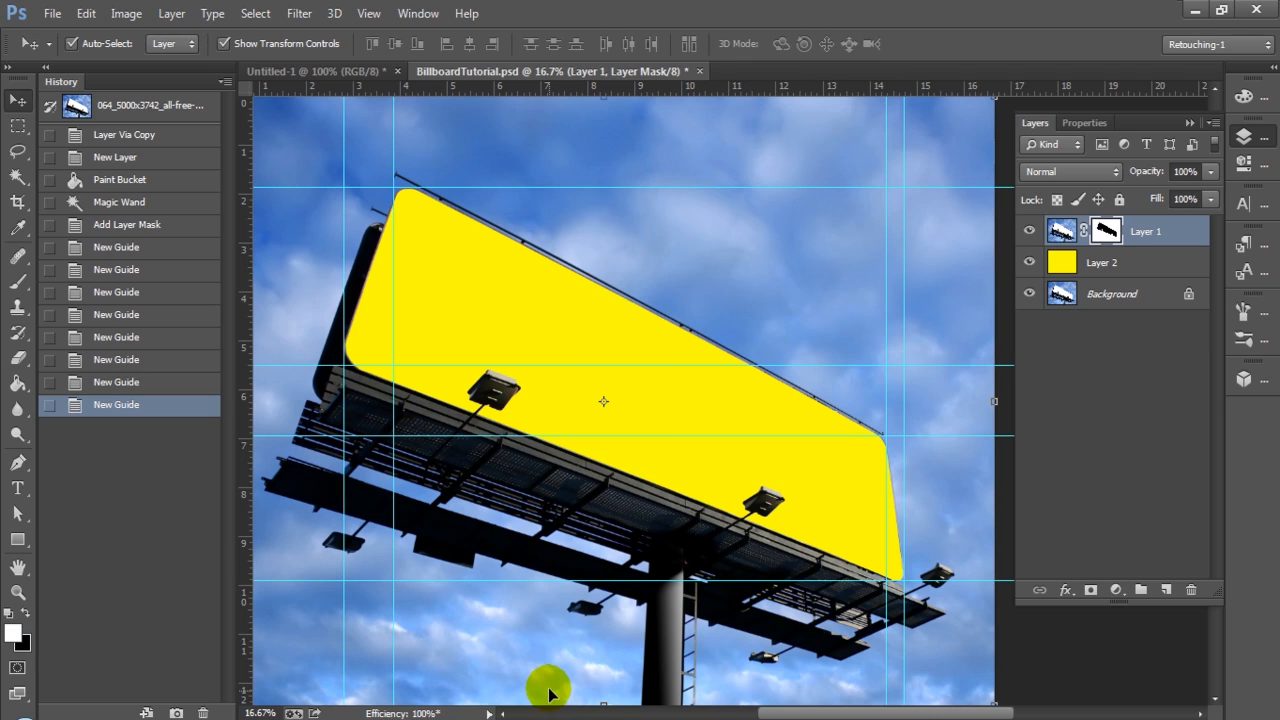
# Place the portrait beneath Layer 1 and scale it larger and taller over the face.
pyautogui.click(1101, 262)
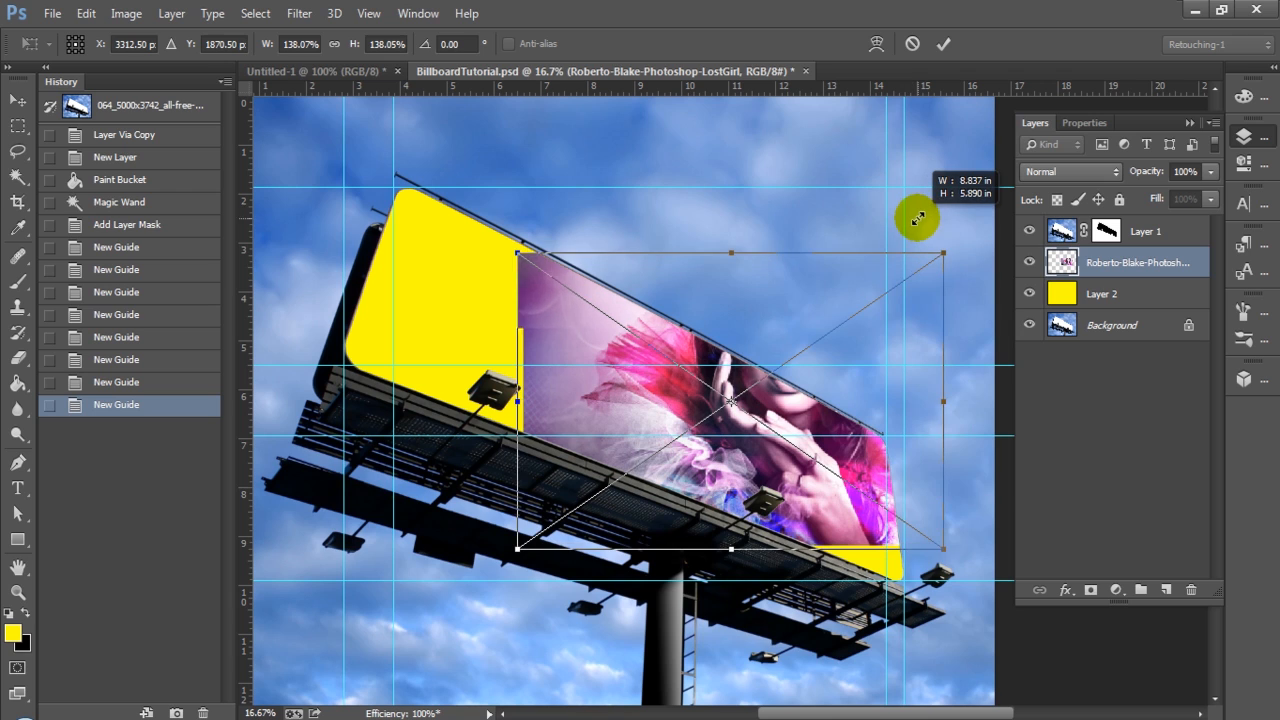
pyautogui.moveTo(945, 253); pyautogui.dragTo(955, 243)
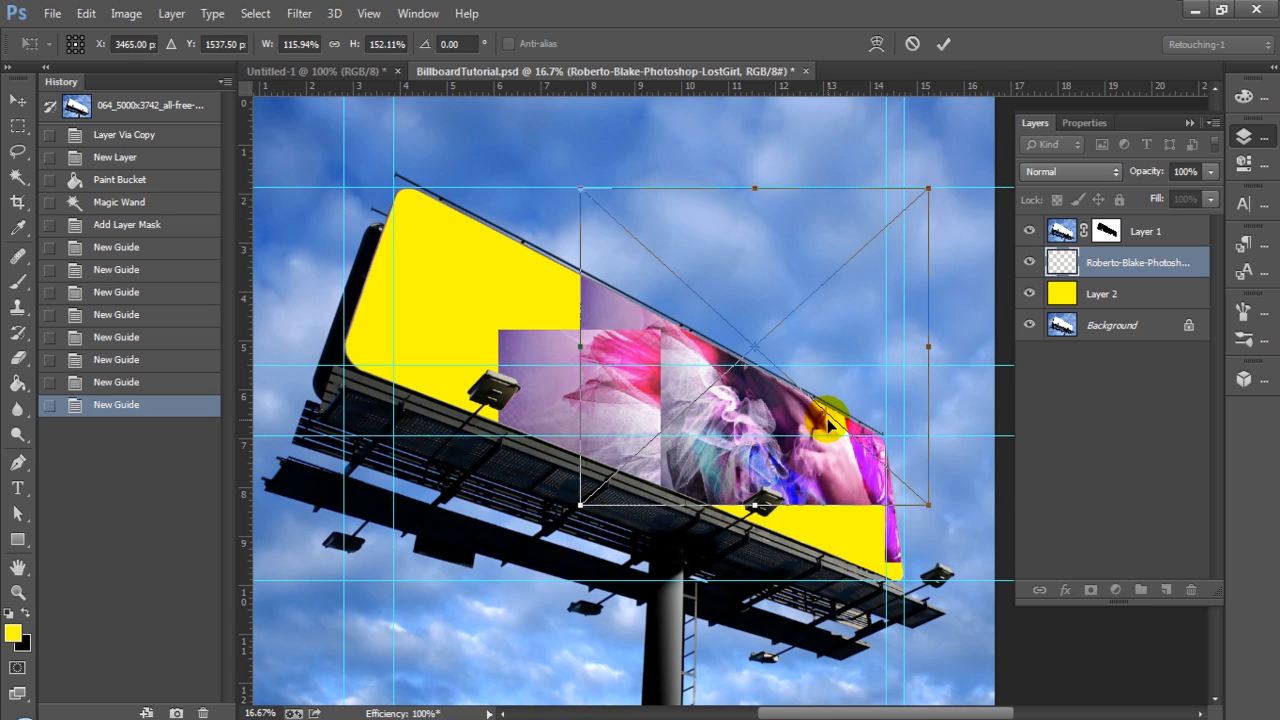
pyautogui.moveTo(830, 425); pyautogui.dragTo(715, 485)
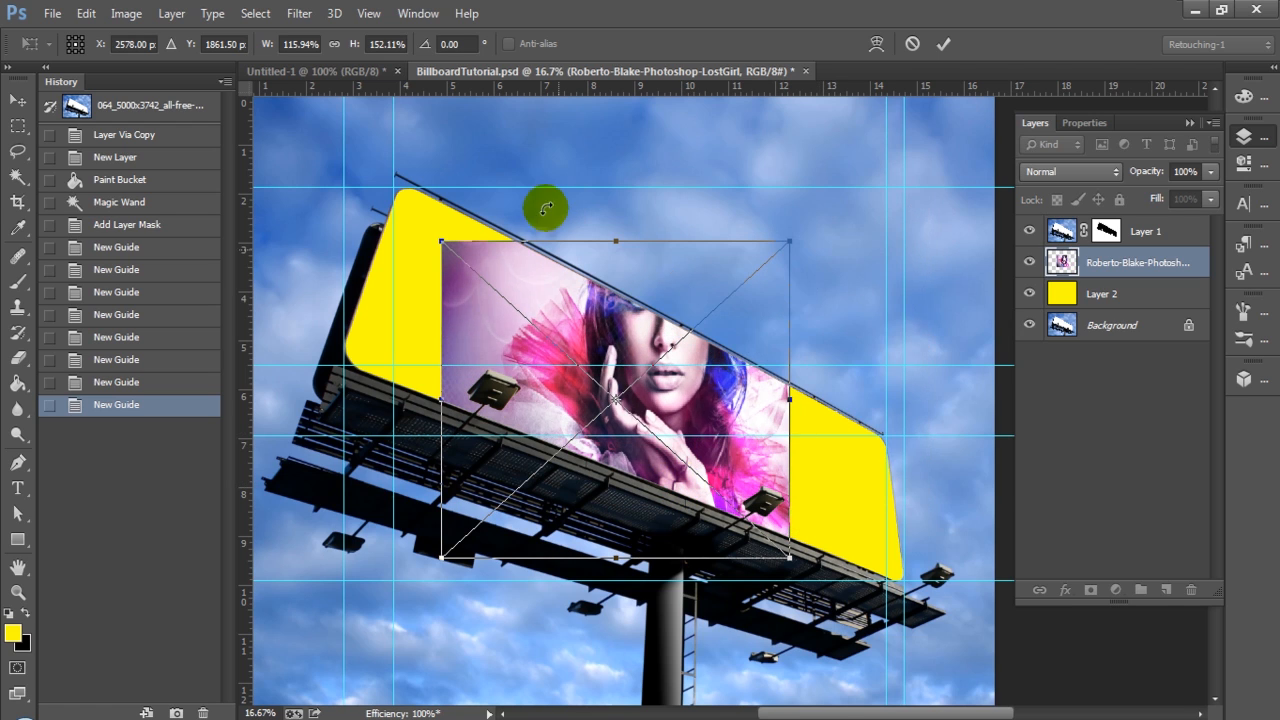
pyautogui.moveTo(358, 60)
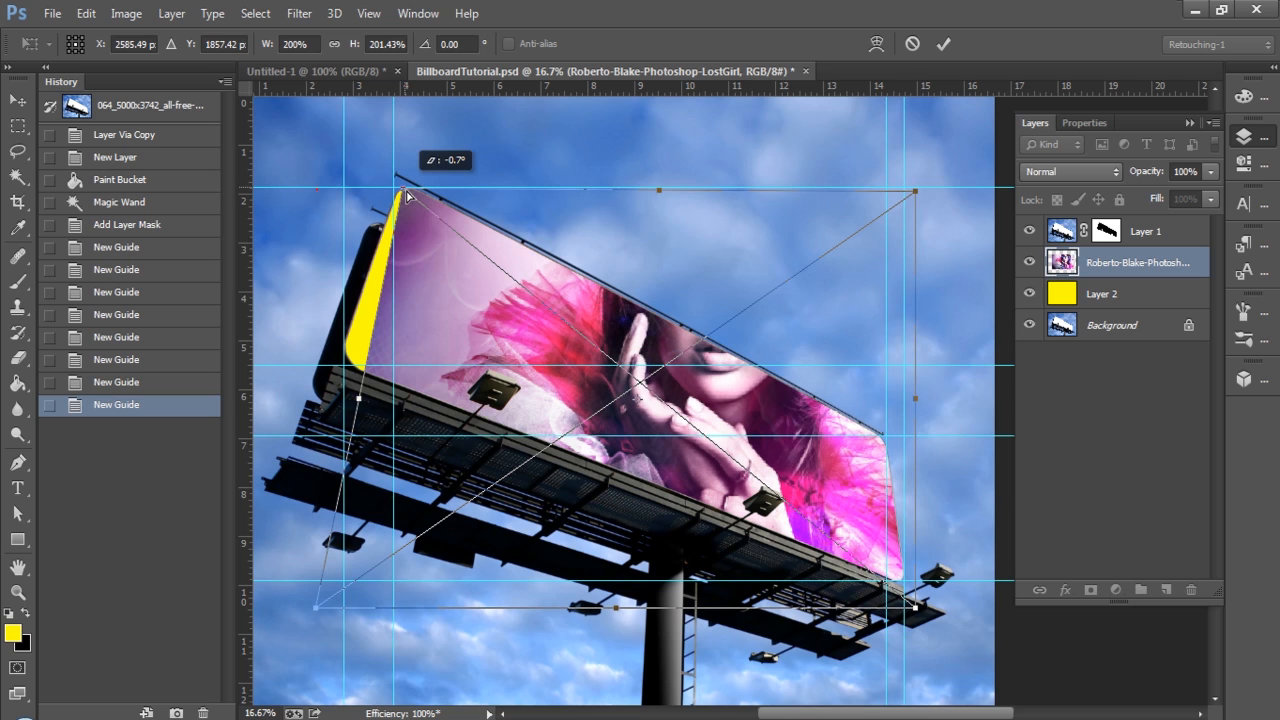
# Pull the artwork's top-left corner onto the billboard and shift it so the face shows.
pyautogui.moveTo(405, 195); pyautogui.dragTo(398, 193)
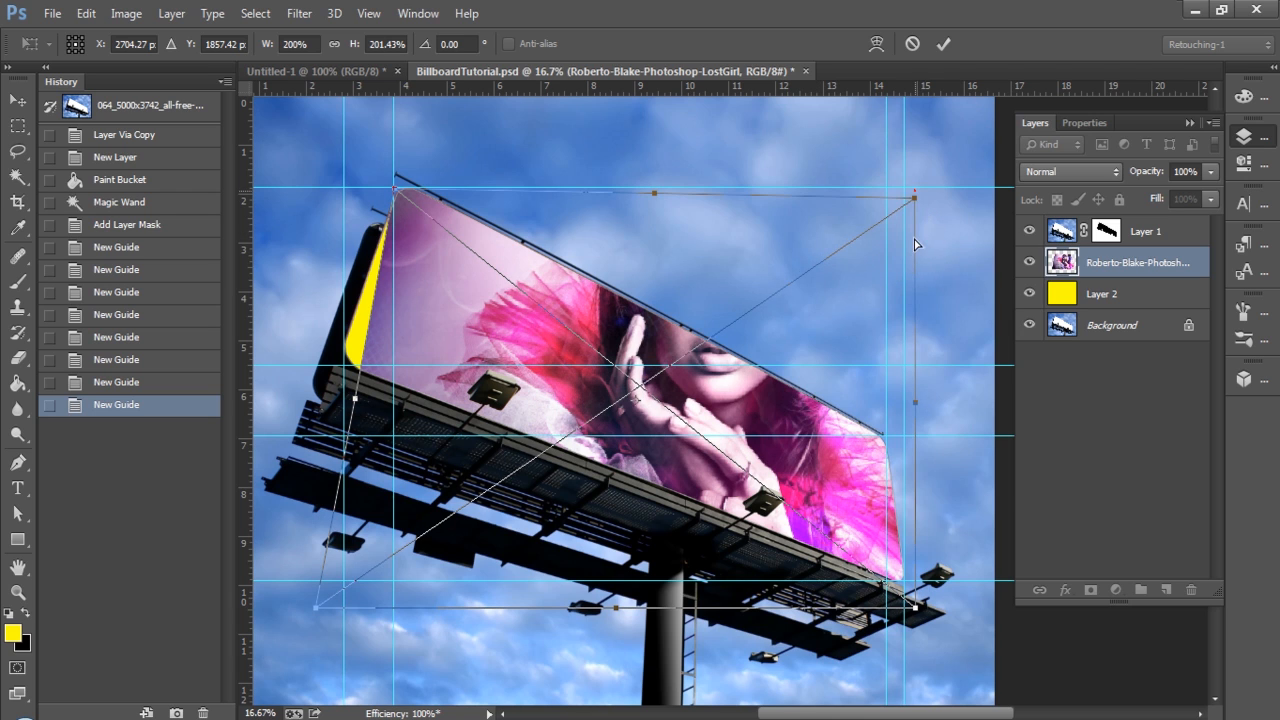
pyautogui.moveTo(913, 197); pyautogui.dragTo(890, 450)
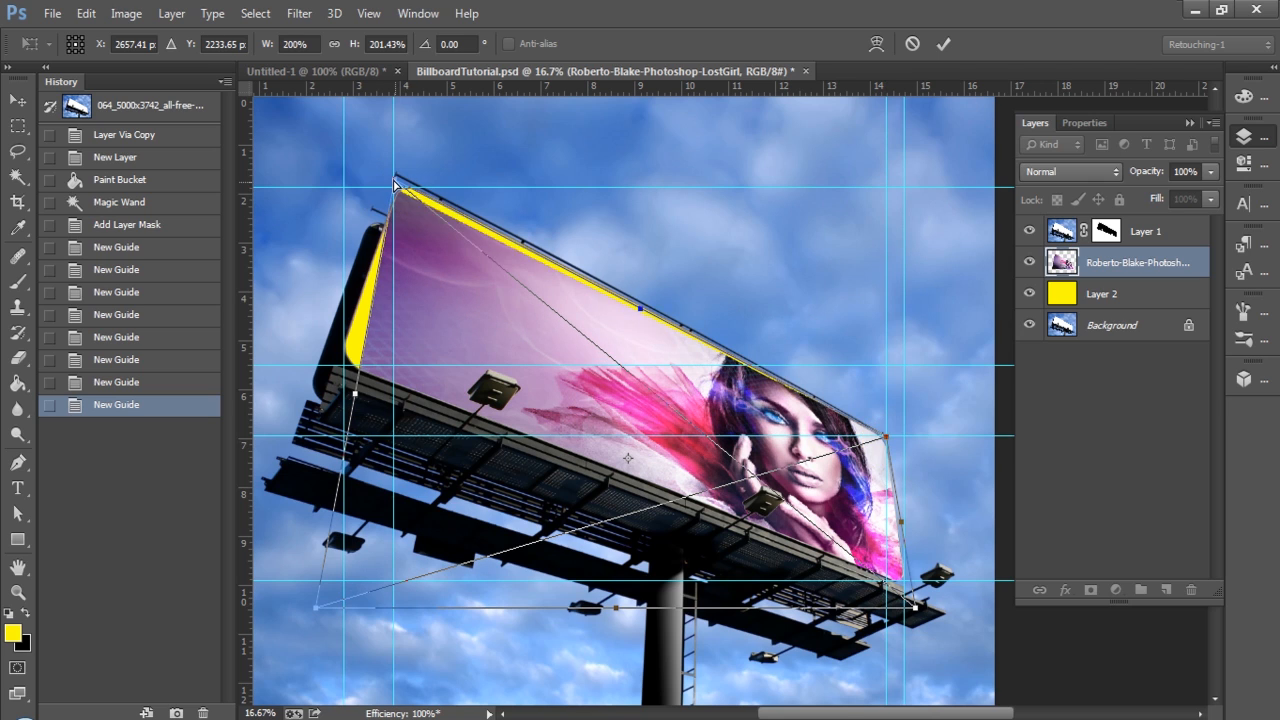
pyautogui.moveTo(395, 185); pyautogui.dragTo(390, 178)
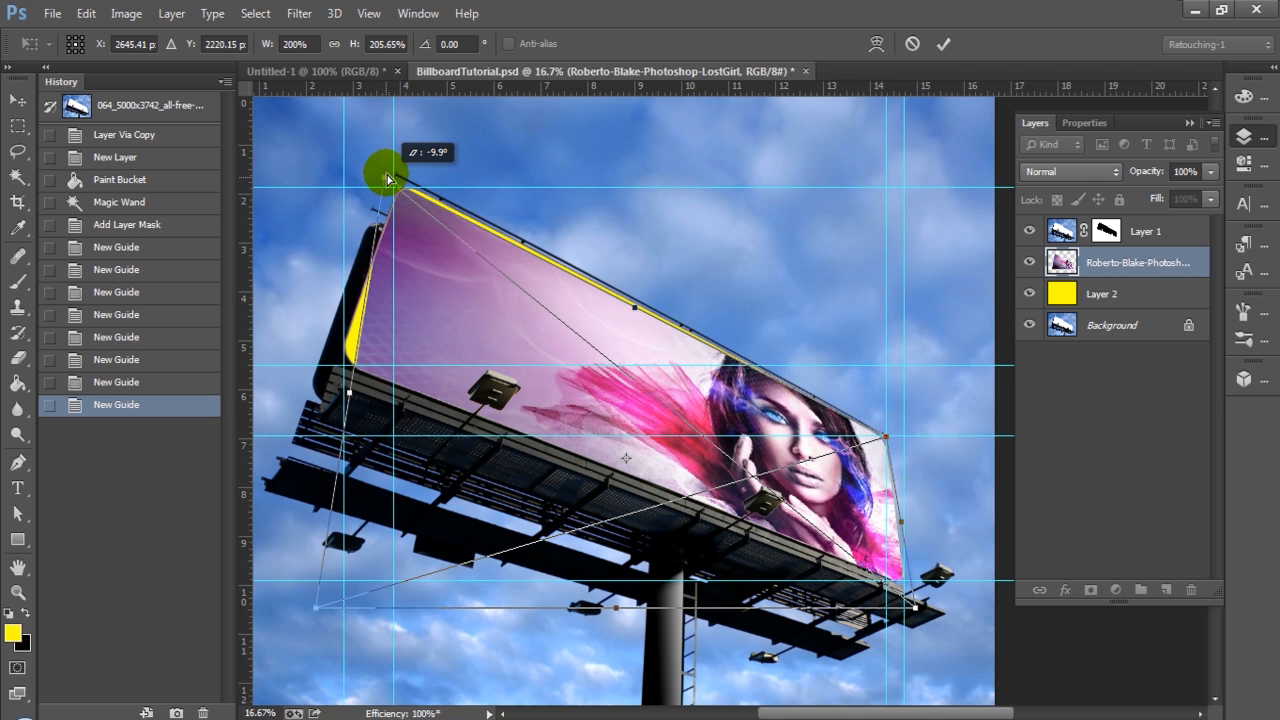
pyautogui.moveTo(390, 175); pyautogui.dragTo(397, 183)
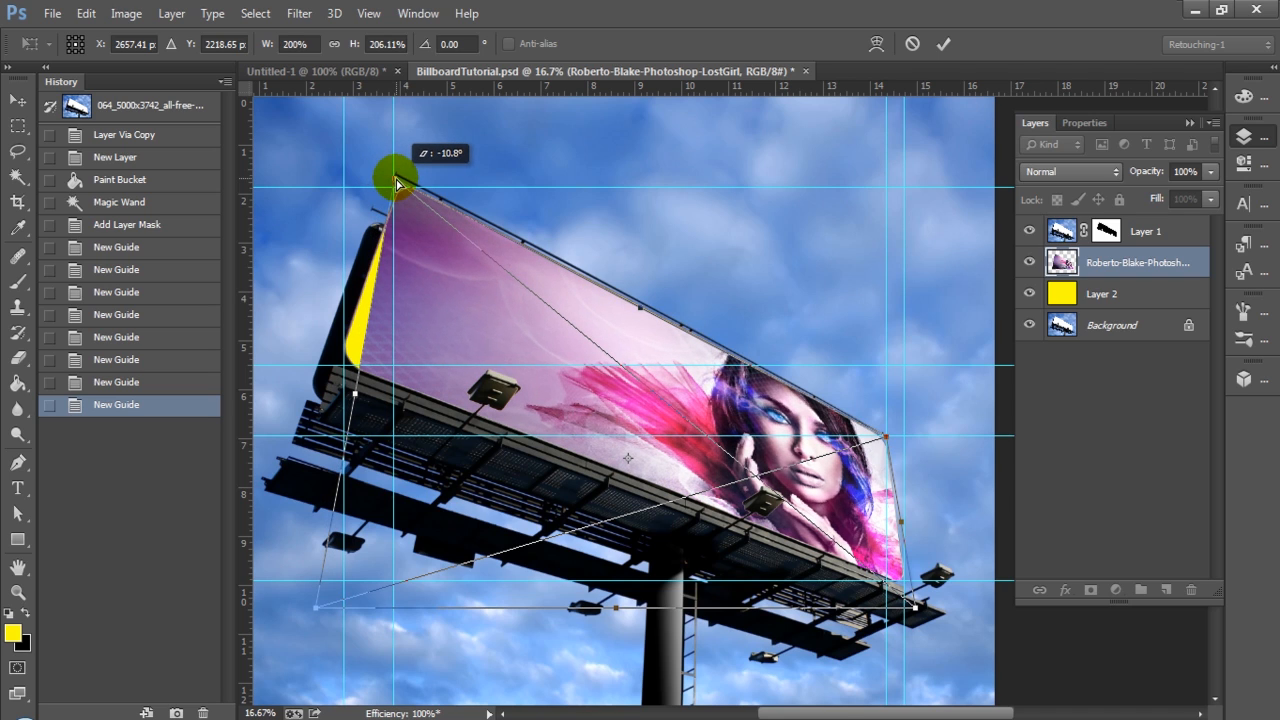
# Drag the artwork's bottom-left corner onto the billboard's bottom-left corner.
pyautogui.moveTo(395, 180); pyautogui.dragTo(320, 610)
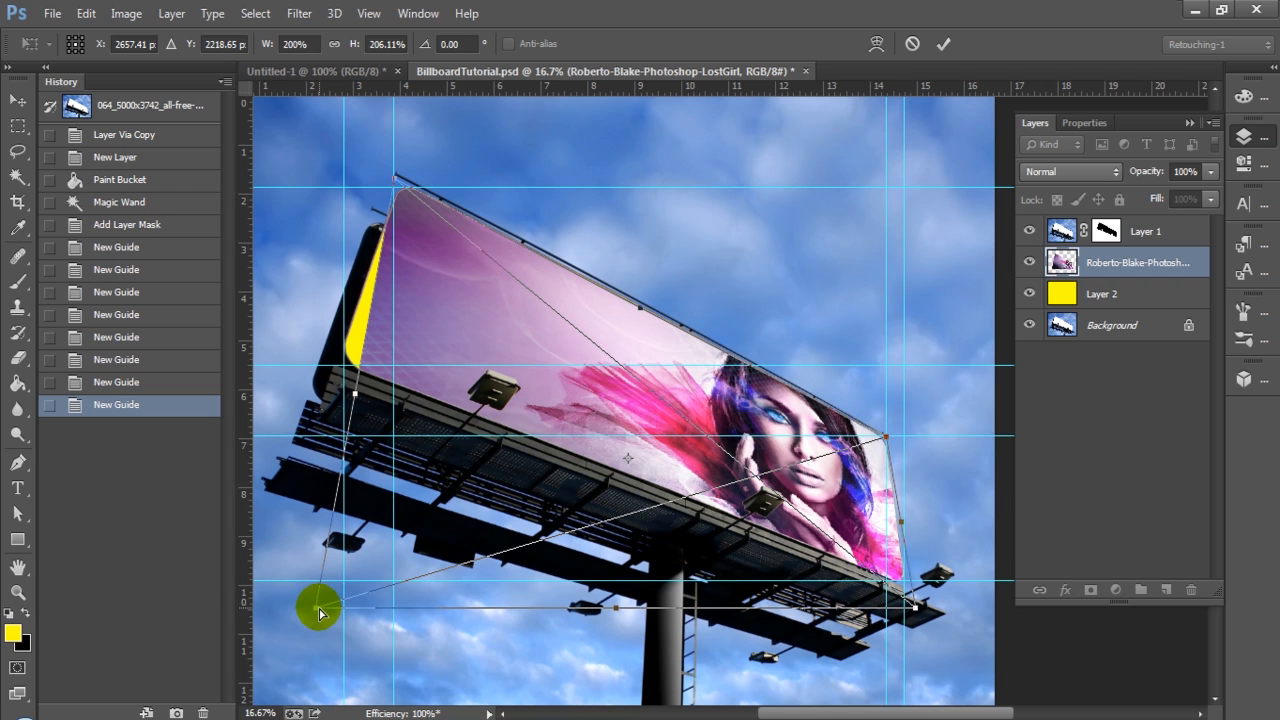
pyautogui.moveTo(320, 610); pyautogui.dragTo(307, 518)
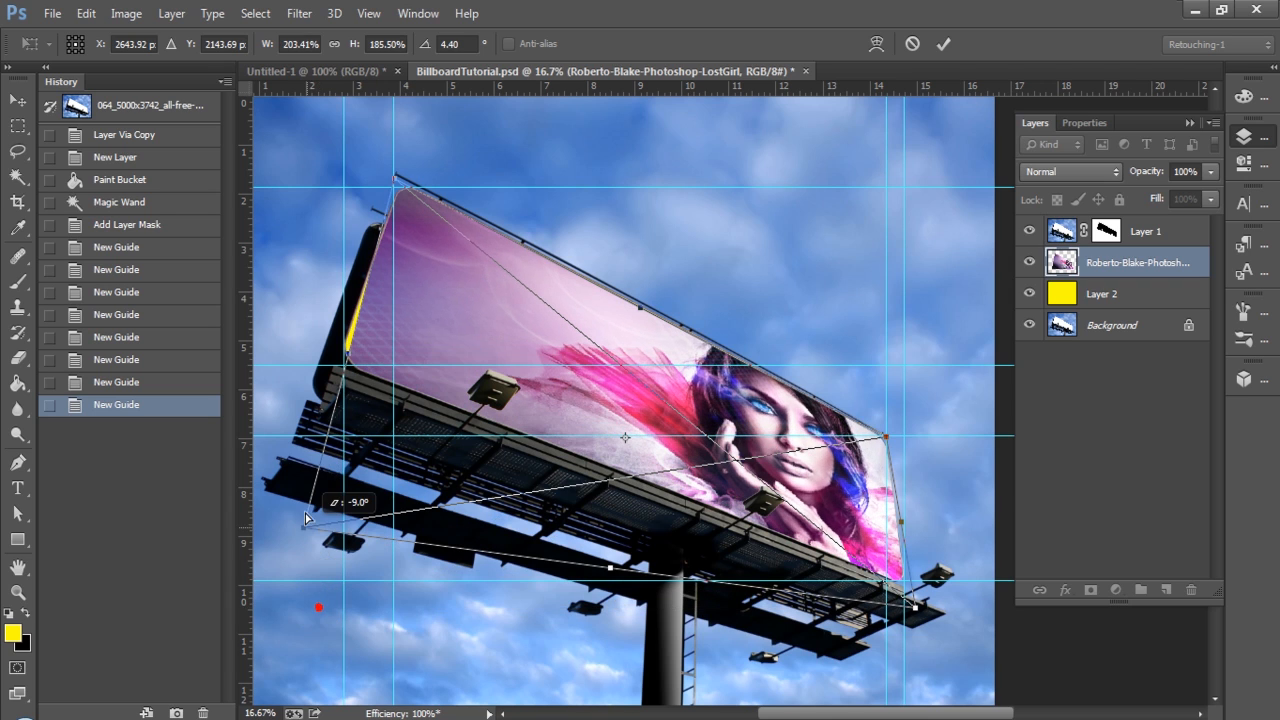
pyautogui.moveTo(308, 518); pyautogui.dragTo(310, 462)
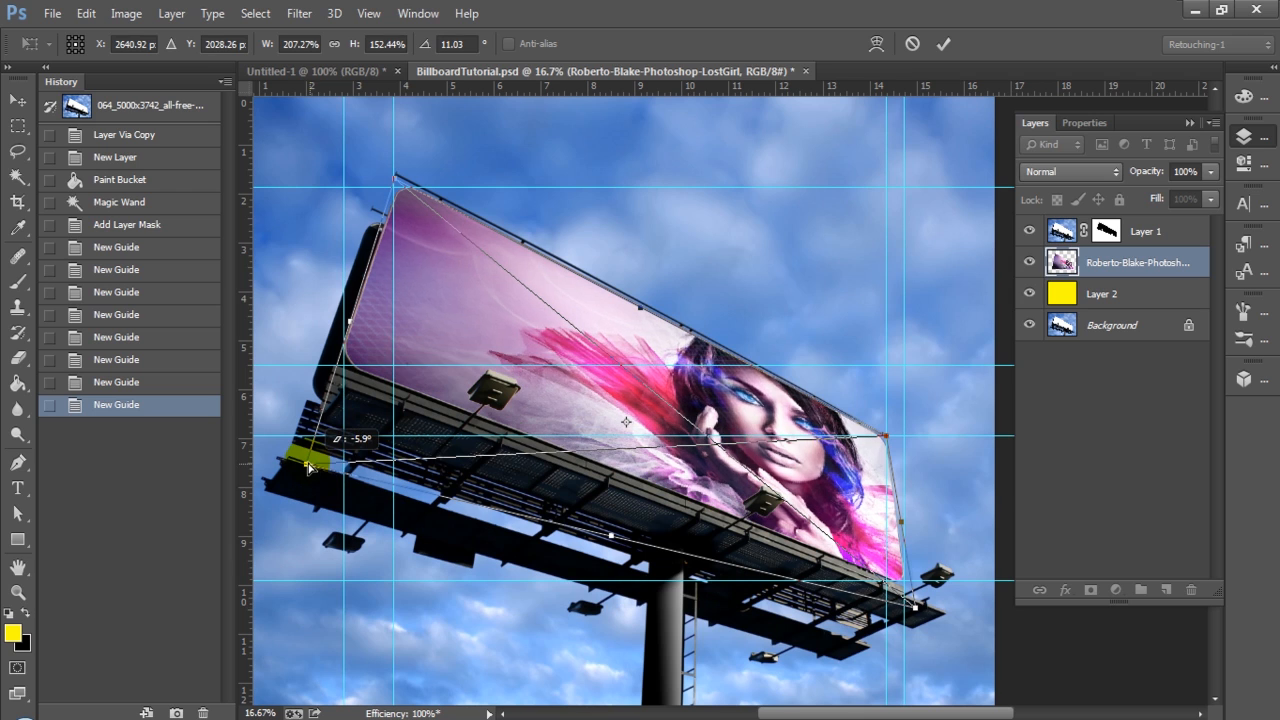
pyautogui.moveTo(310, 463); pyautogui.dragTo(315, 443)
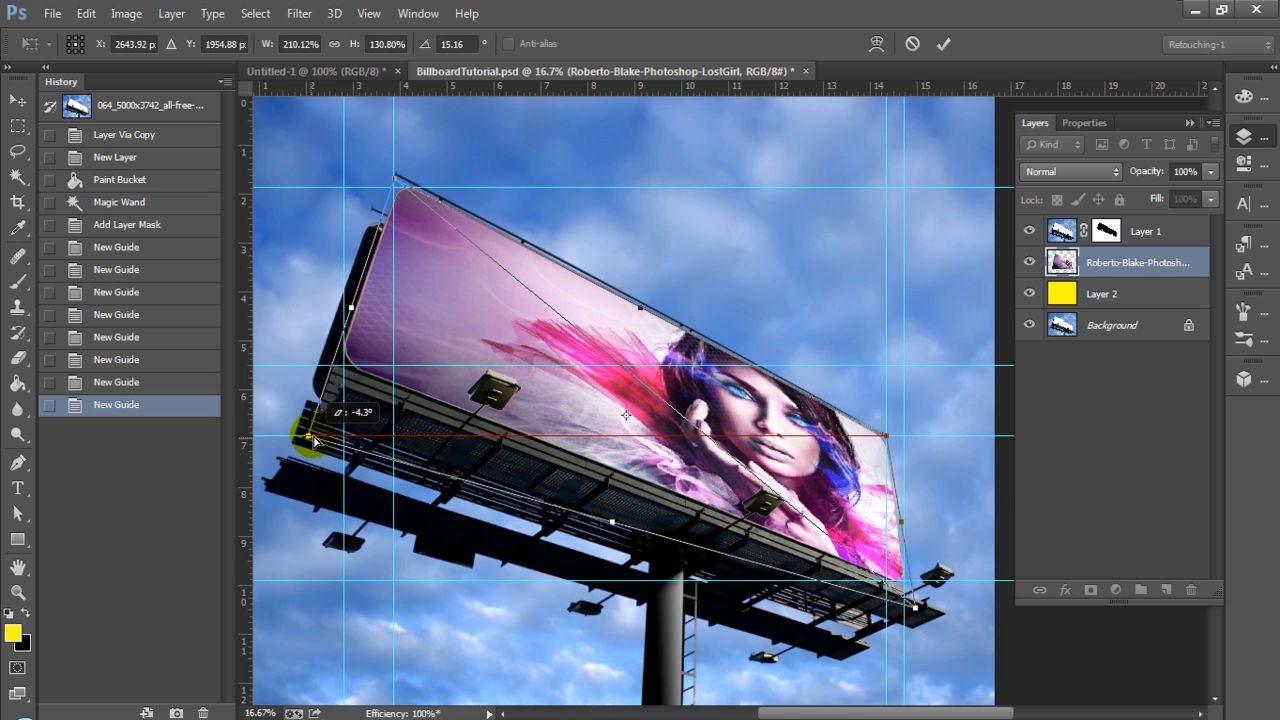
pyautogui.moveTo(310, 440); pyautogui.dragTo(330, 390)
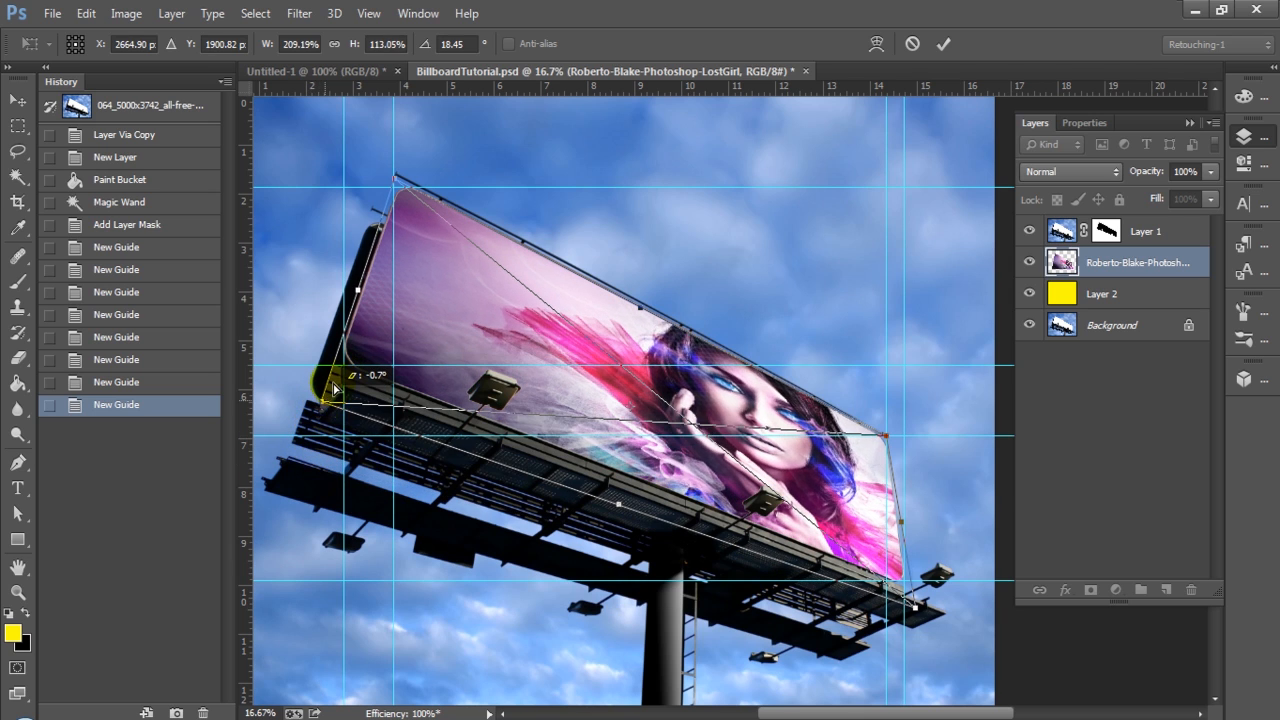
pyautogui.moveTo(335, 390); pyautogui.dragTo(340, 372)
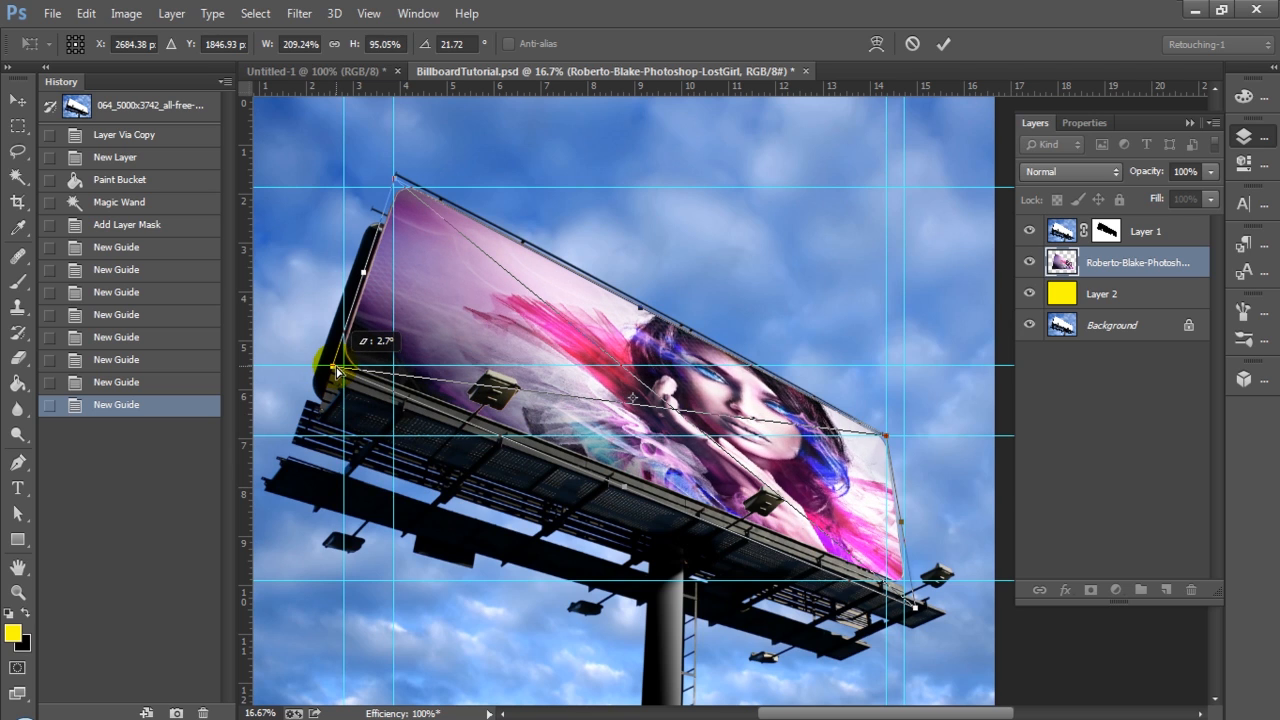
pyautogui.moveTo(335, 373); pyautogui.dragTo(340, 367)
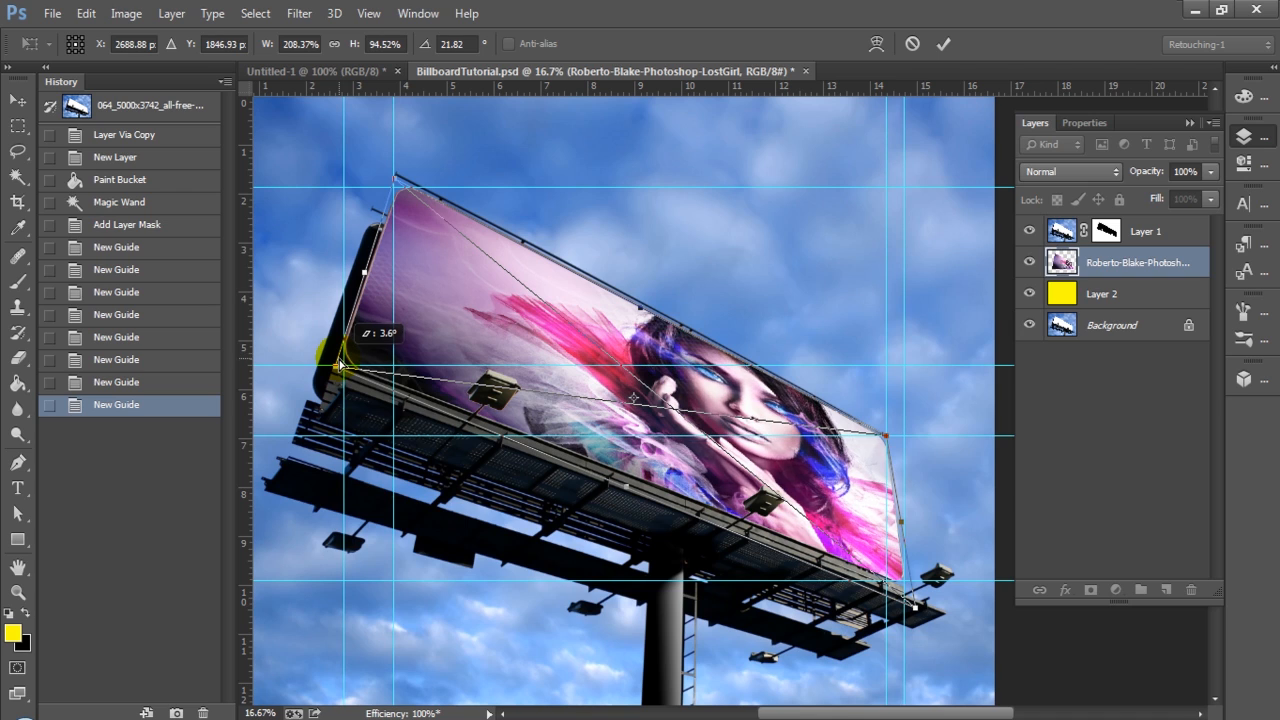
# Fit the artwork's bottom-right corner onto the billboard's bottom-right corner.
pyautogui.moveTo(340, 360); pyautogui.dragTo(915, 615)
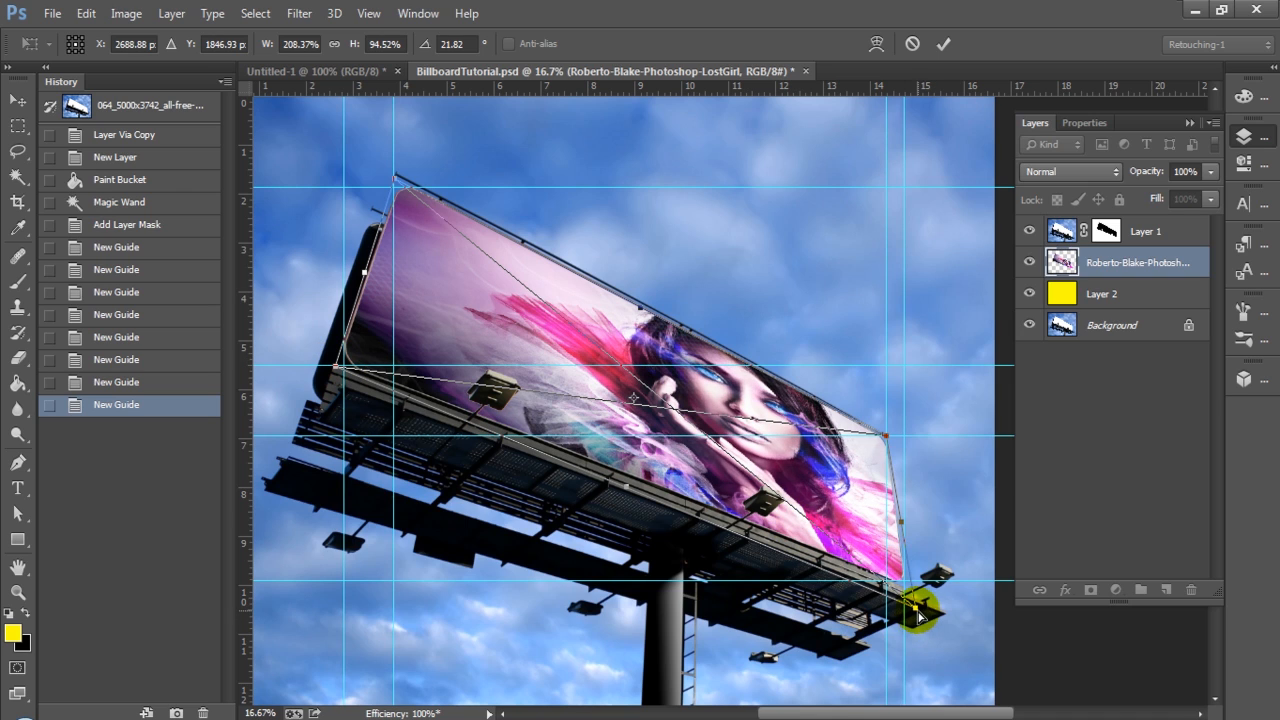
pyautogui.moveTo(920, 615); pyautogui.dragTo(912, 600)
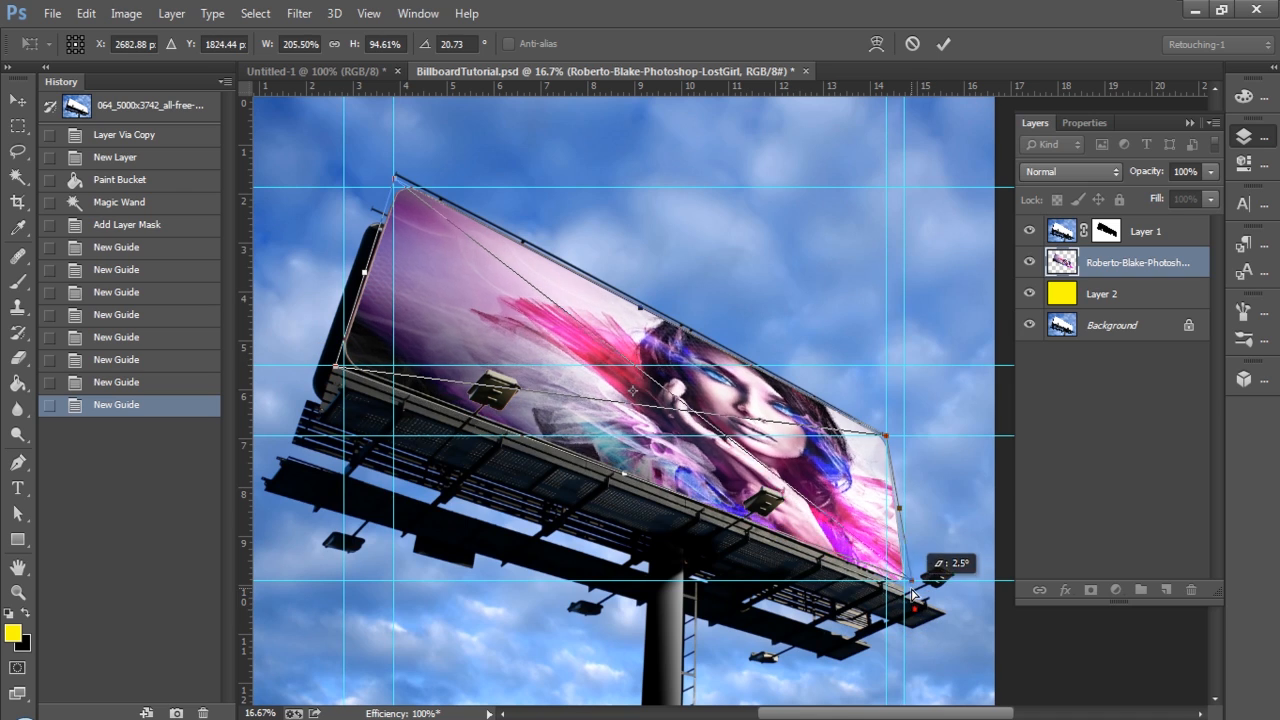
pyautogui.moveTo(912, 600); pyautogui.dragTo(915, 598)
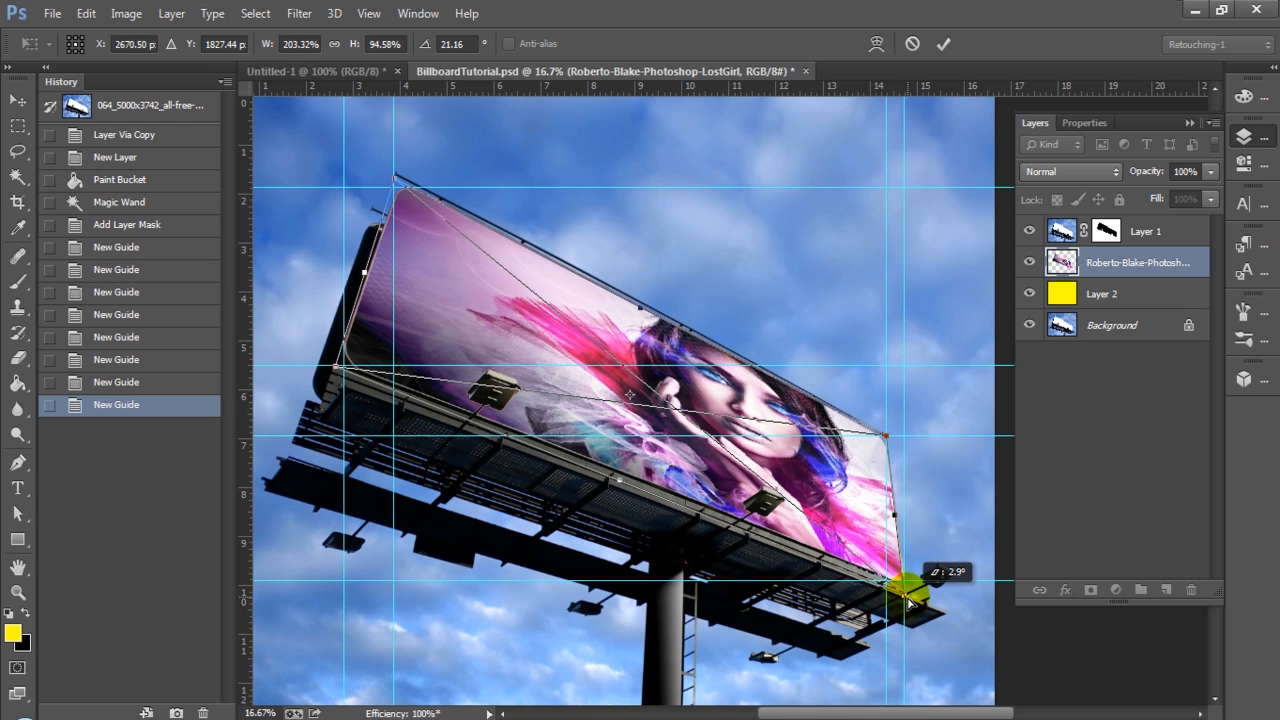
pyautogui.moveTo(905, 595); pyautogui.dragTo(920, 600)
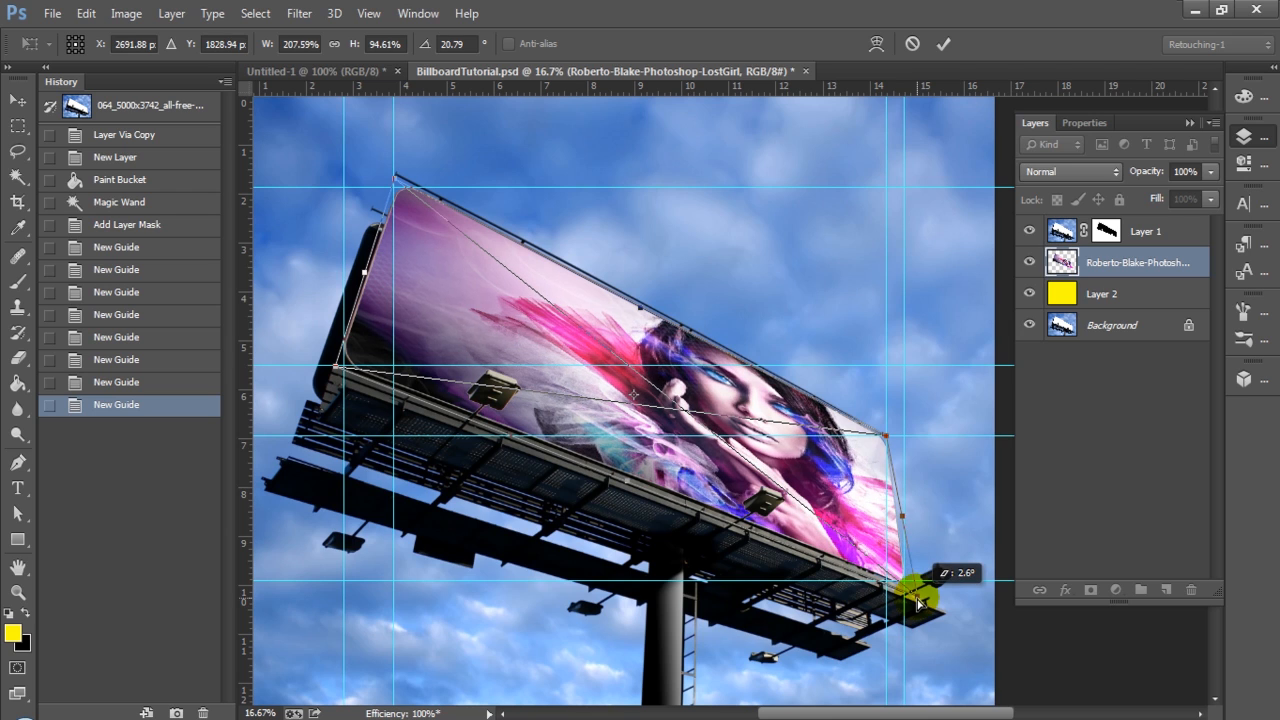
pyautogui.moveTo(920, 600); pyautogui.dragTo(910, 590)
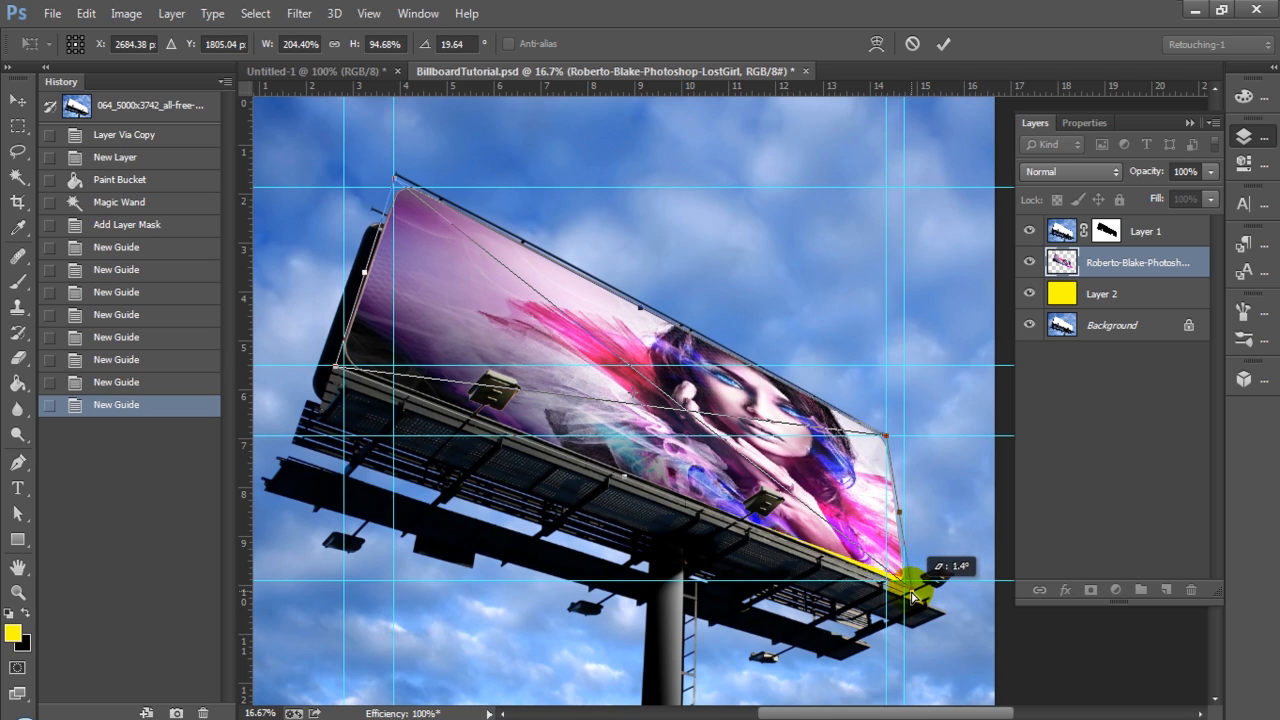
pyautogui.moveTo(915, 595); pyautogui.dragTo(918, 588)
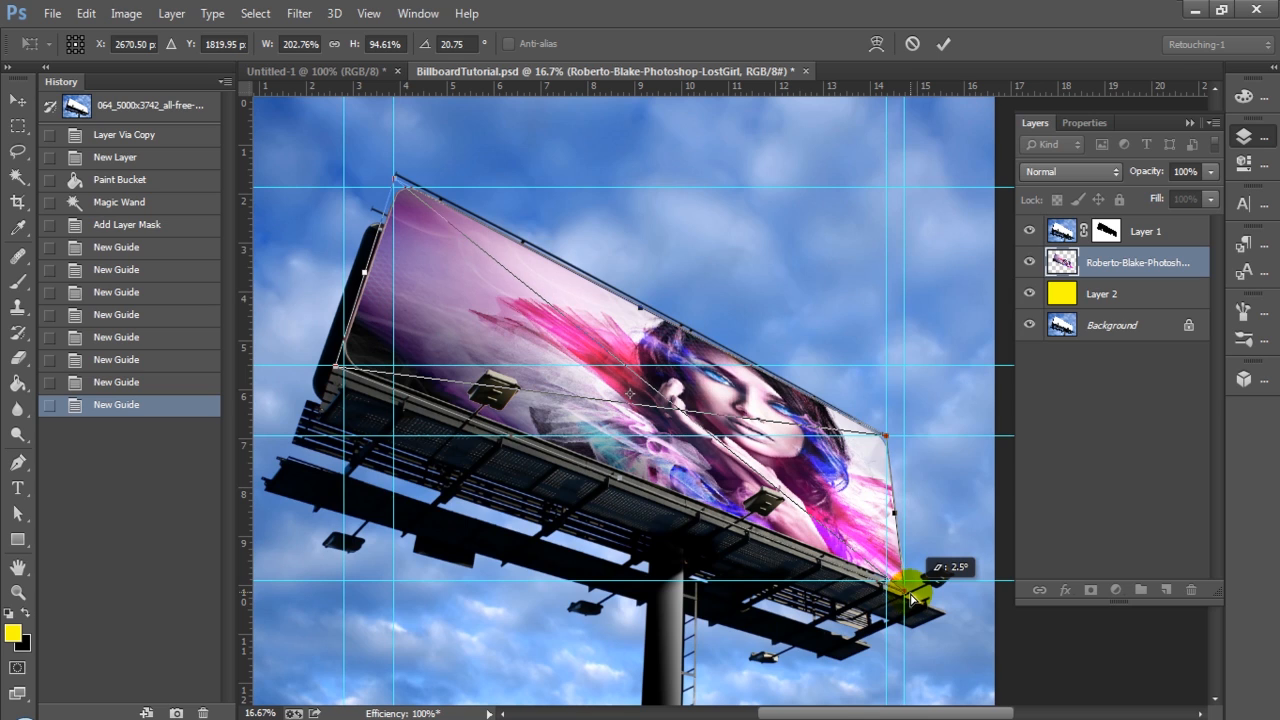
pyautogui.moveTo(910, 595); pyautogui.dragTo(912, 588)
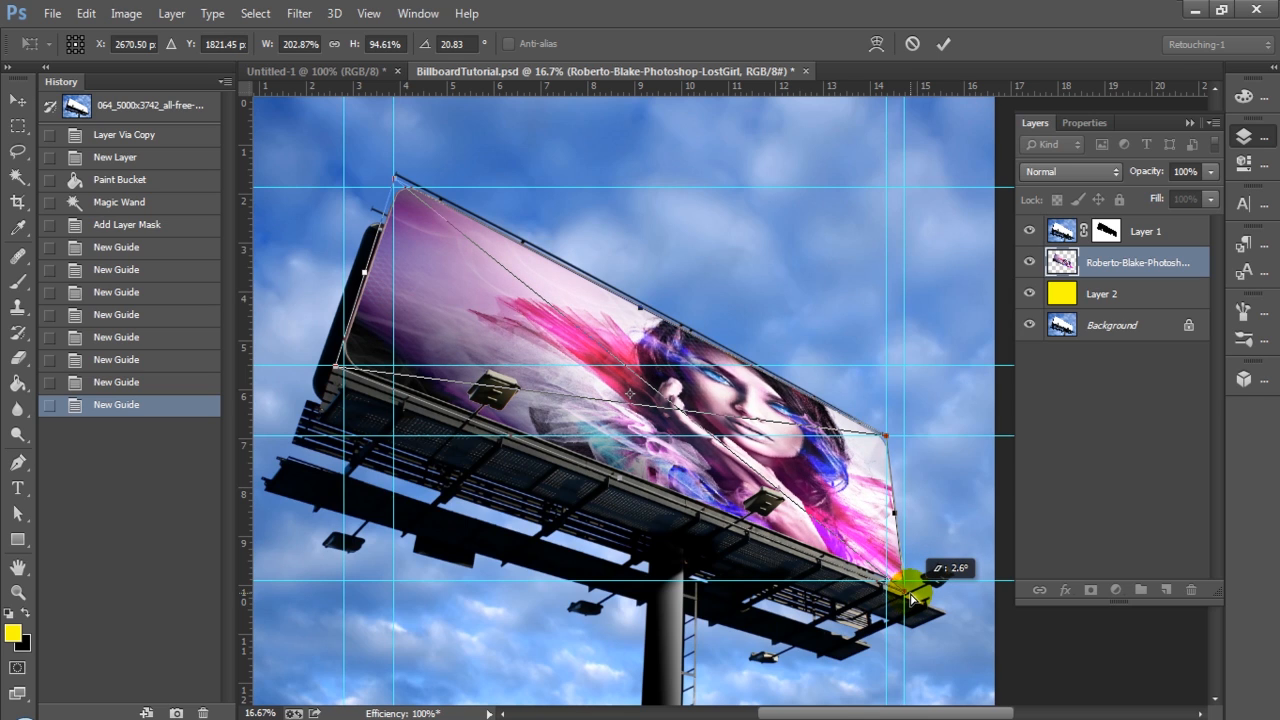
pyautogui.moveTo(910, 595); pyautogui.dragTo(915, 590)
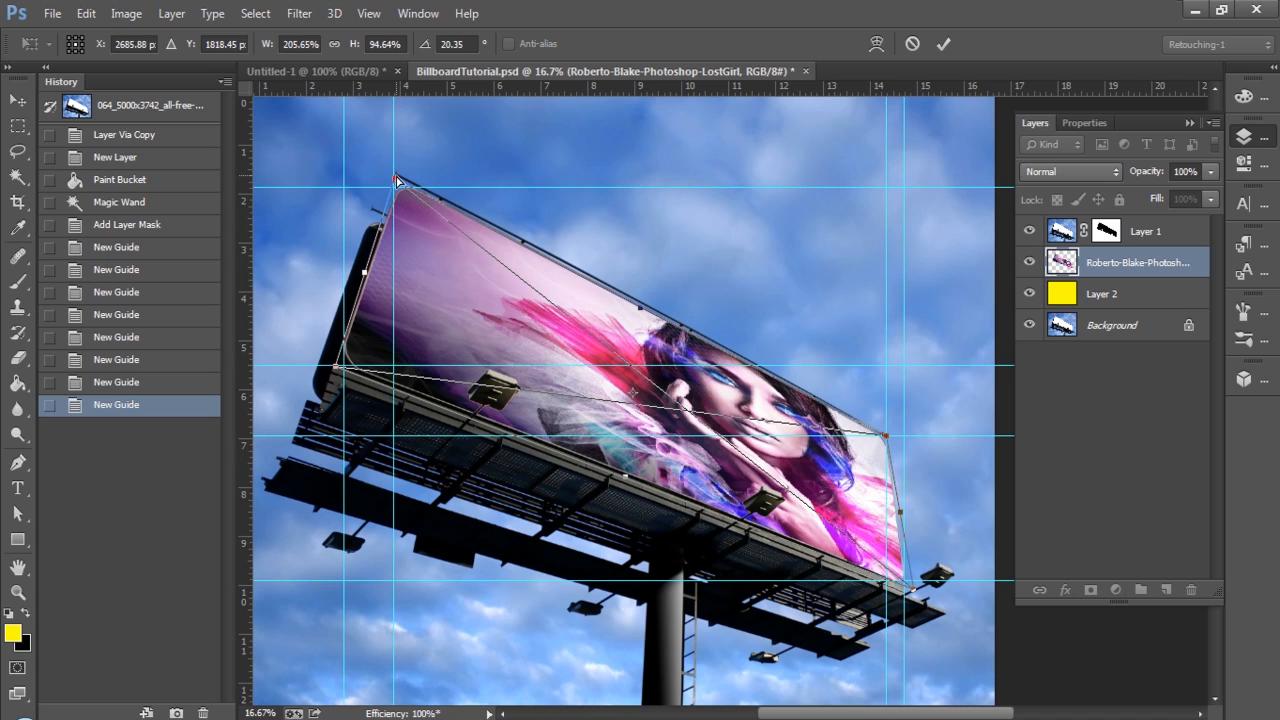
# Refine the top-left corner alignment against the billboard edge.
pyautogui.moveTo(398, 180); pyautogui.dragTo(398, 175)
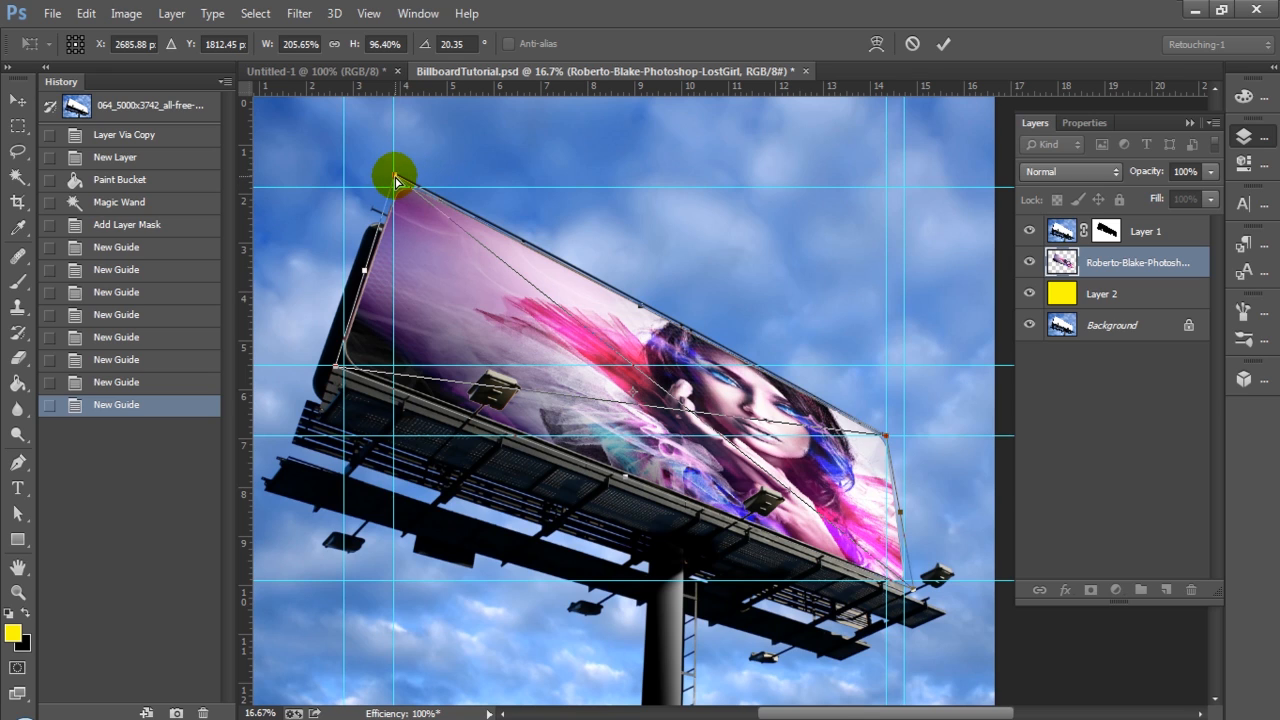
pyautogui.moveTo(395, 175); pyautogui.dragTo(410, 182)
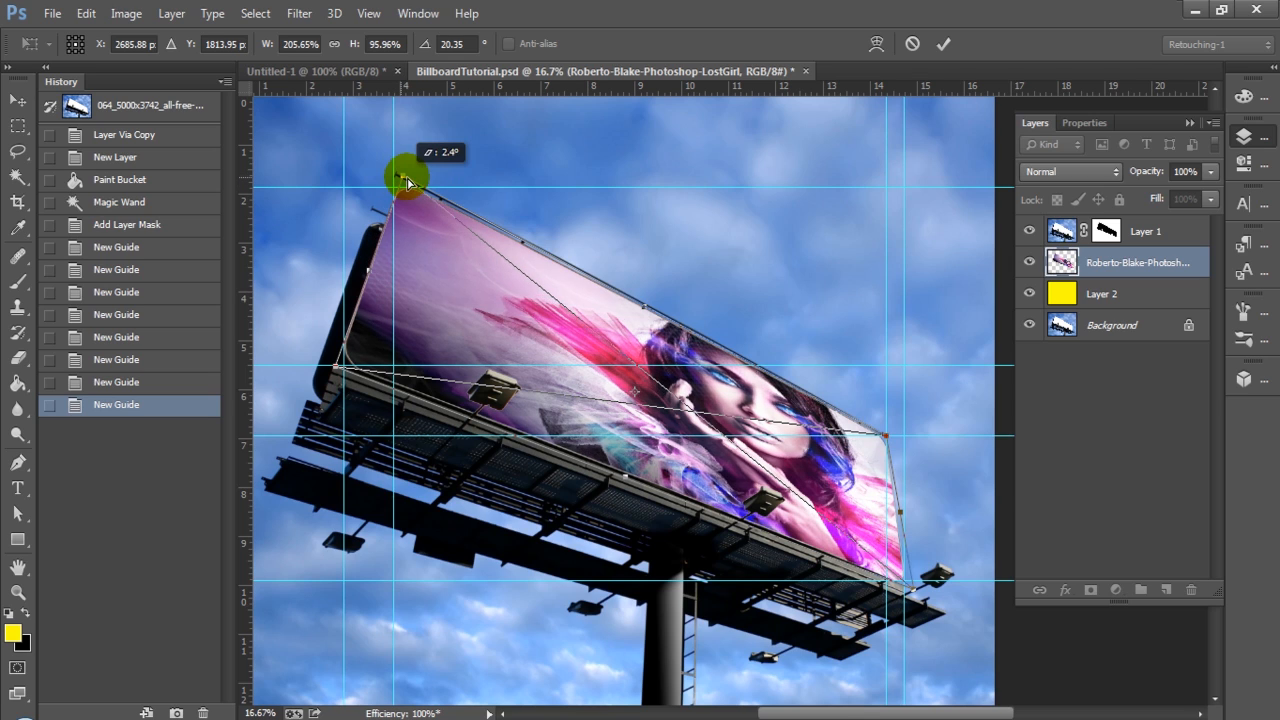
pyautogui.moveTo(405, 180); pyautogui.dragTo(405, 183)
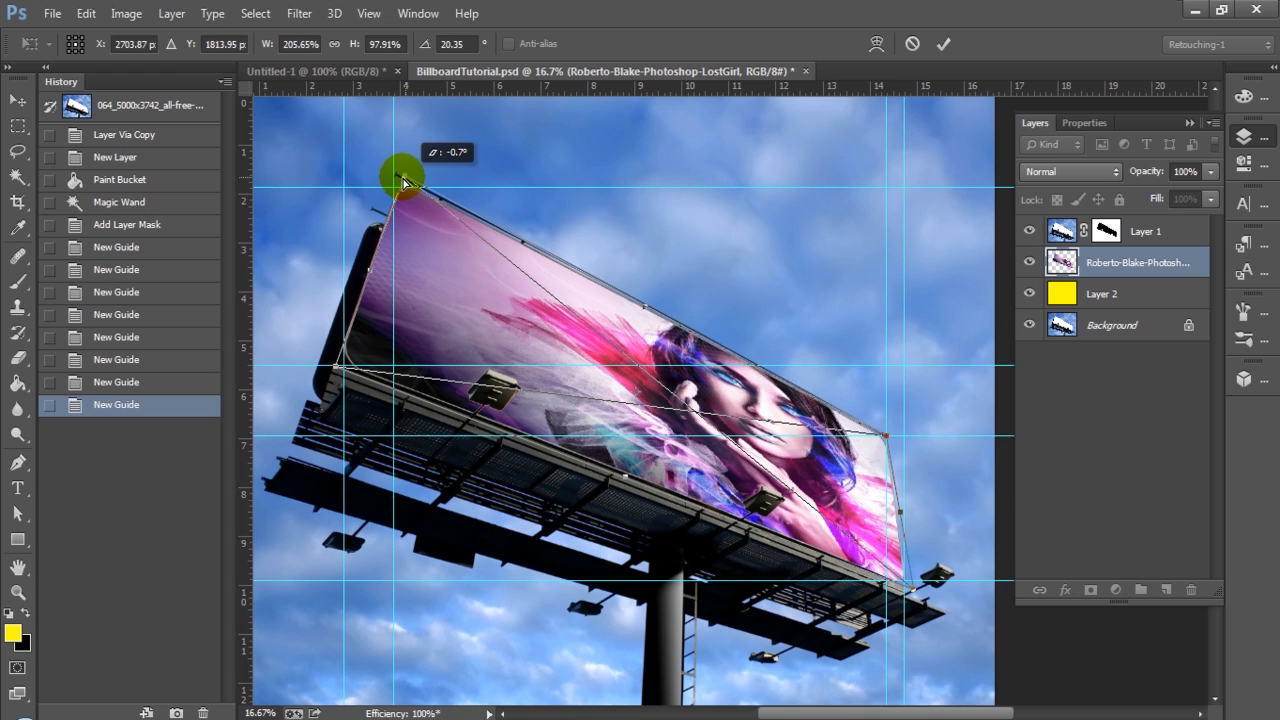
pyautogui.moveTo(405, 180); pyautogui.dragTo(420, 175)
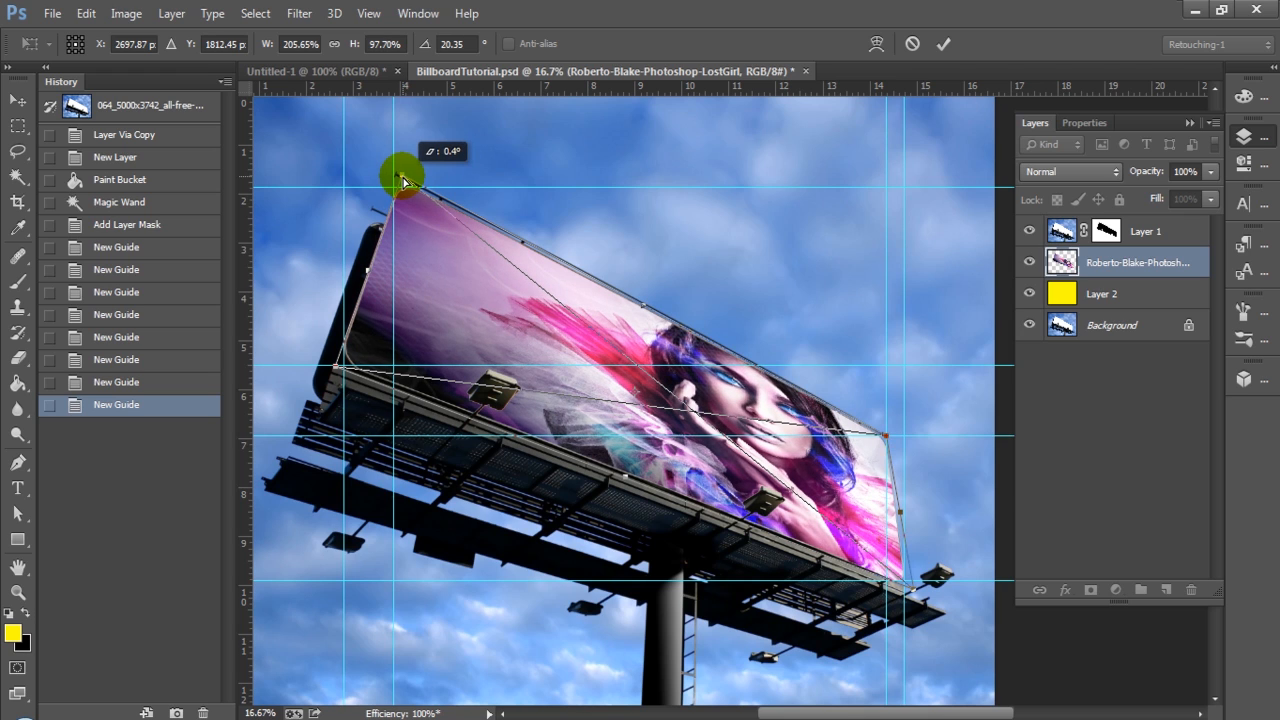
pyautogui.moveTo(405, 180); pyautogui.dragTo(420, 175)
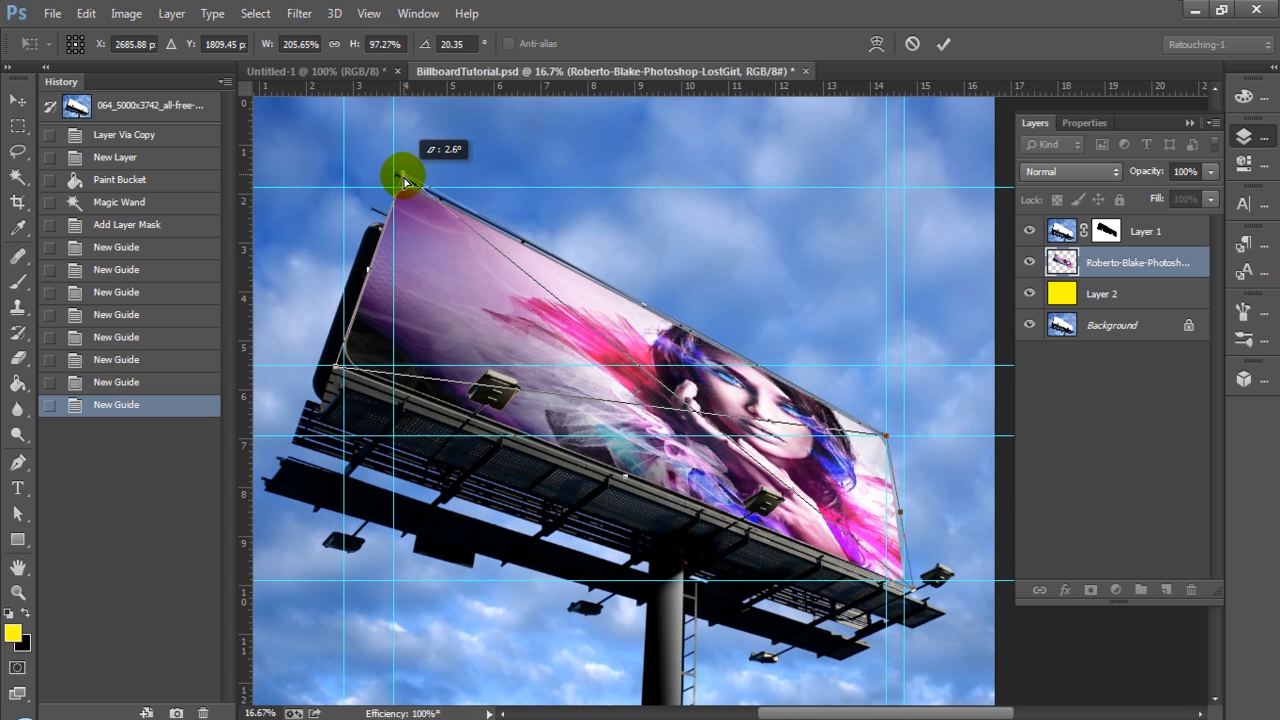
pyautogui.moveTo(400, 180); pyautogui.dragTo(400, 185)
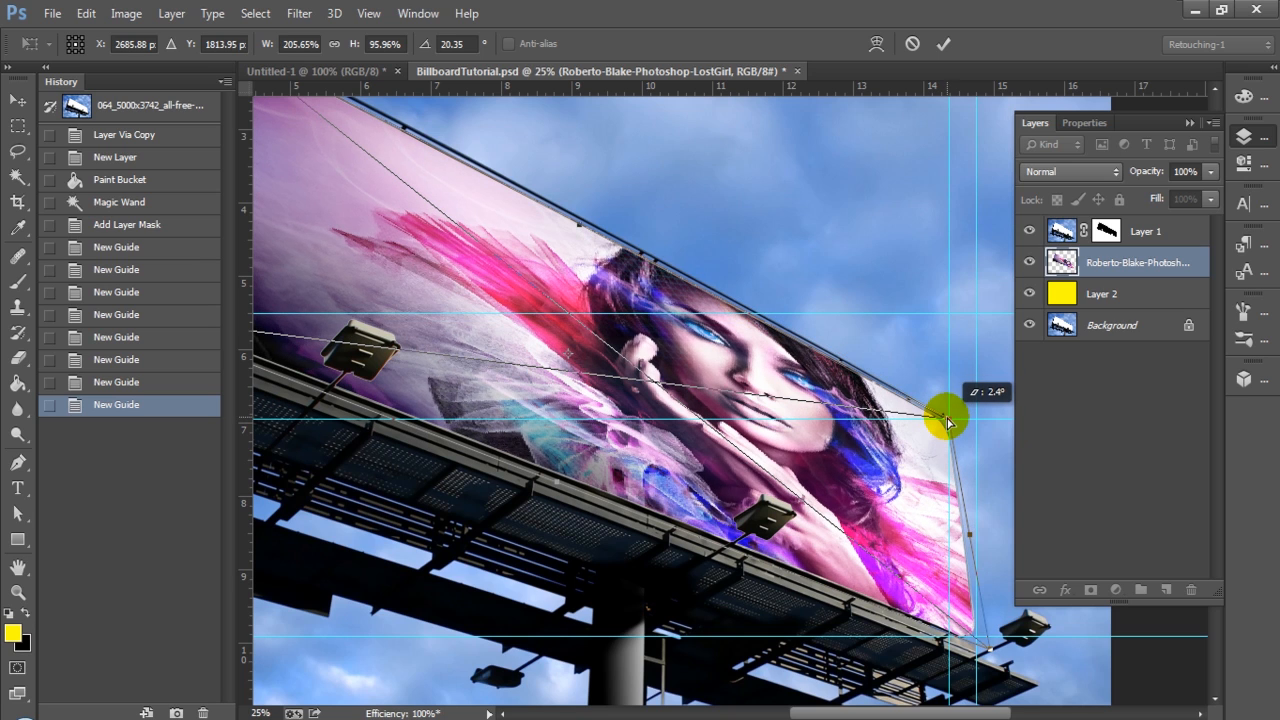
# Fine-tune the artwork's lower-right corner onto the billboard corner and commit the distortion.
pyautogui.moveTo(948, 415); pyautogui.dragTo(990, 650)
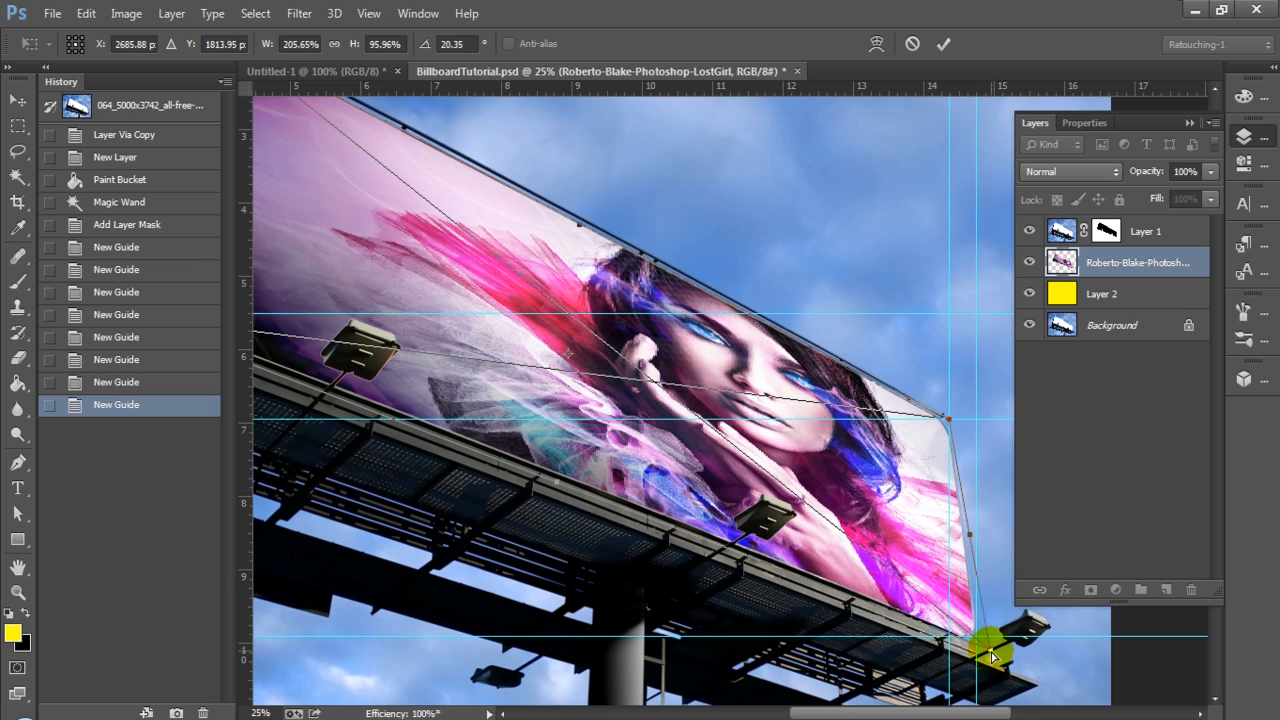
pyautogui.moveTo(995, 655); pyautogui.dragTo(980, 650)
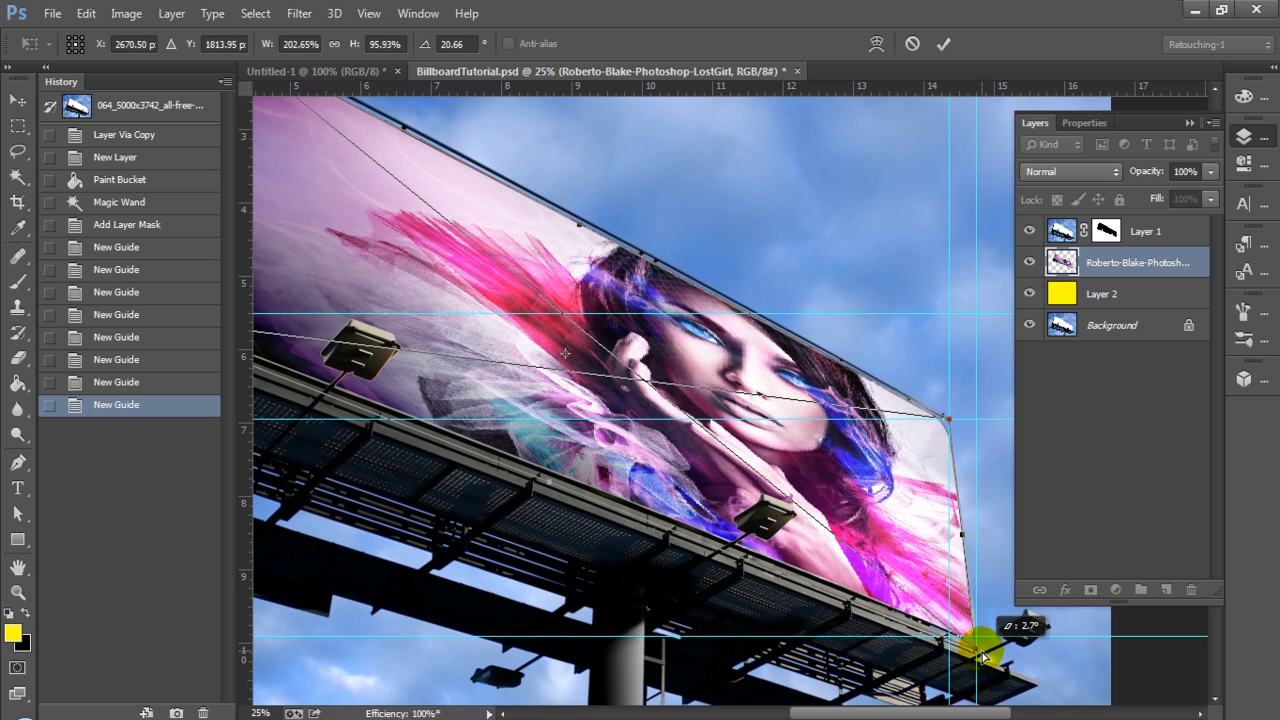
pyautogui.moveTo(980, 645); pyautogui.dragTo(985, 650)
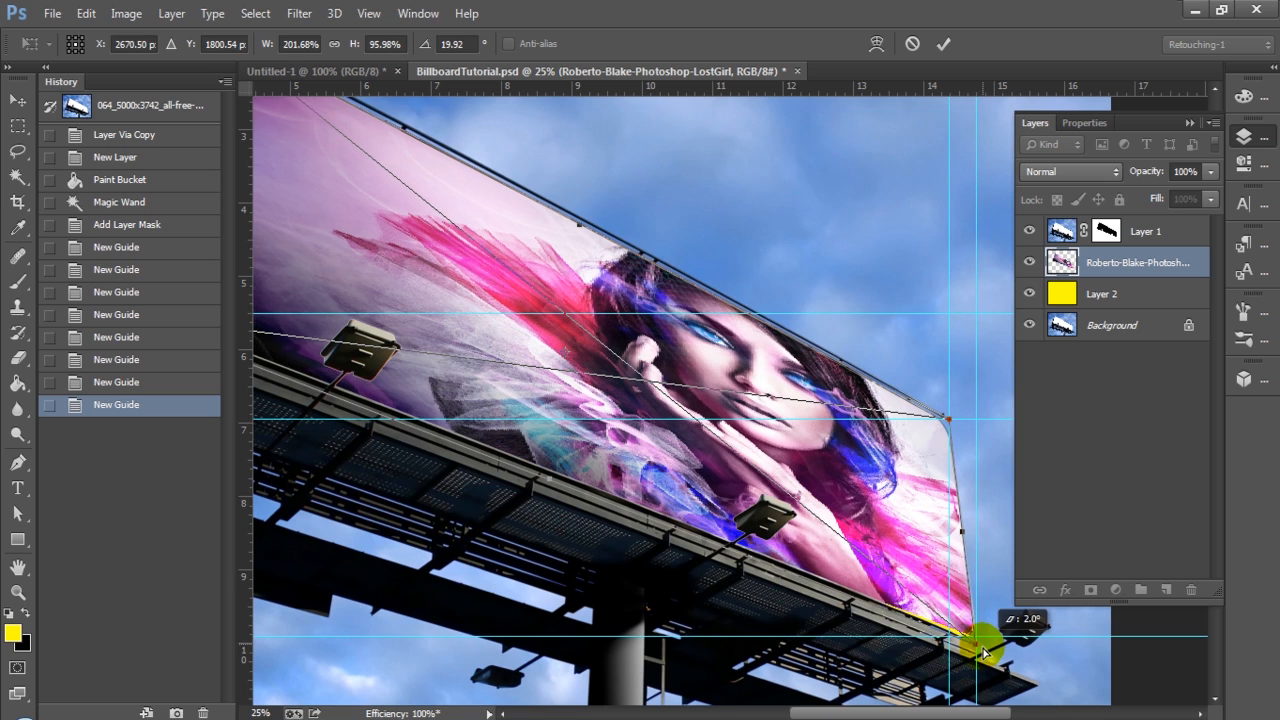
pyautogui.moveTo(985, 645); pyautogui.dragTo(985, 650)
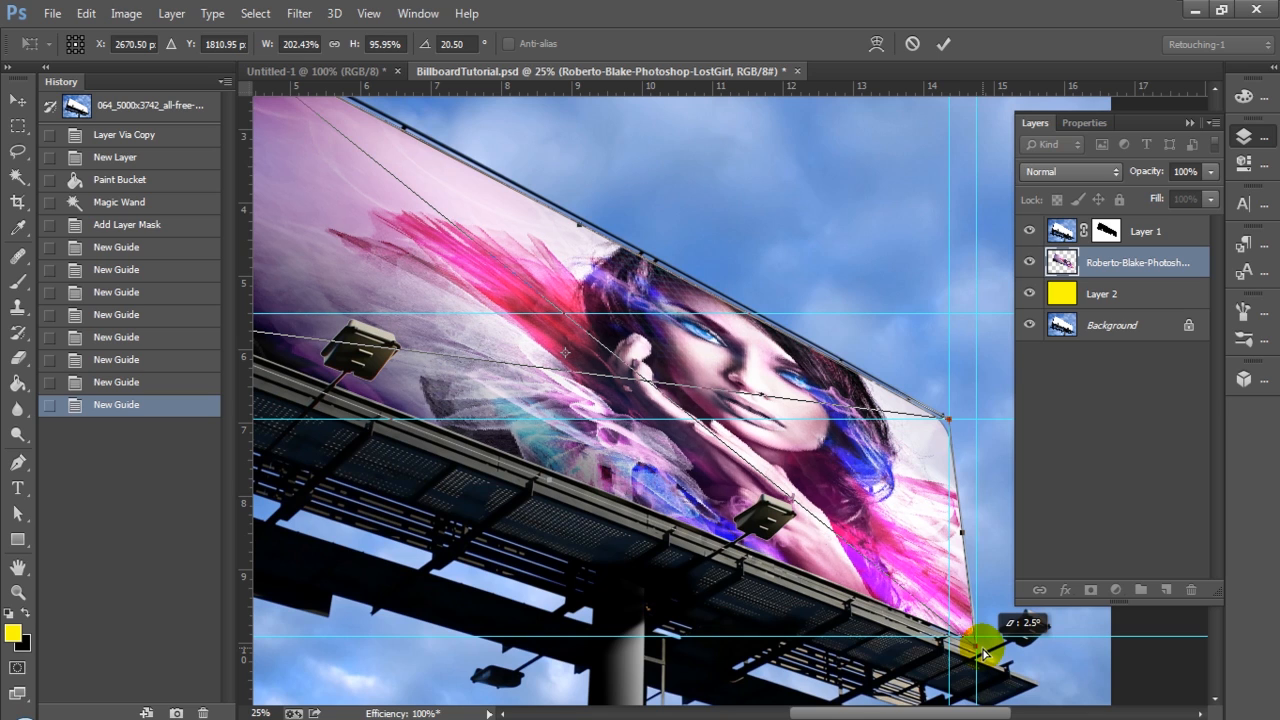
pyautogui.moveTo(975, 645); pyautogui.dragTo(985, 650)
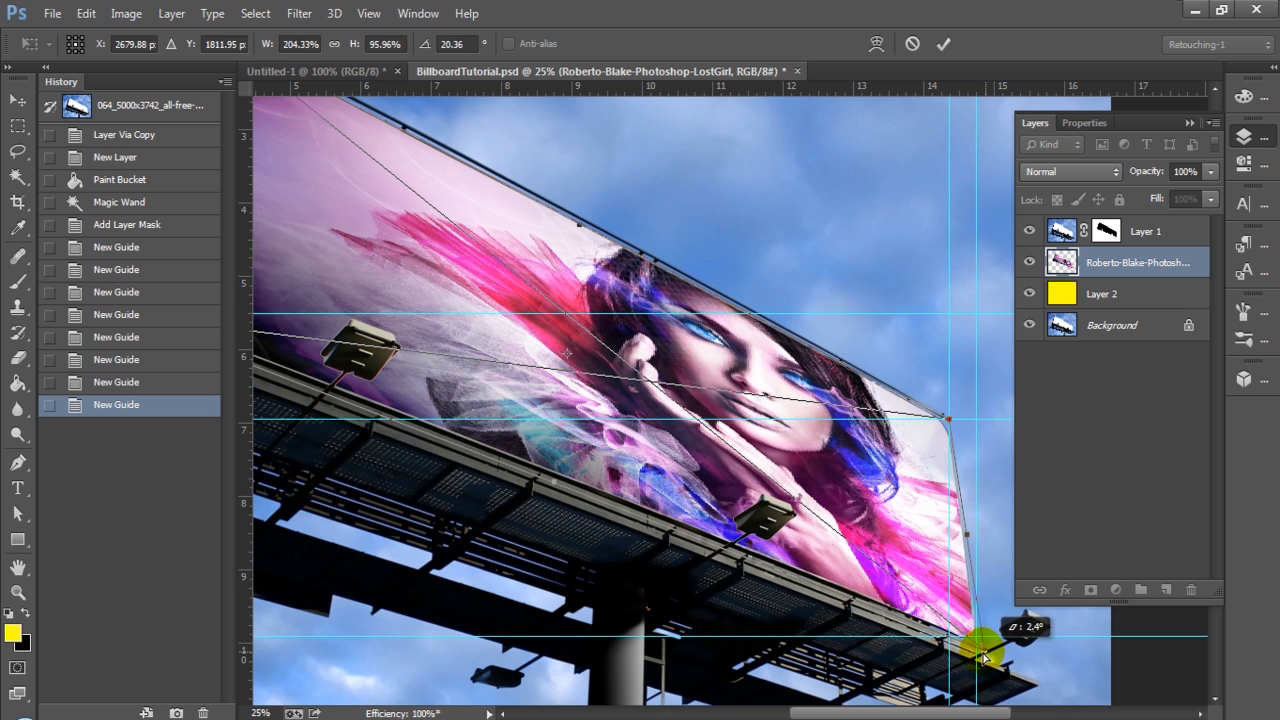
pyautogui.moveTo(985, 655); pyautogui.dragTo(985, 650)
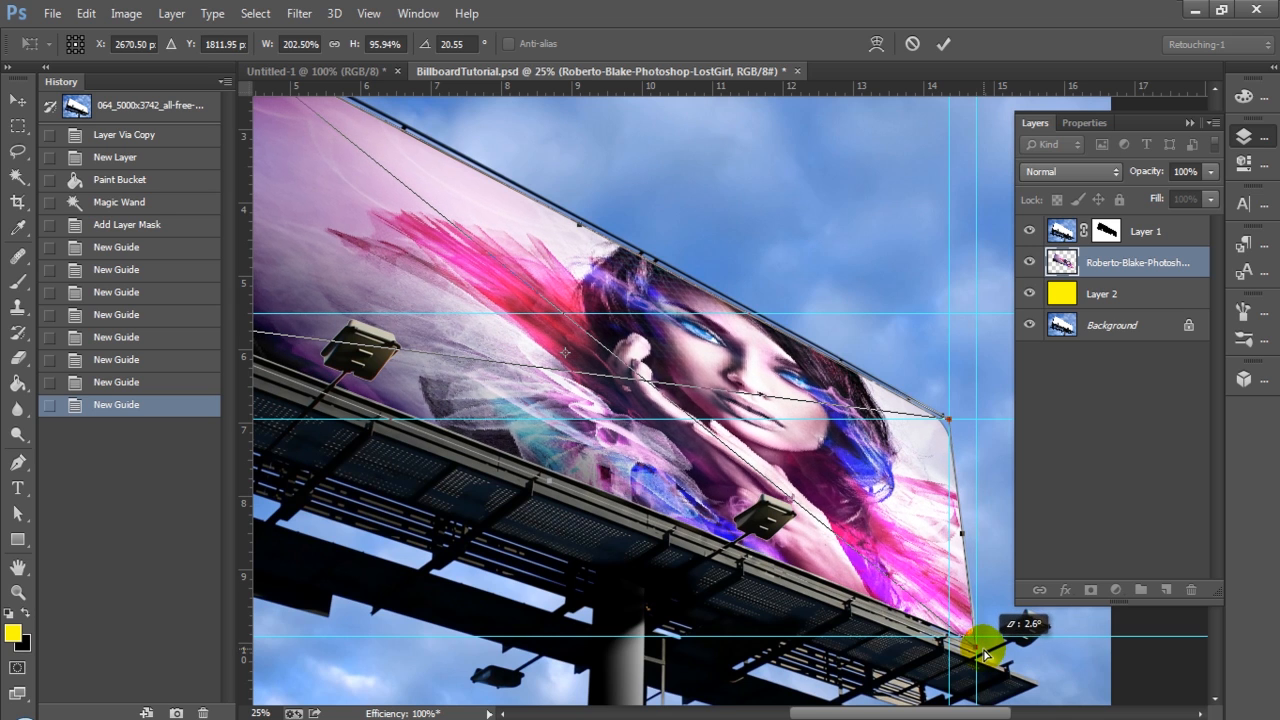
pyautogui.moveTo(975, 640); pyautogui.dragTo(985, 650)
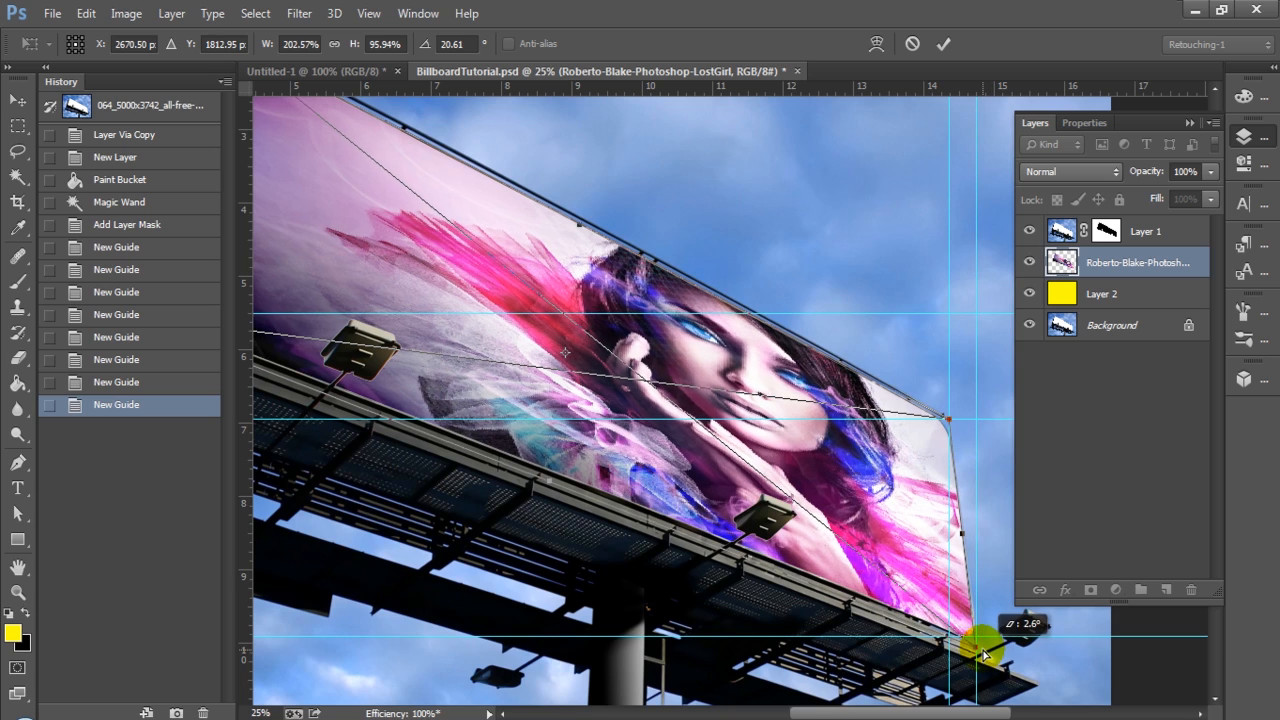
pyautogui.moveTo(975, 655); pyautogui.dragTo(950, 155)
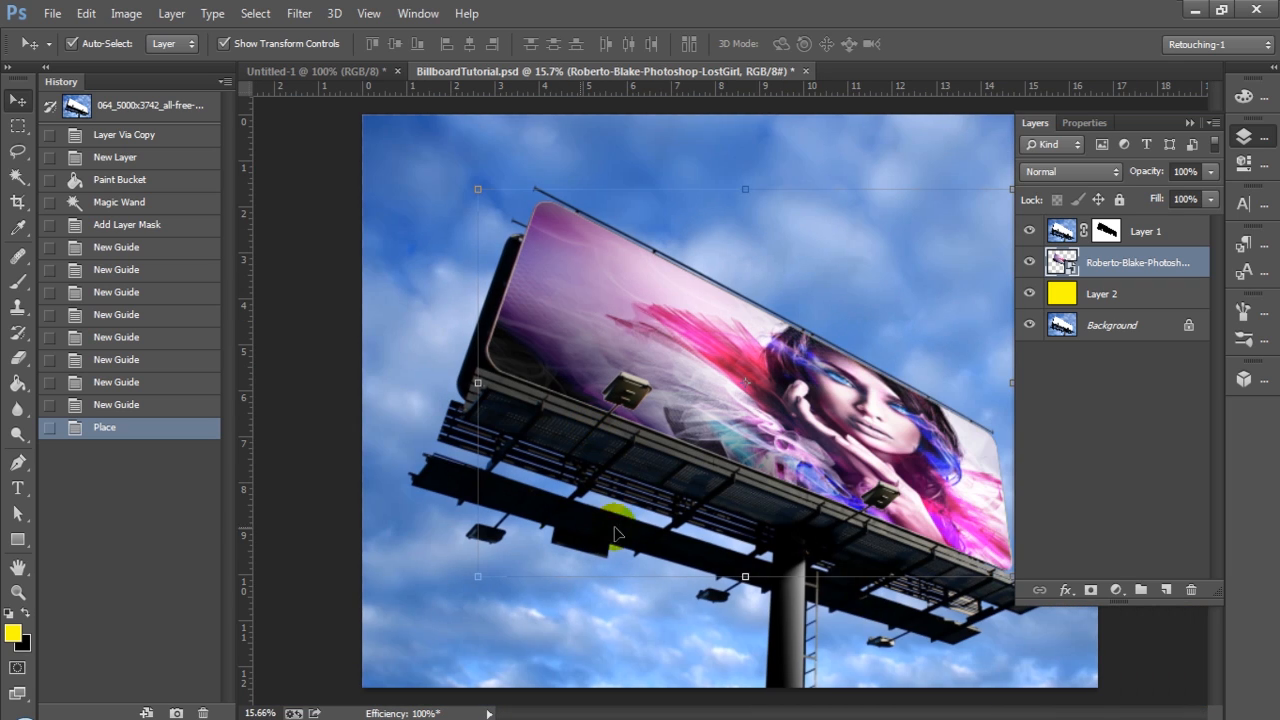
pyautogui.moveTo(1192, 145)
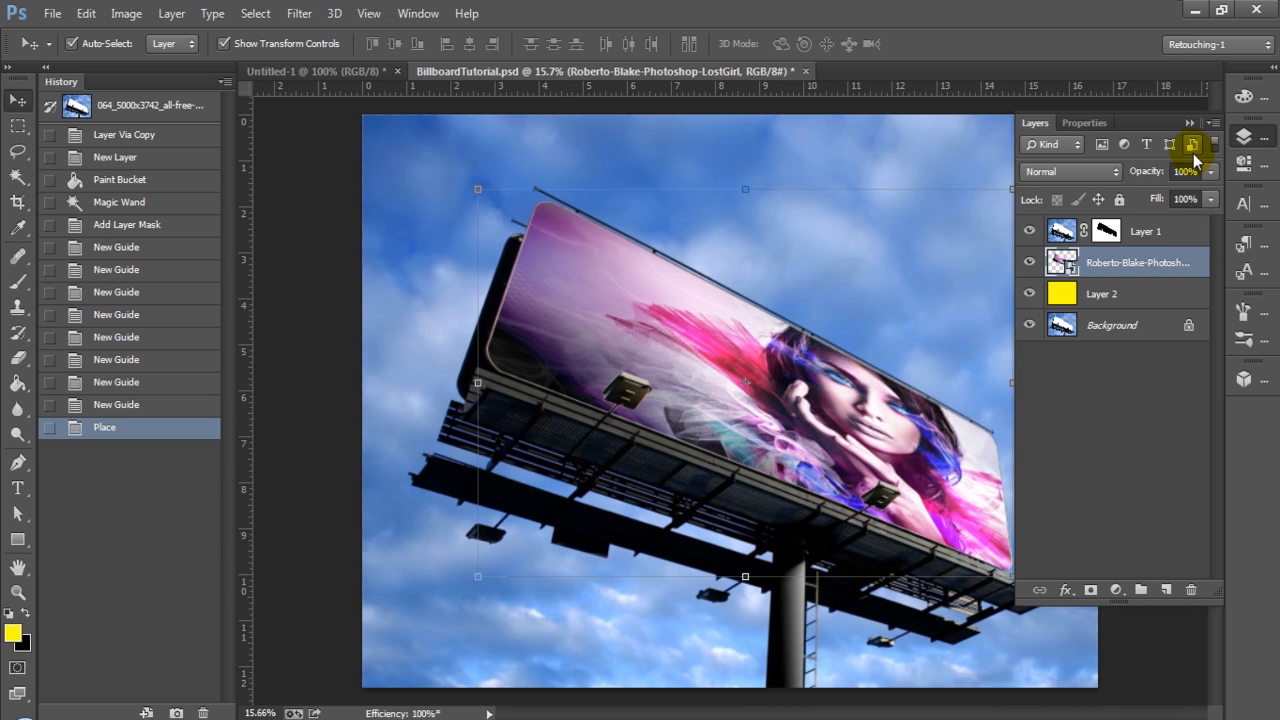
pyautogui.moveTo(1140, 228)
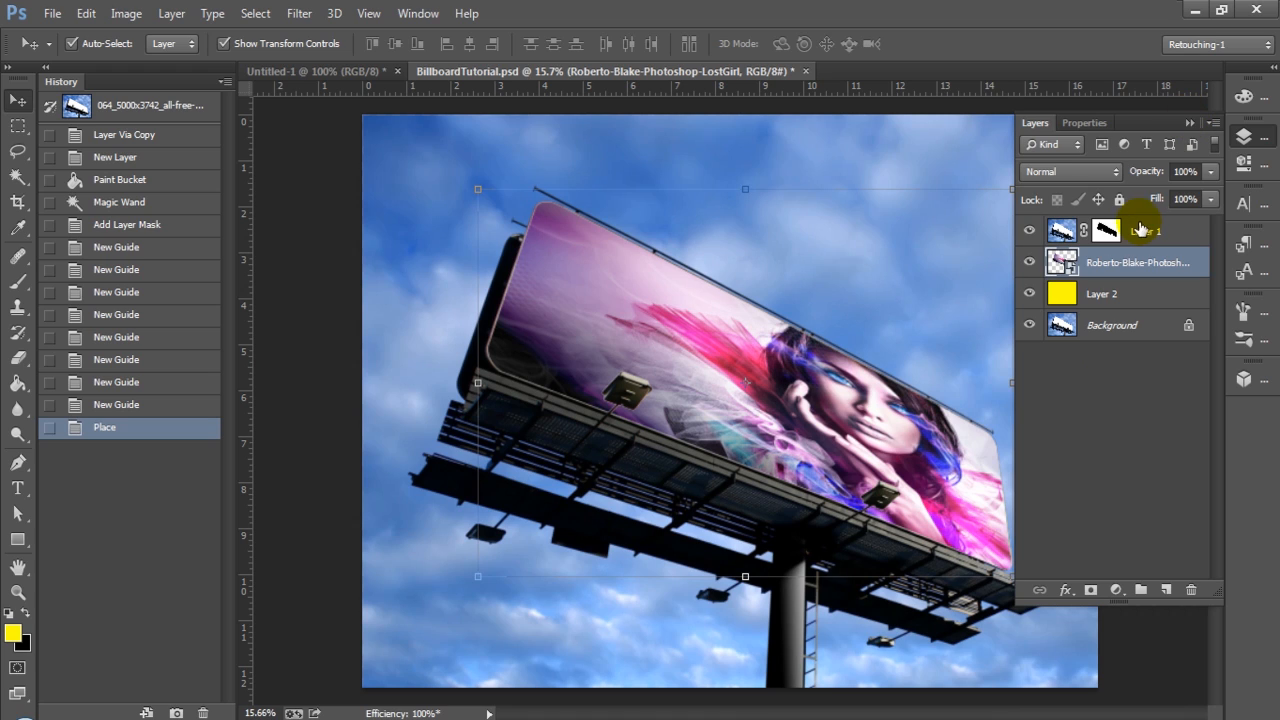
pyautogui.moveTo(1117, 293)
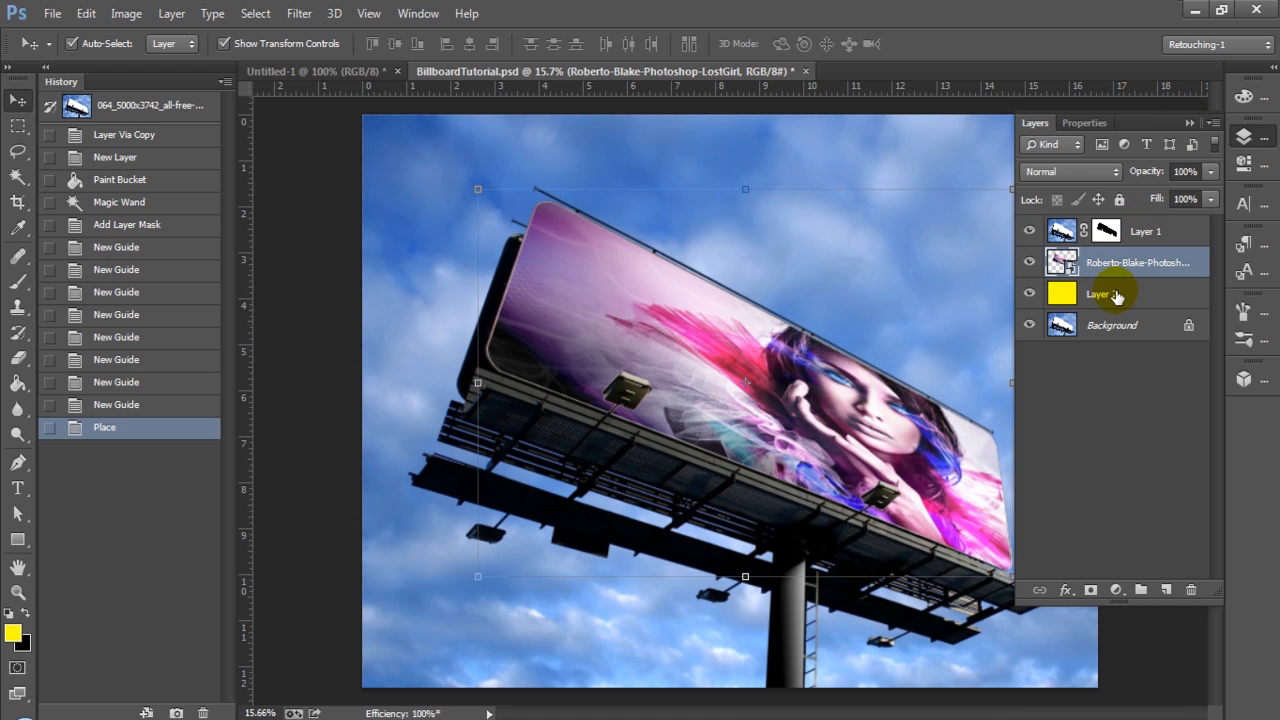
# Shift-select yellow Layer 2 along with the portrait layer and group them.
pyautogui.click(1098, 293)
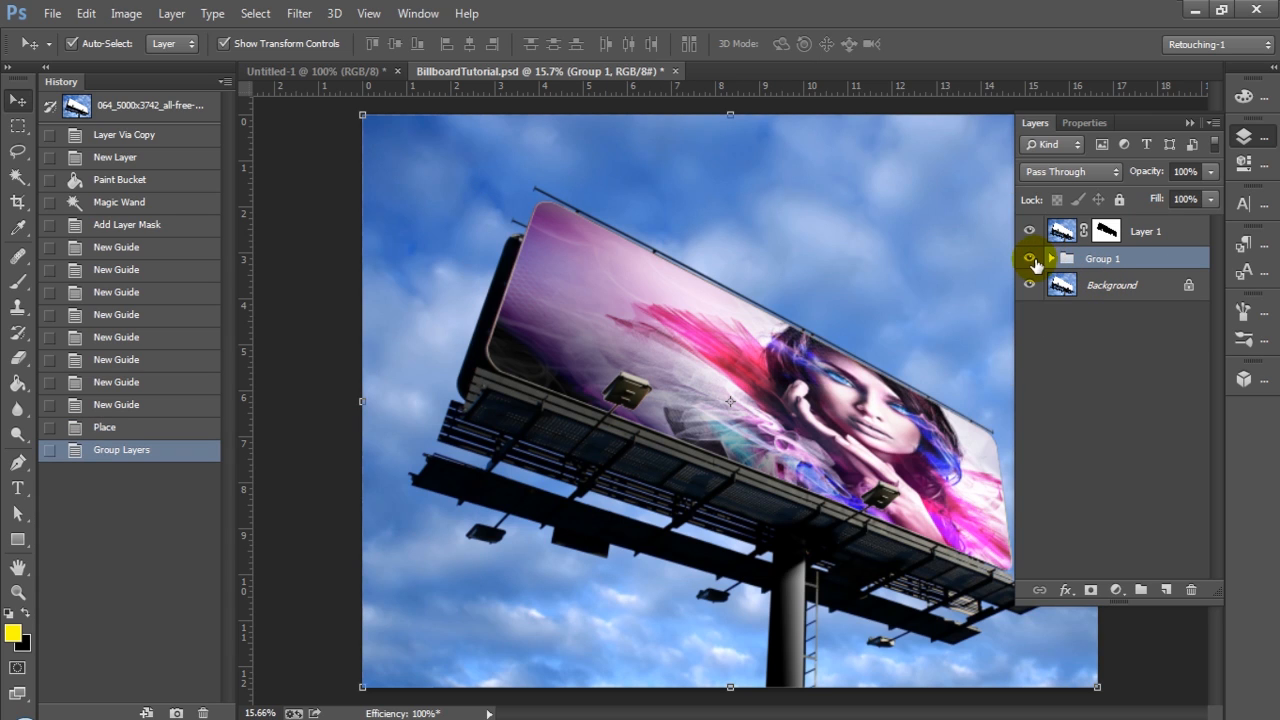
# Toggle Group 1's visibility off and on to compare, then hide the Background layer.
pyautogui.click(1029, 258)
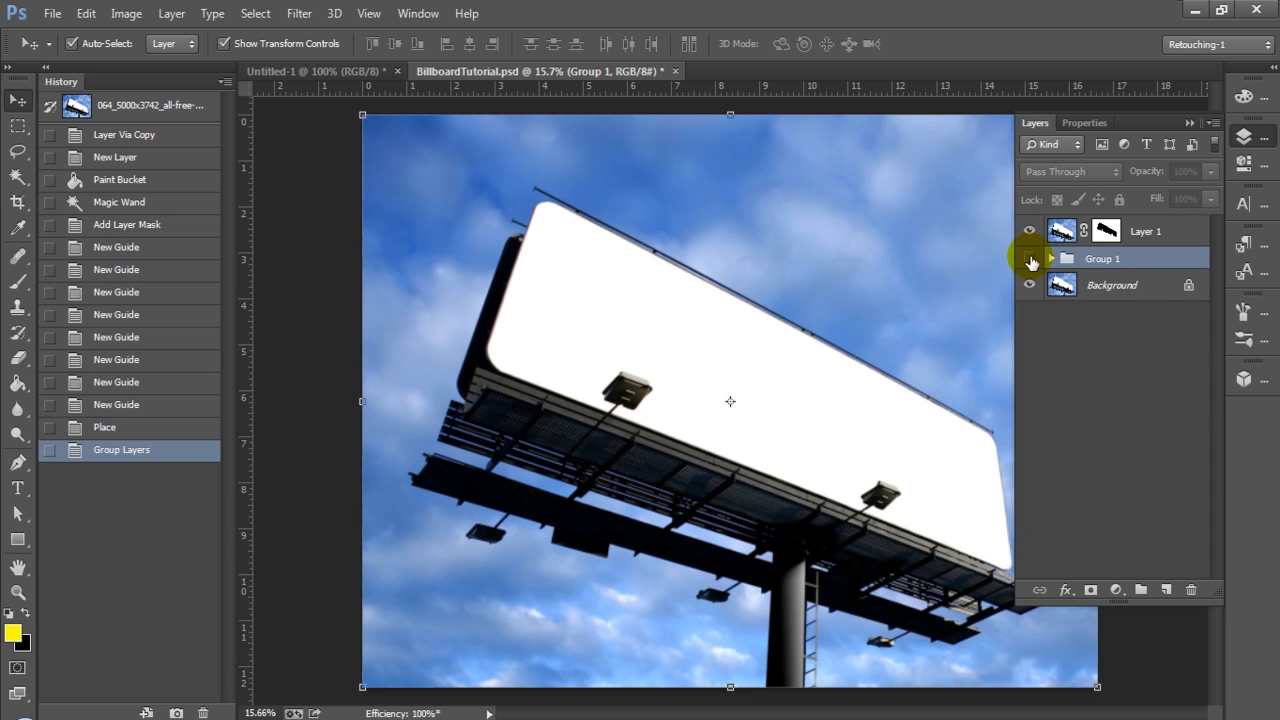
pyautogui.click(1029, 258)
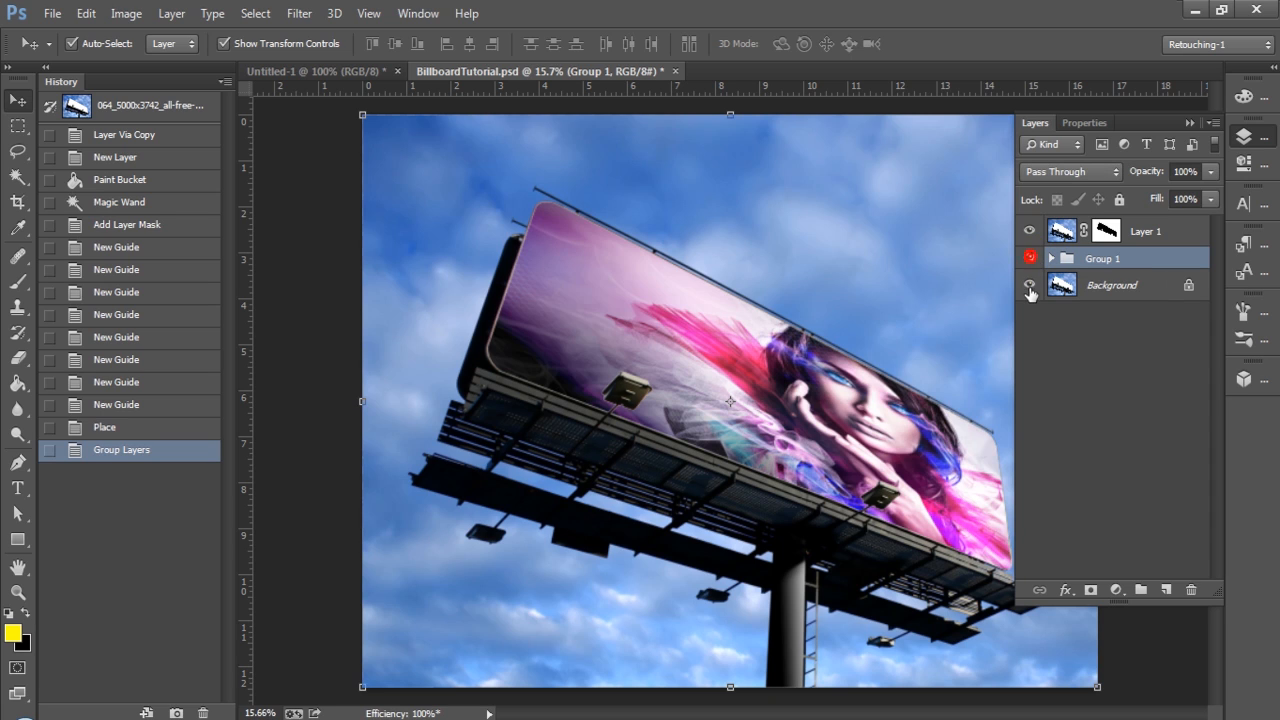
pyautogui.click(1029, 258)
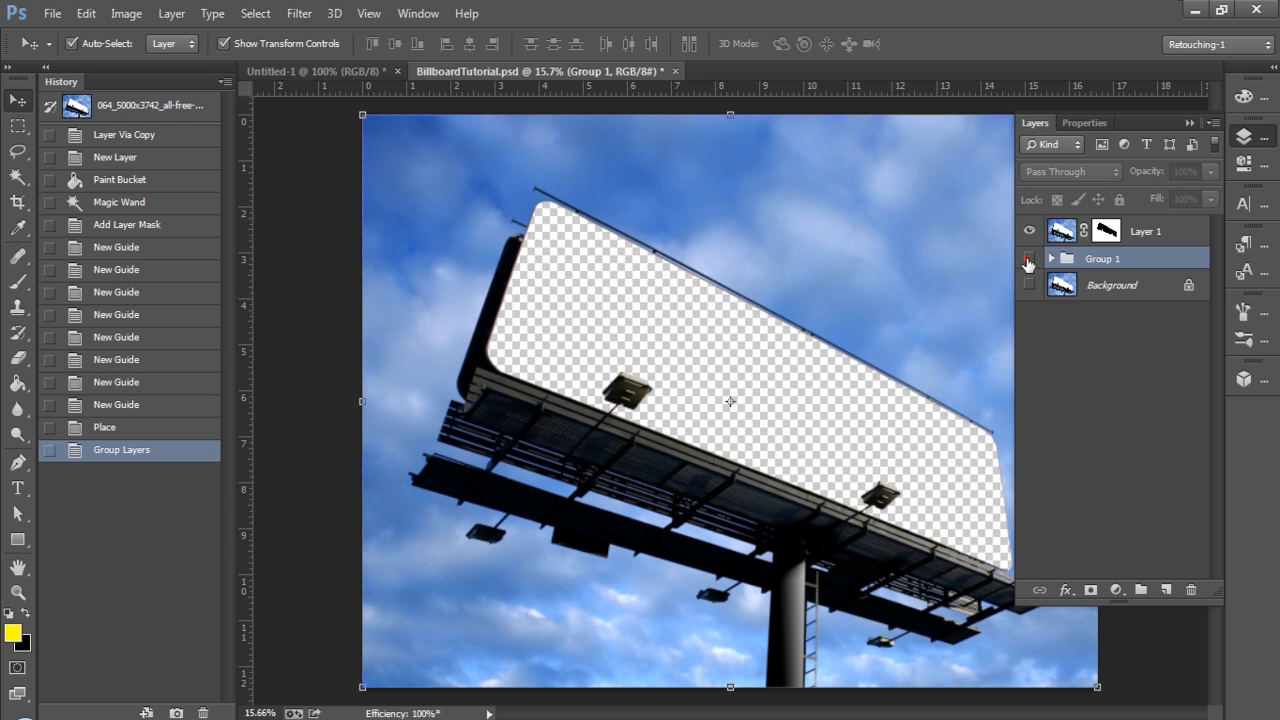
pyautogui.click(1029, 258)
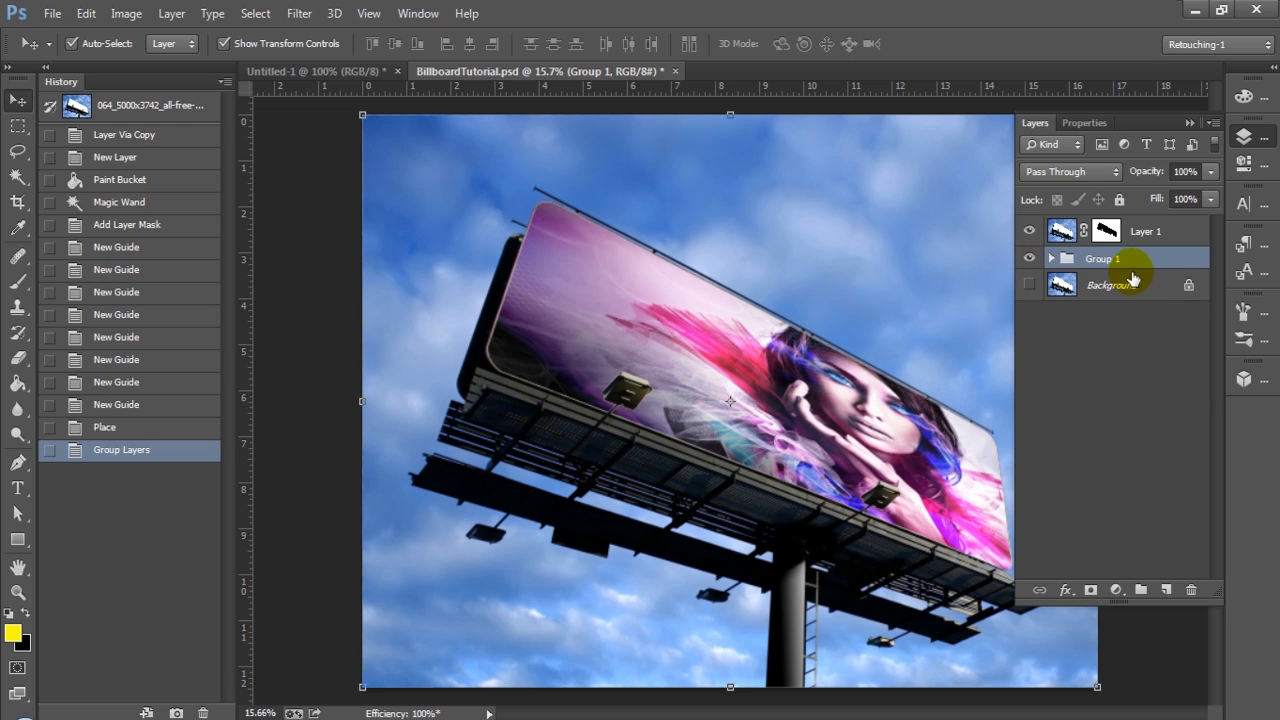
pyautogui.moveTo(1147, 263)
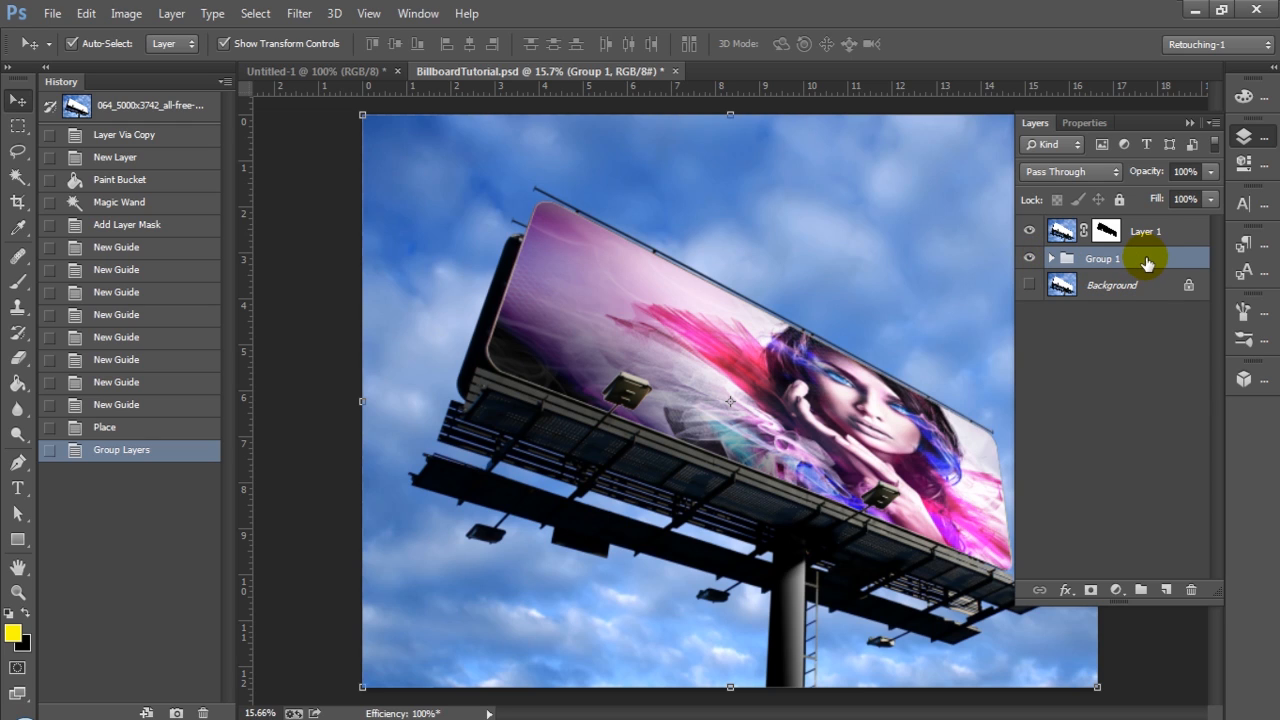
pyautogui.click(1145, 231)
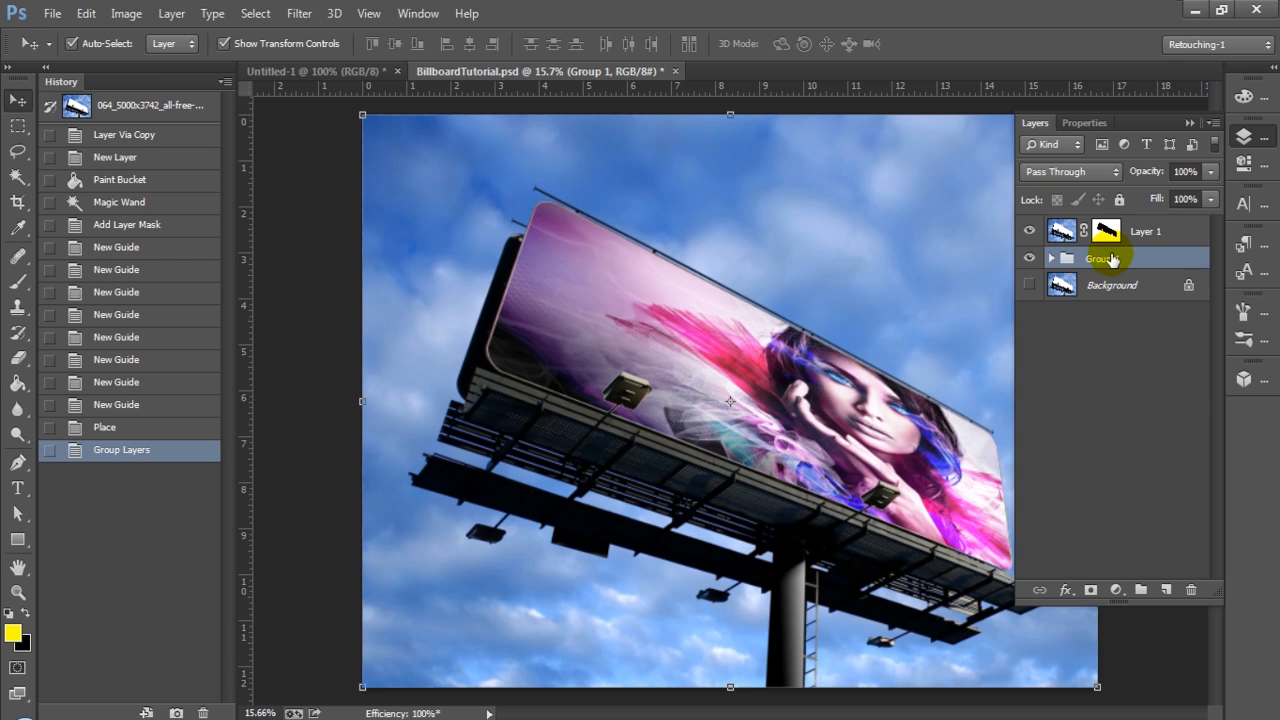
pyautogui.moveTo(1100, 258)
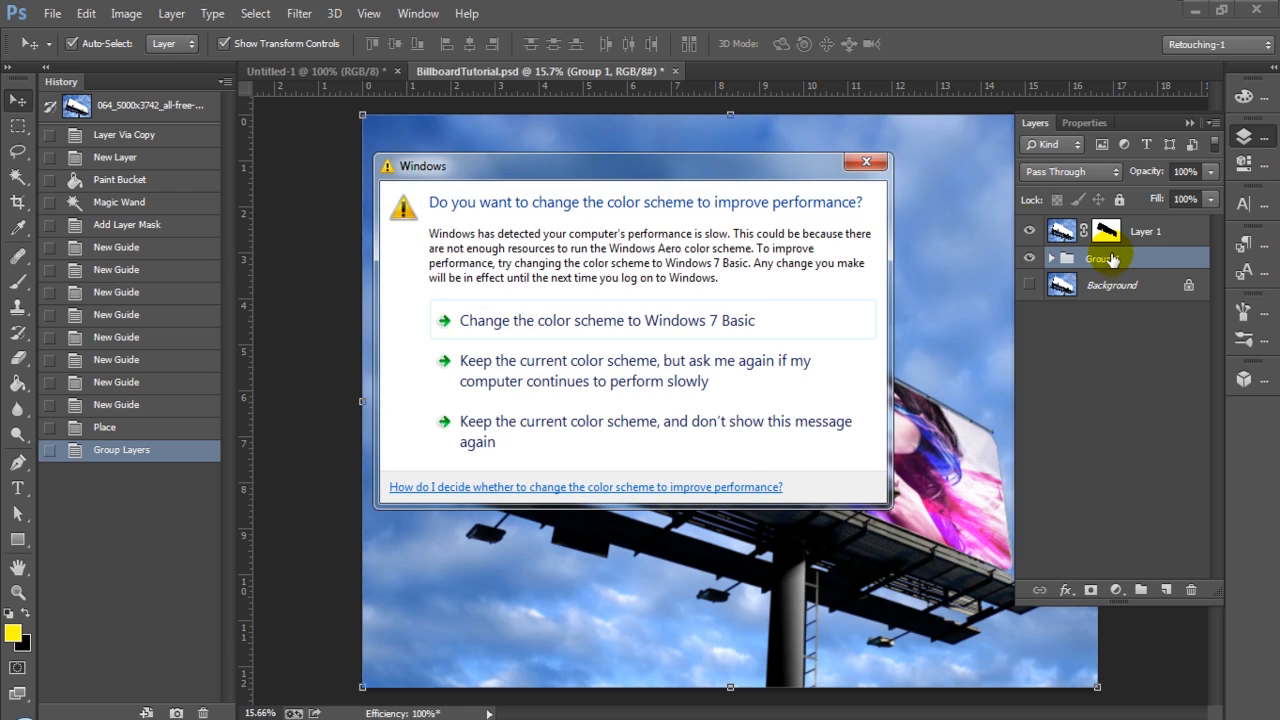
# Dismiss the Windows 'change the color scheme' performance prompt.
pyautogui.click(865, 161)
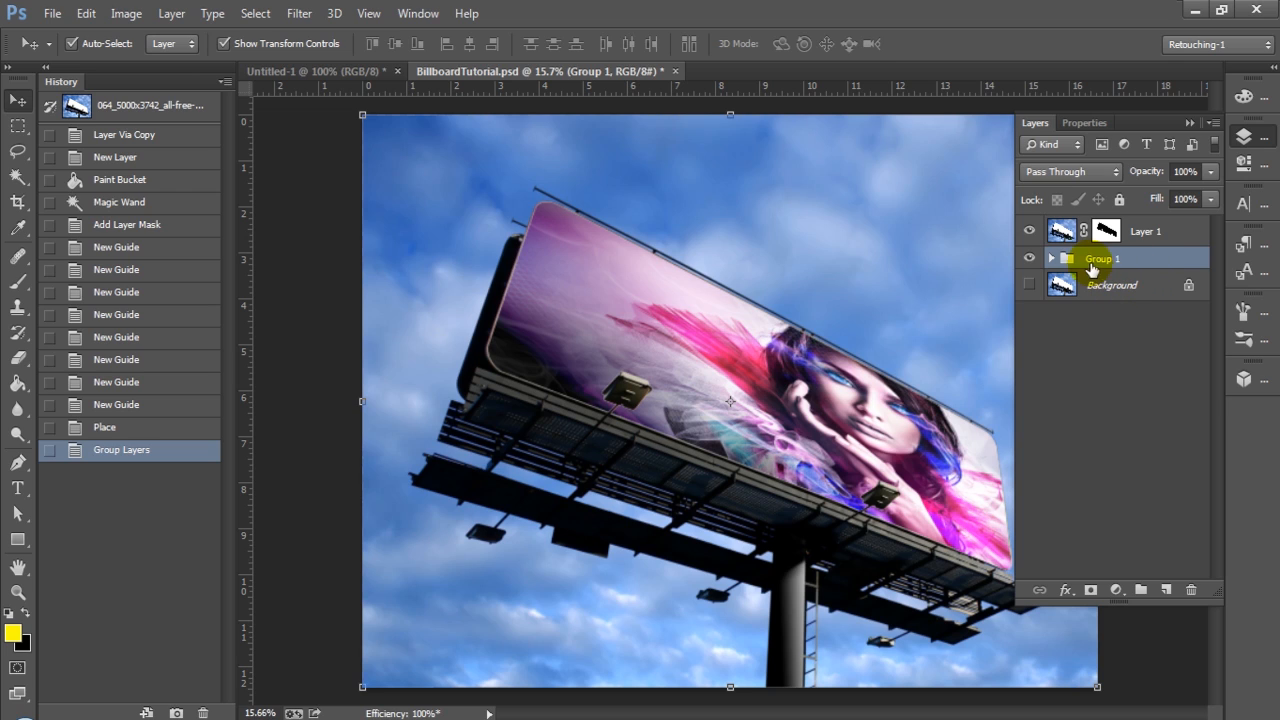
# Fill Layer 2 in Group 1 white and set the portrait layer to Multiply.
pyautogui.click(1051, 258)
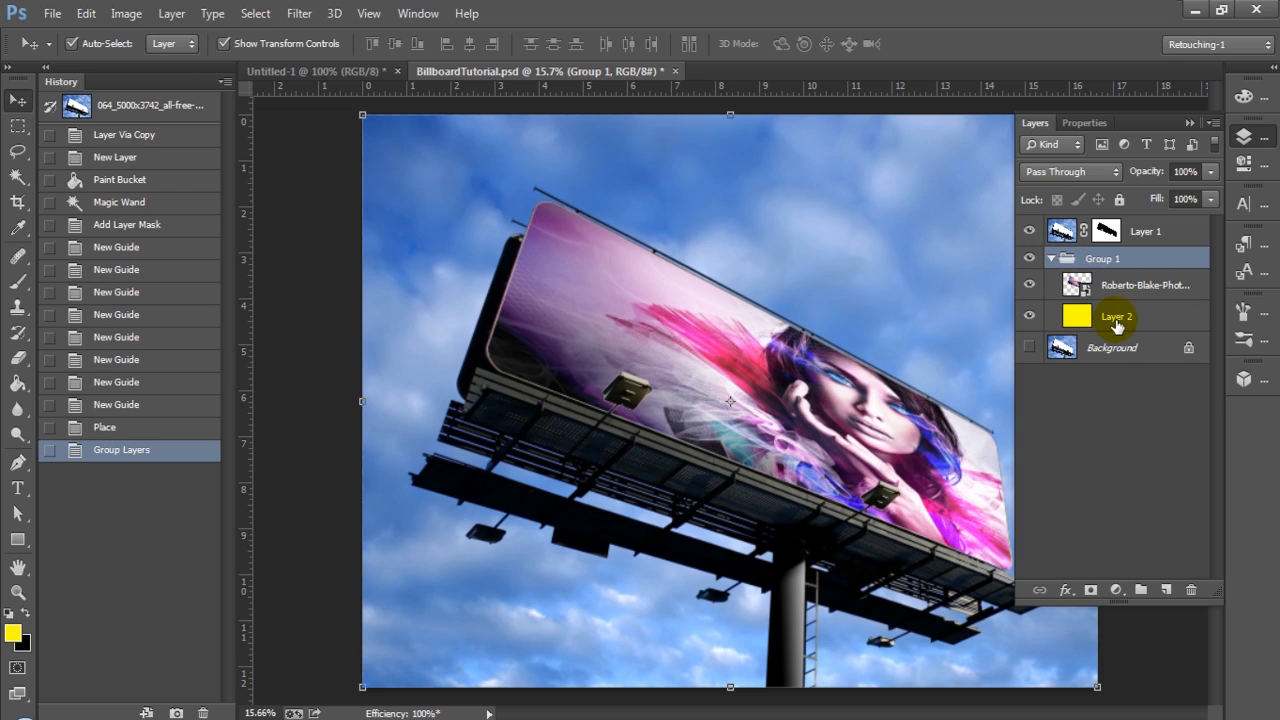
pyautogui.click(1116, 316)
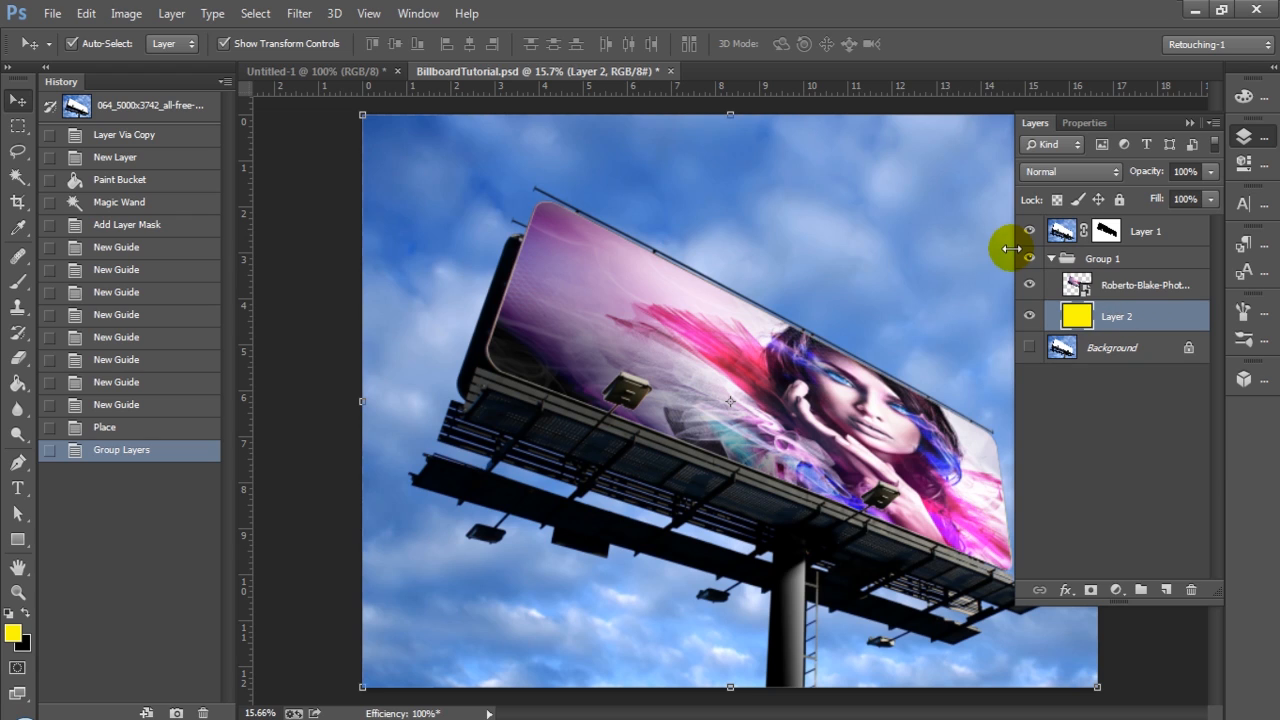
pyautogui.moveTo(1011, 238)
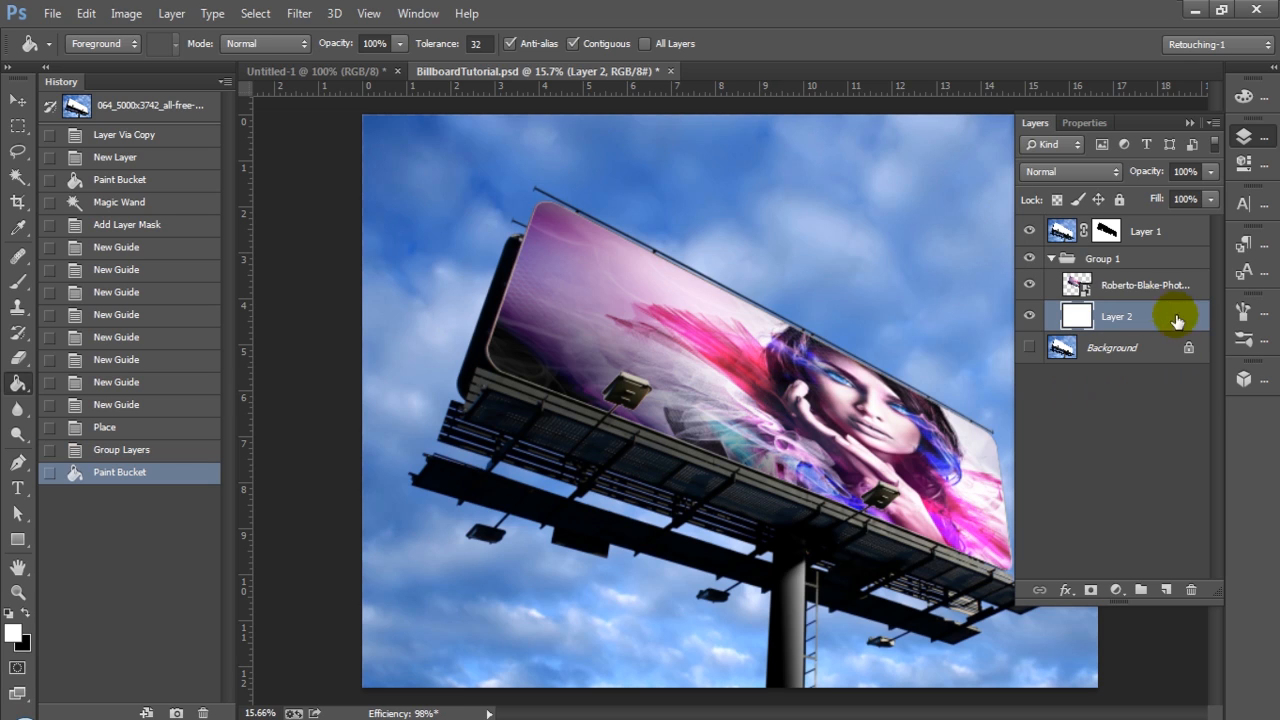
pyautogui.click(1145, 285)
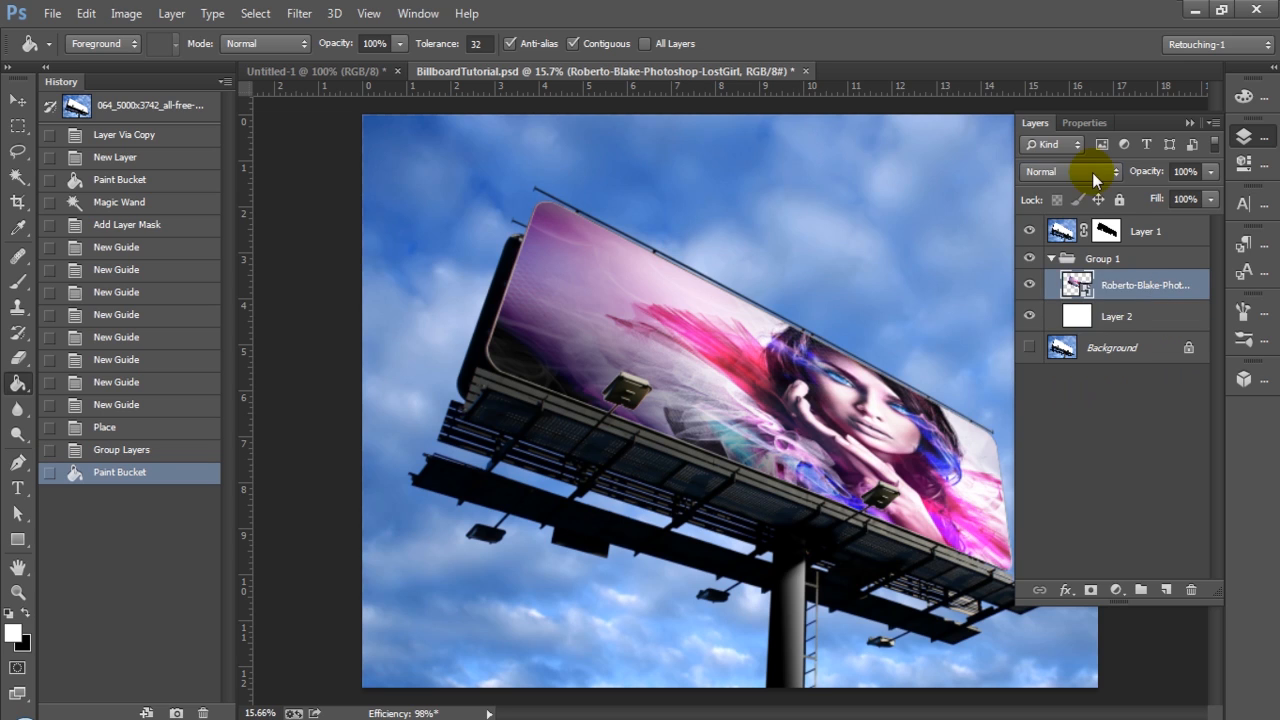
pyautogui.click(1070, 171)
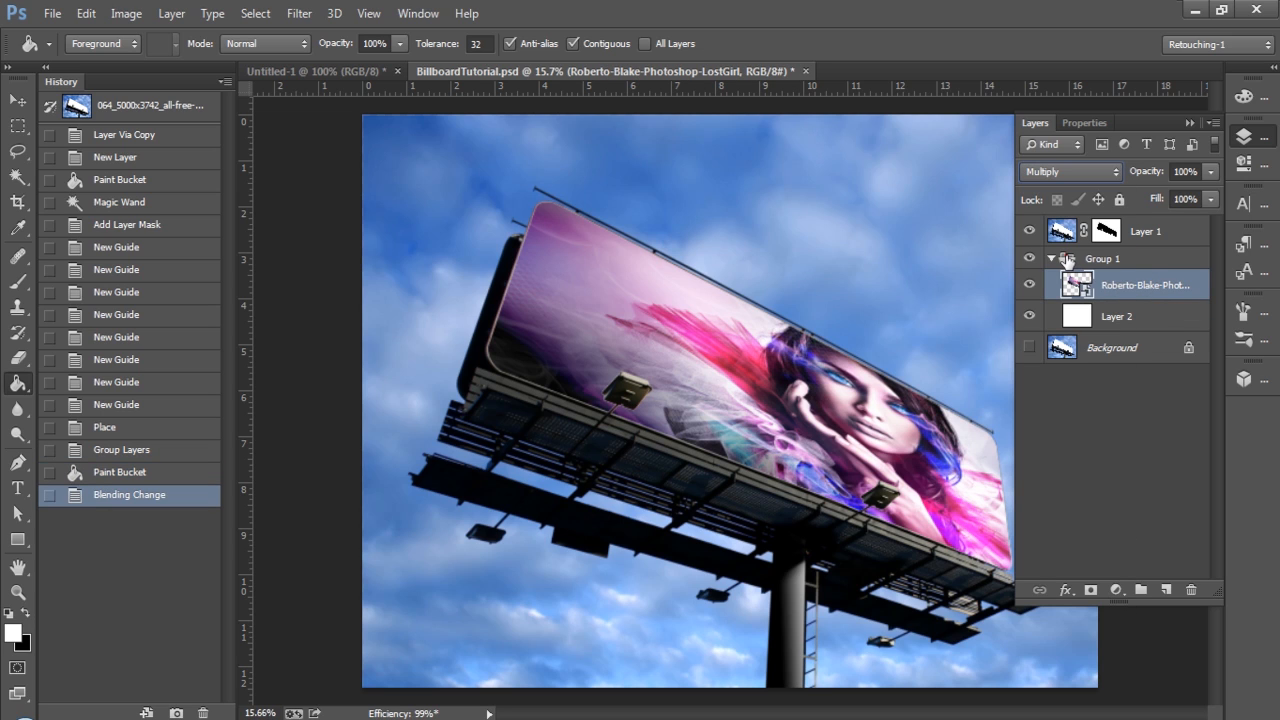